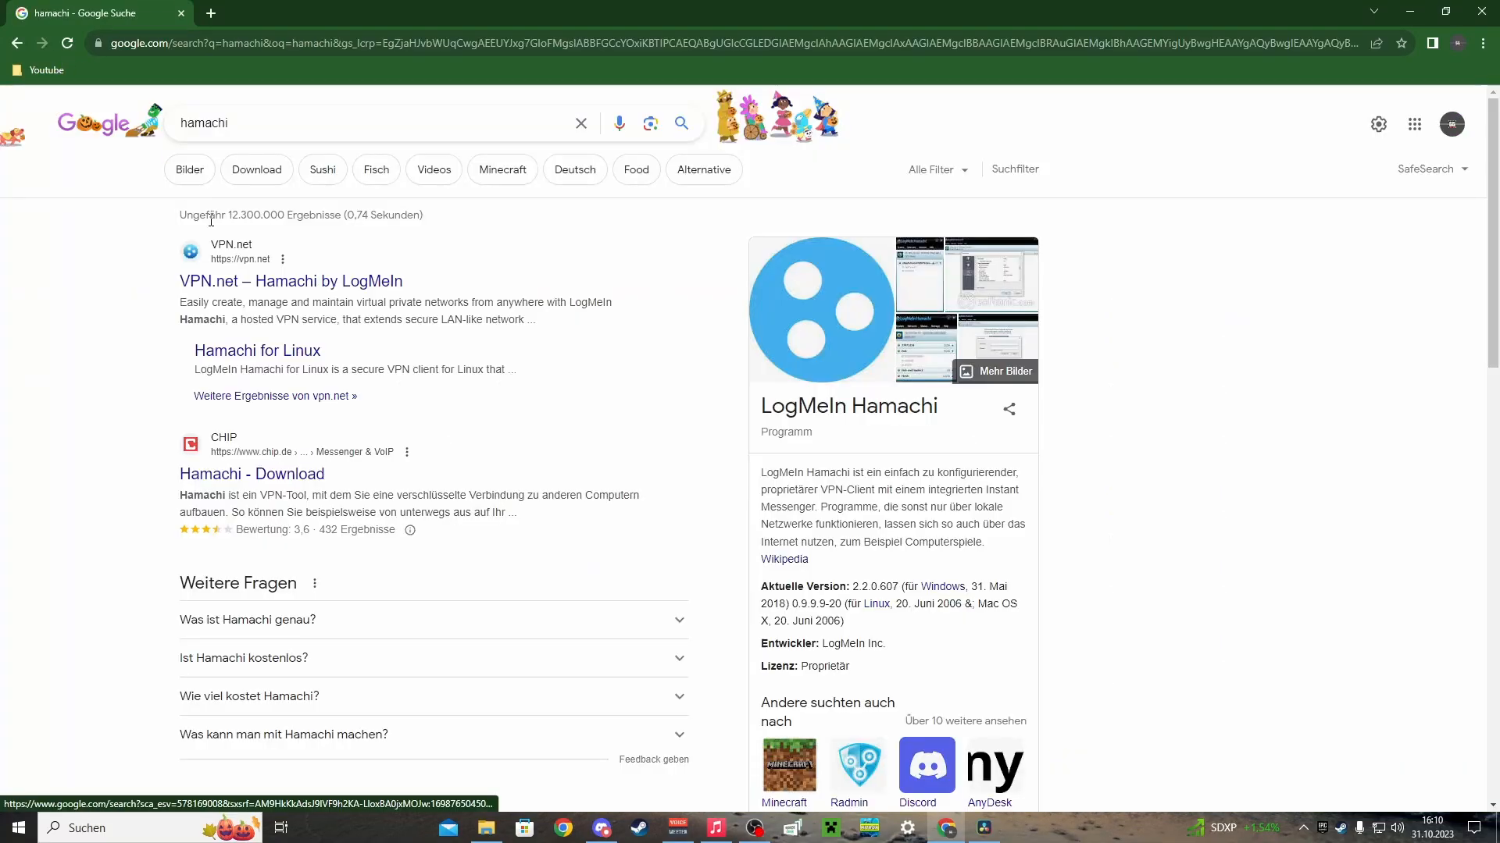
mouse_move(255, 280)
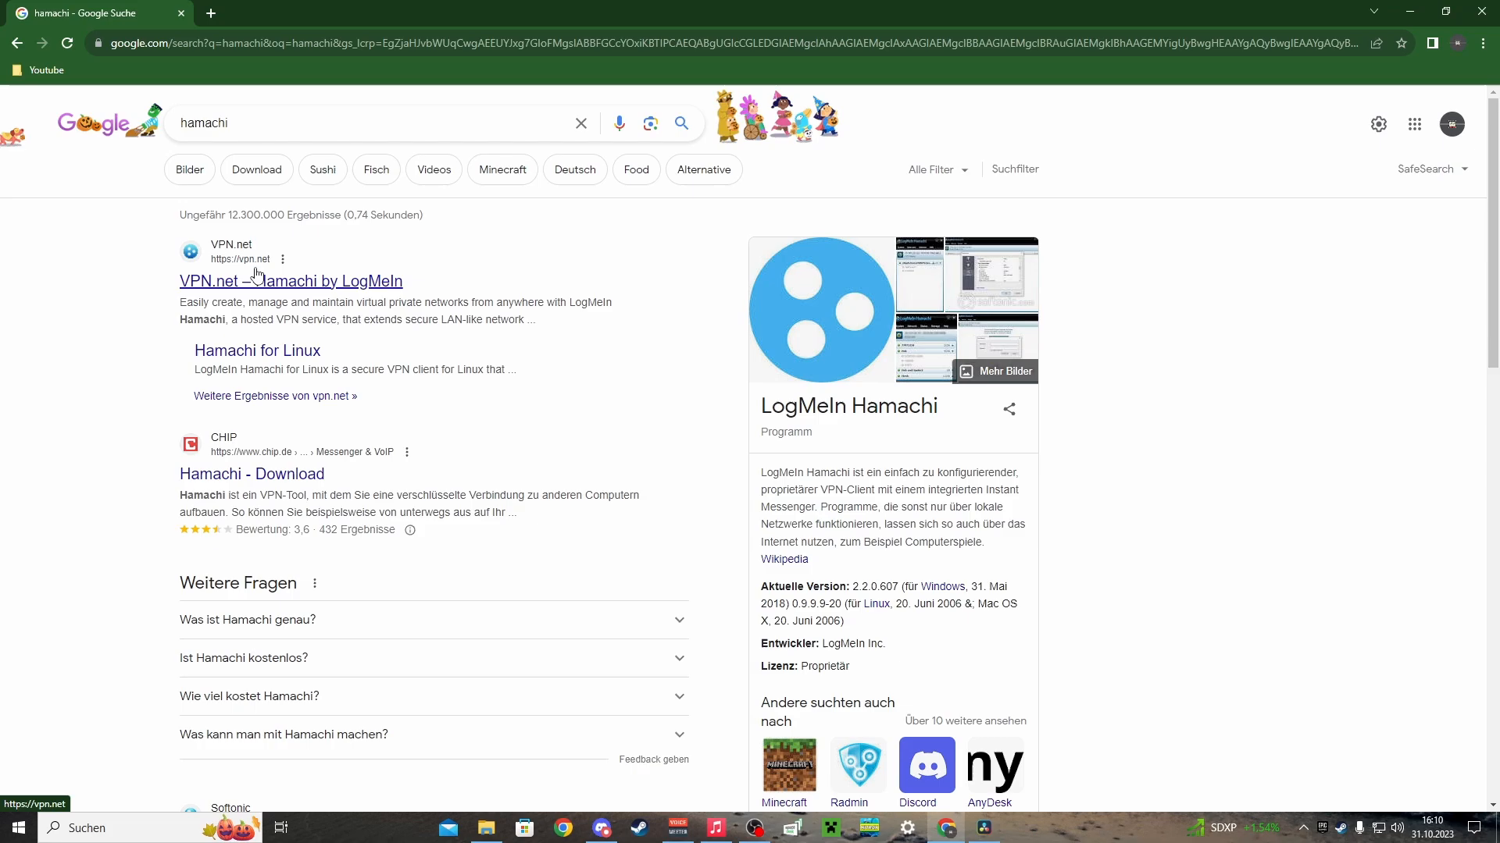
Step: Download Hamachi from vpn.net, accept the license and reinstall the current version
left_click(291, 280)
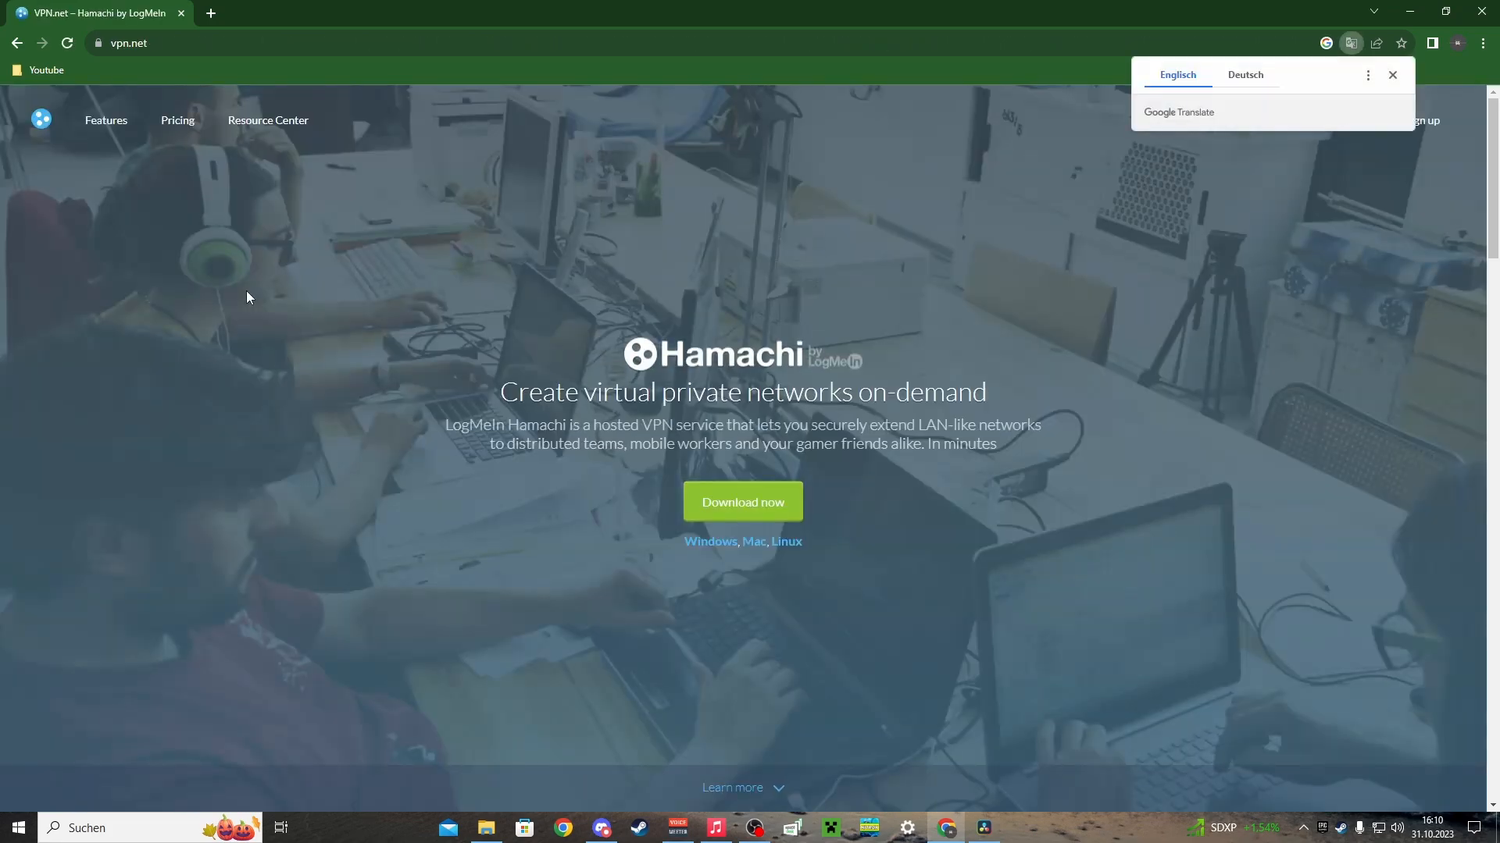
left_click(1392, 75)
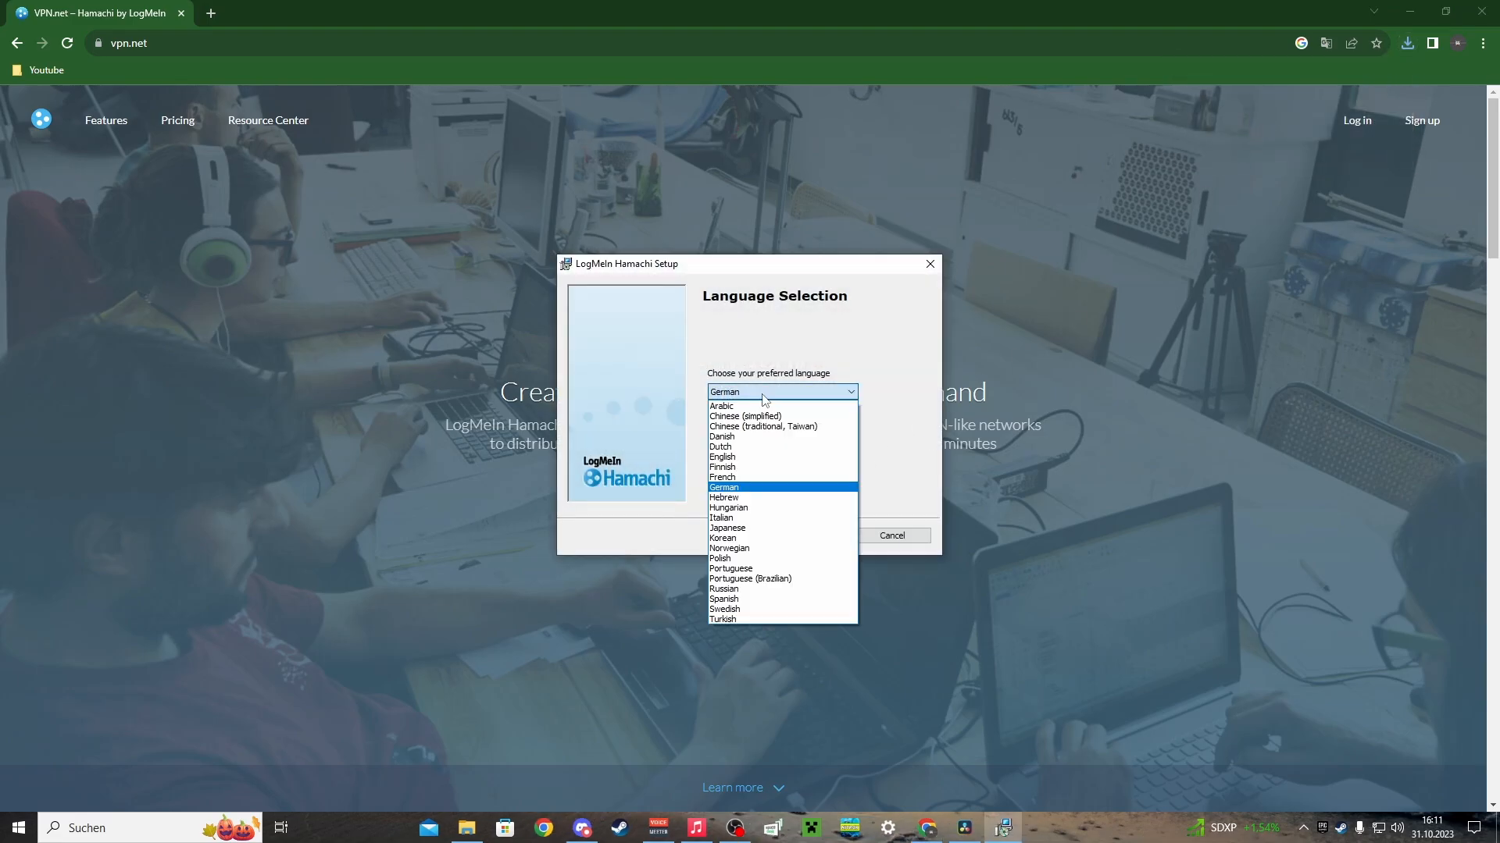
left_click(723, 487)
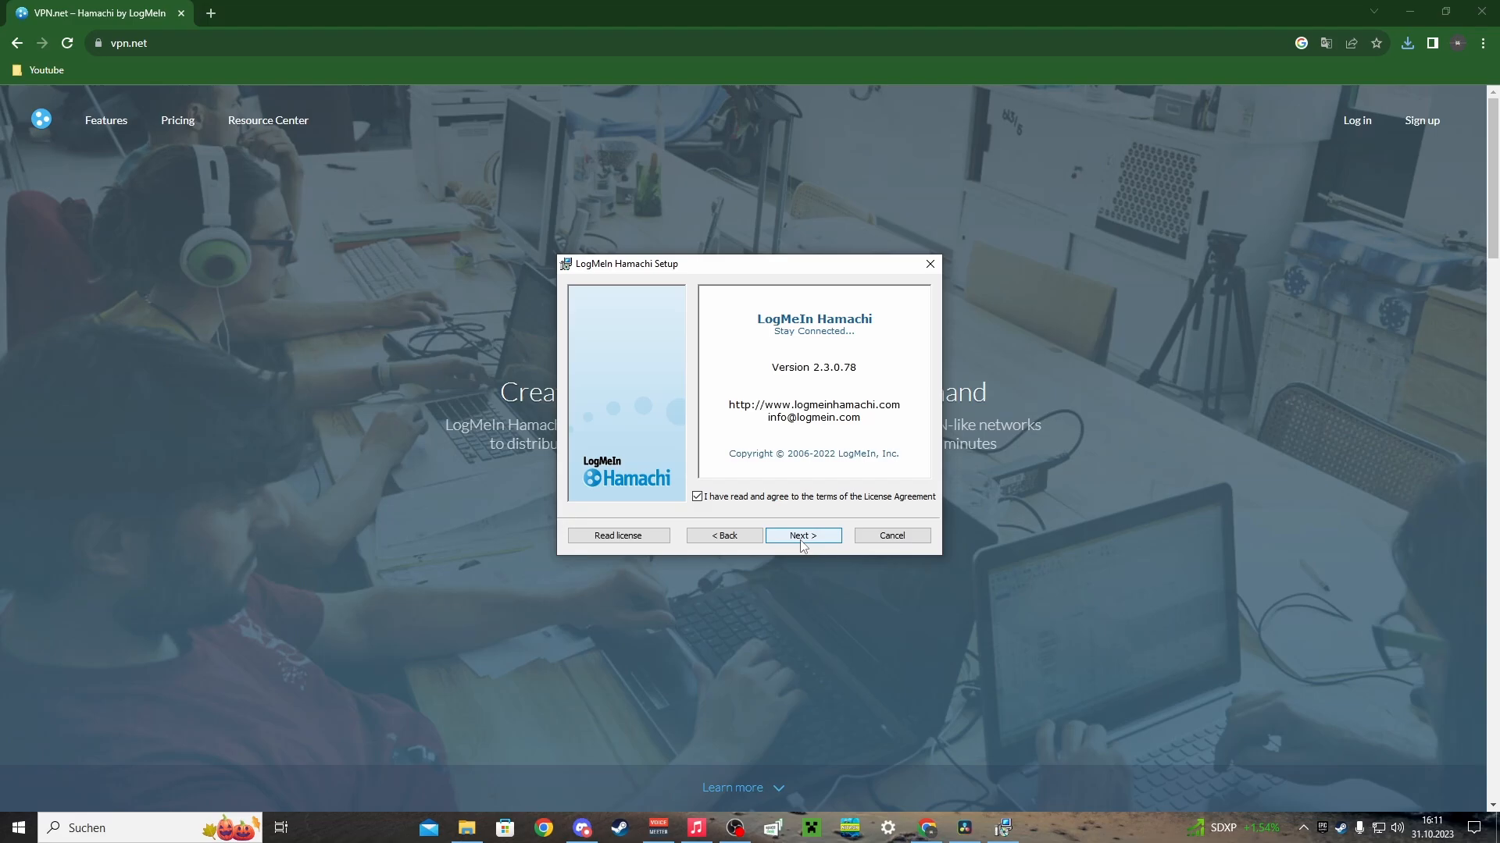
left_click(802, 534)
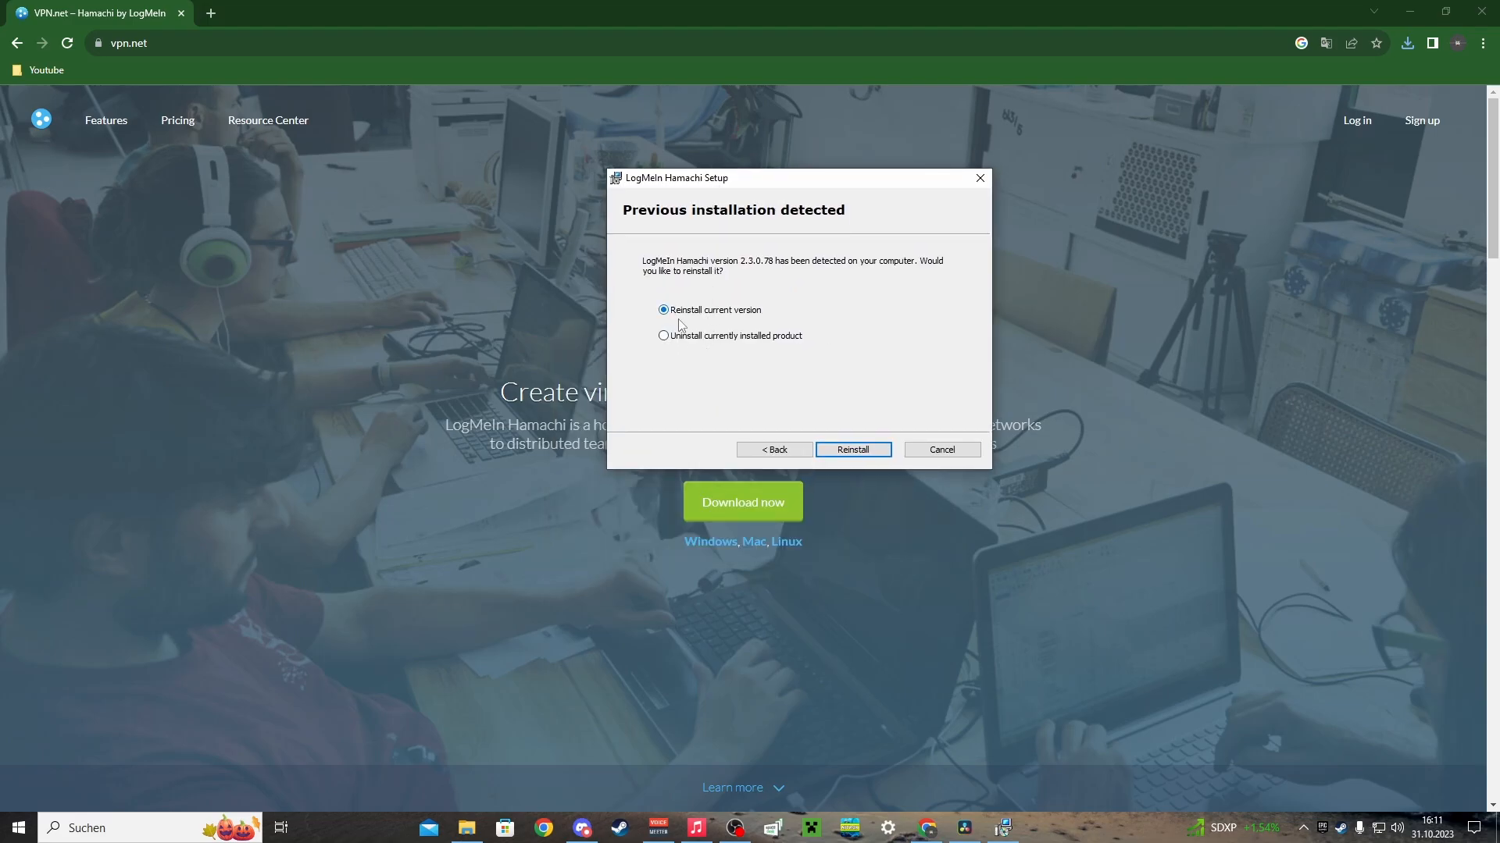
mouse_move(712, 345)
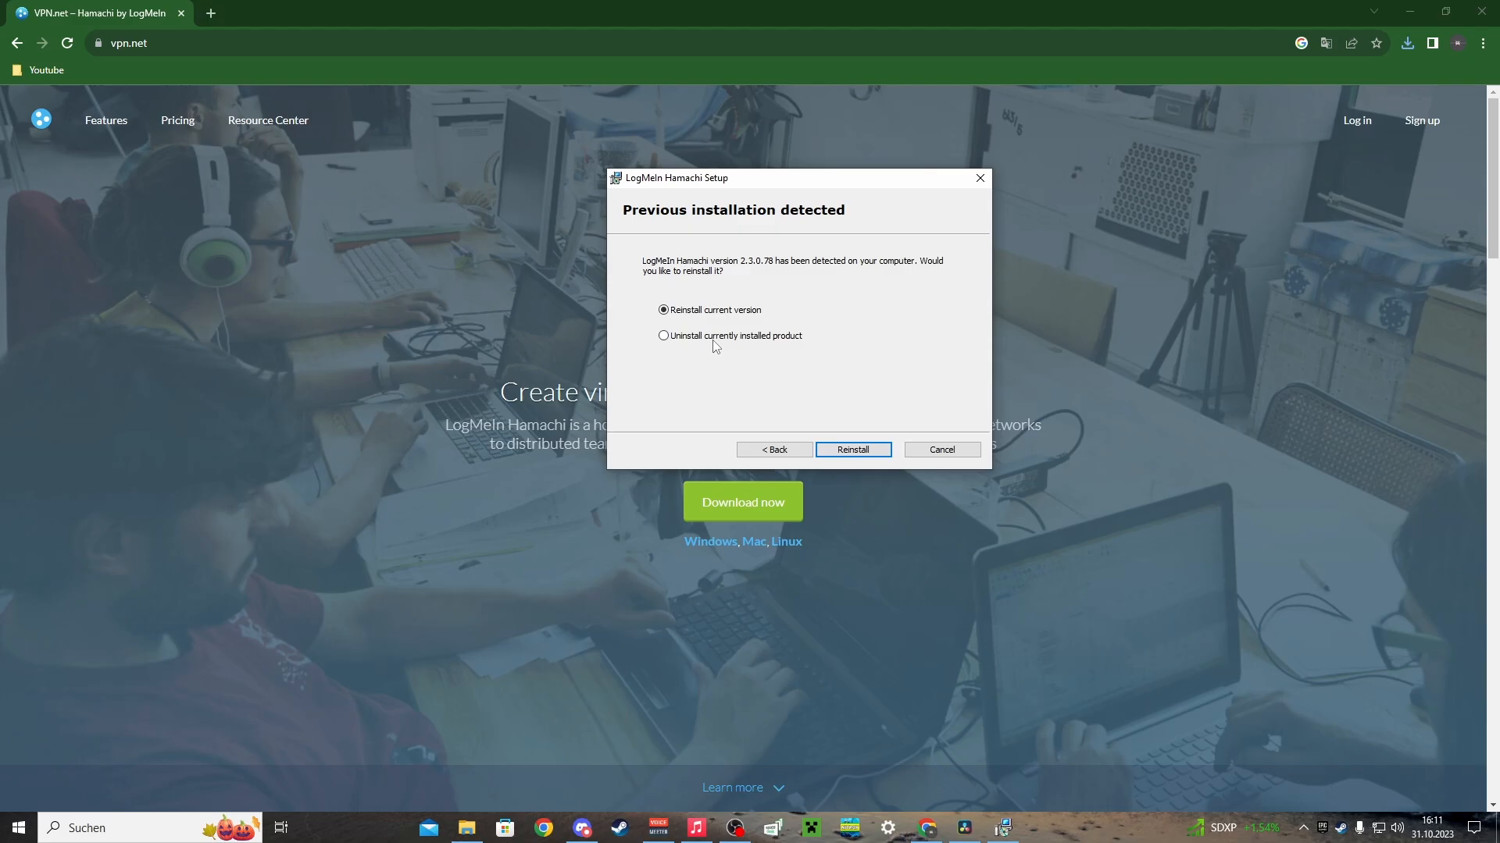
mouse_move(756, 368)
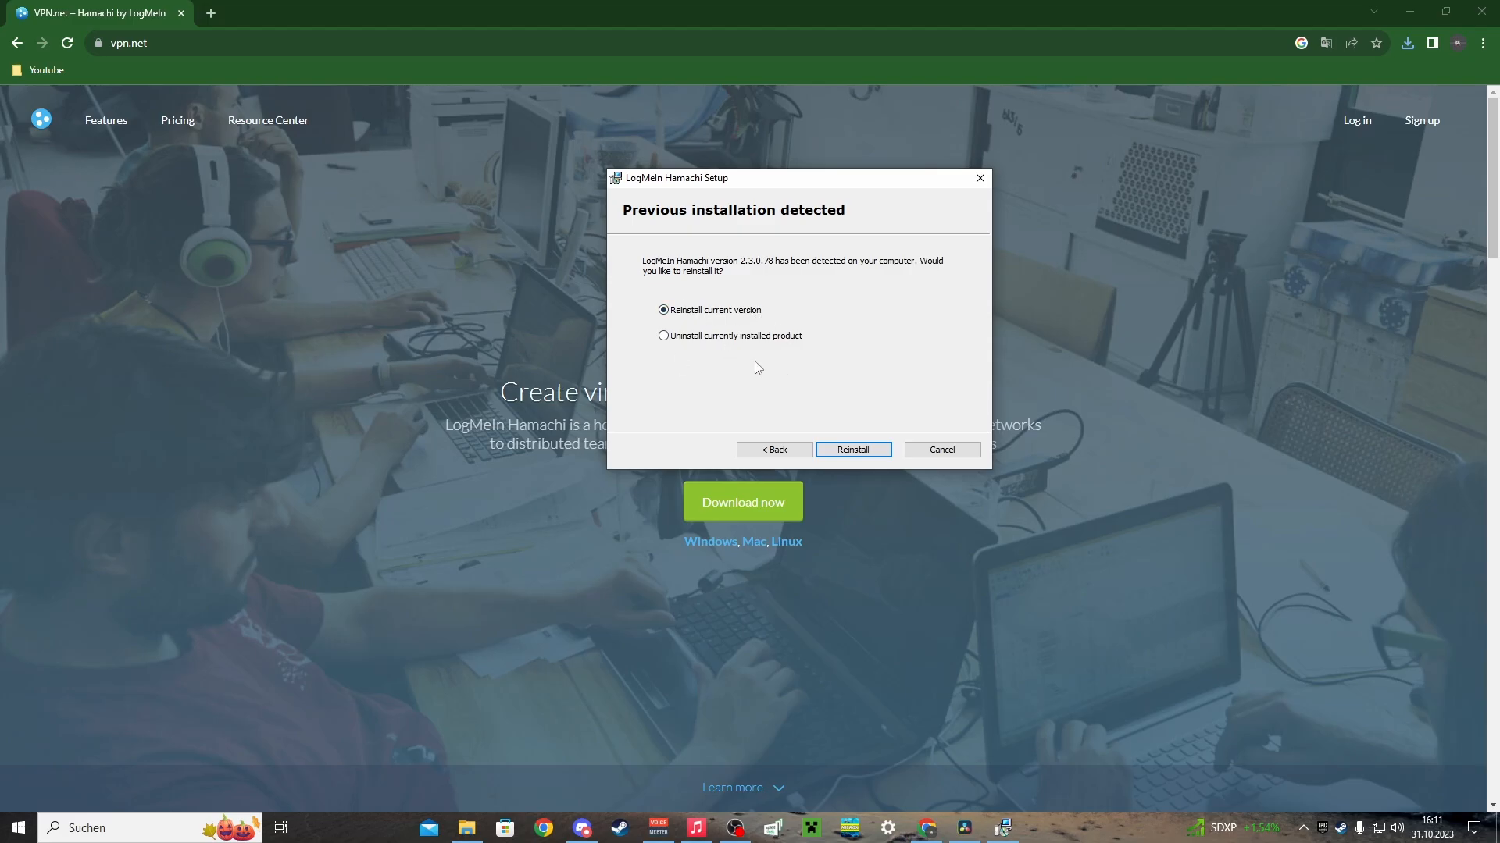
mouse_move(835, 442)
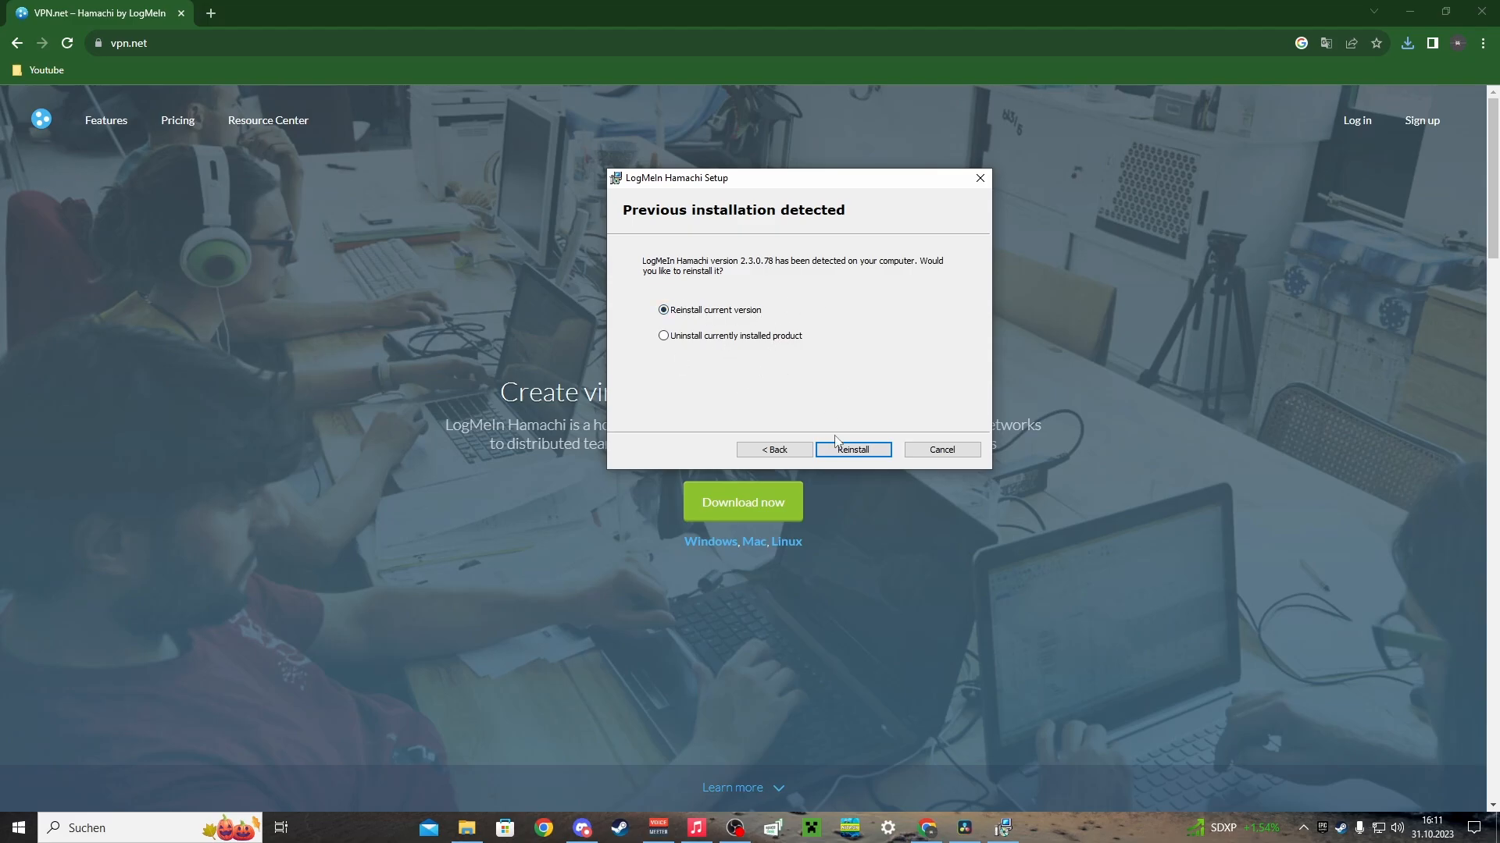
left_click(940, 450)
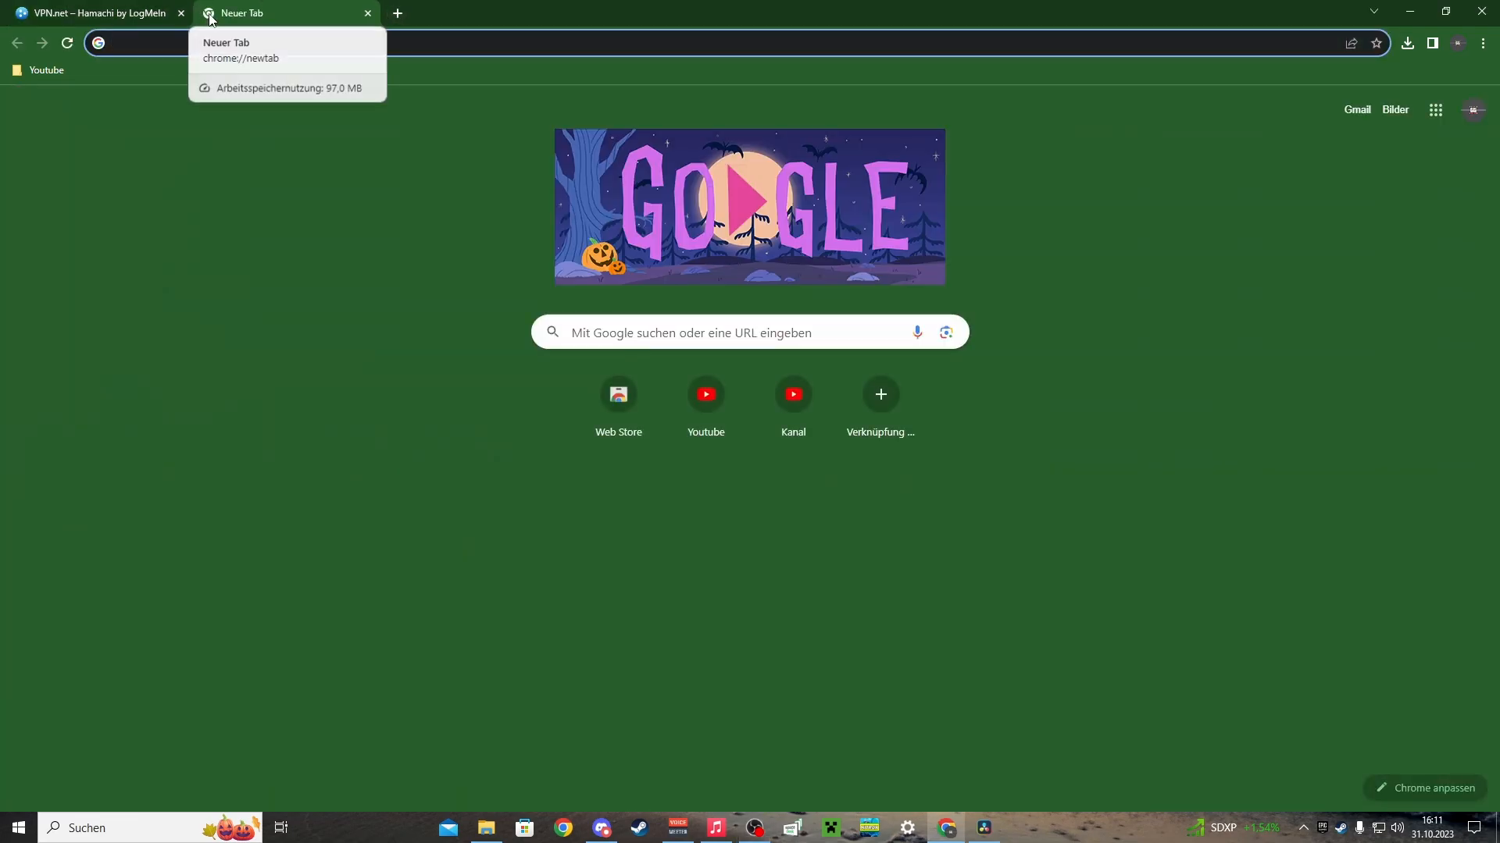
Step: Search 'scarab hollow knight' and open the Scarab GitHub repository
type("scarab")
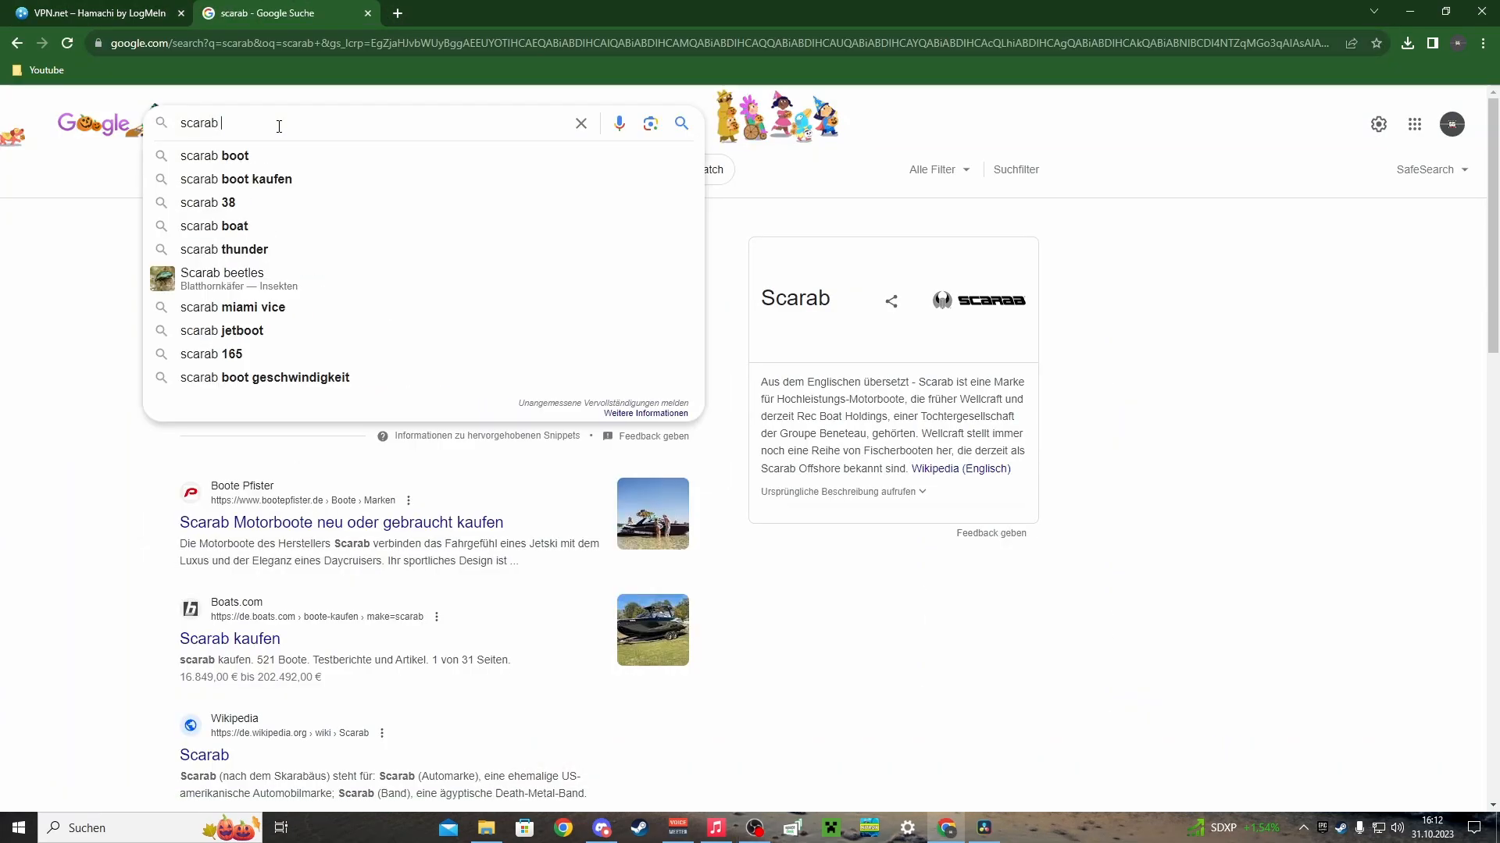
type("hollow knight mod")
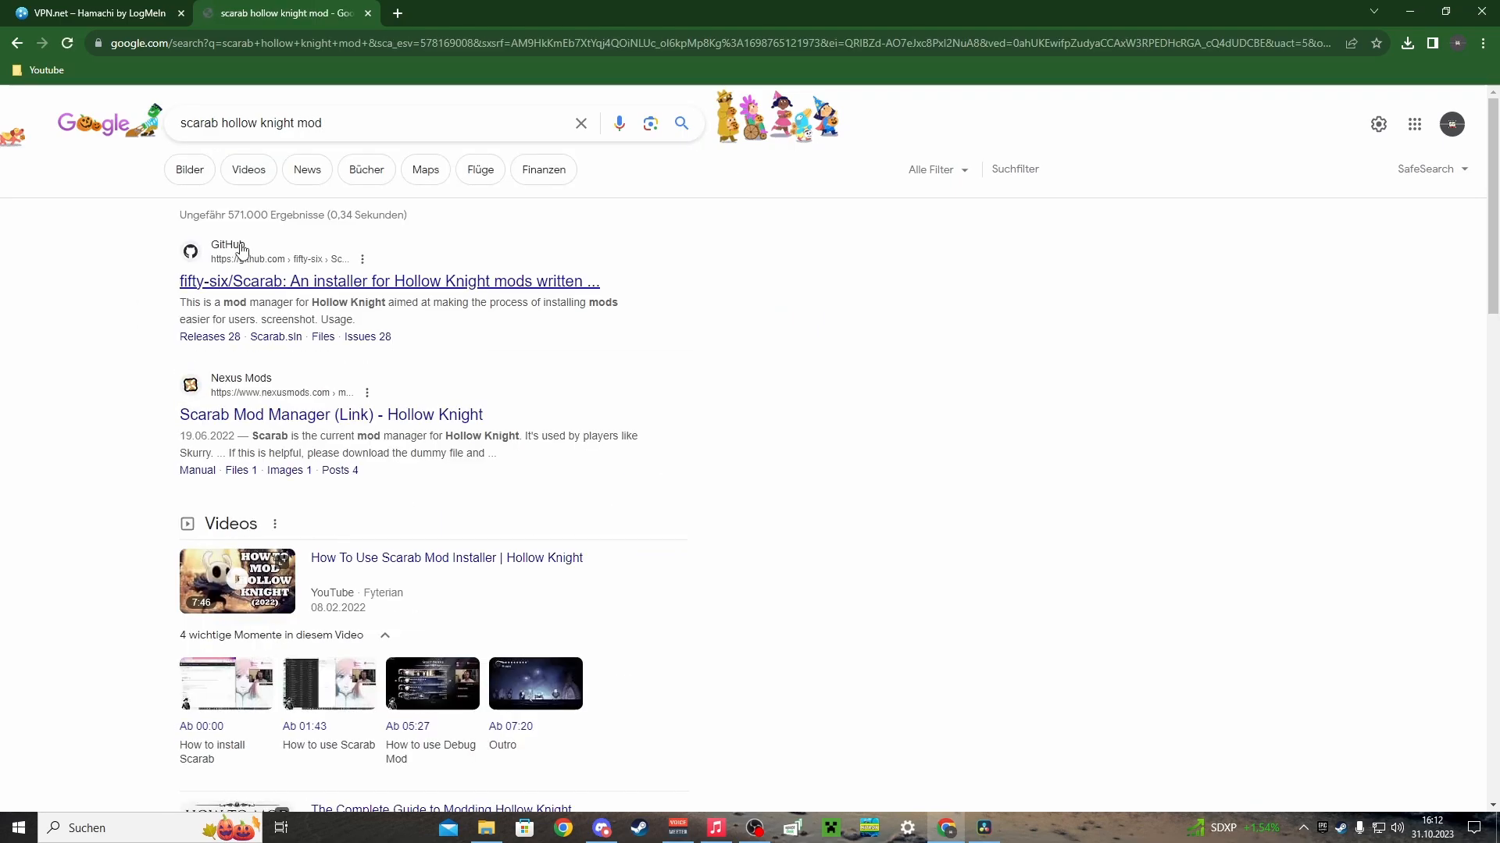
left_click(389, 281)
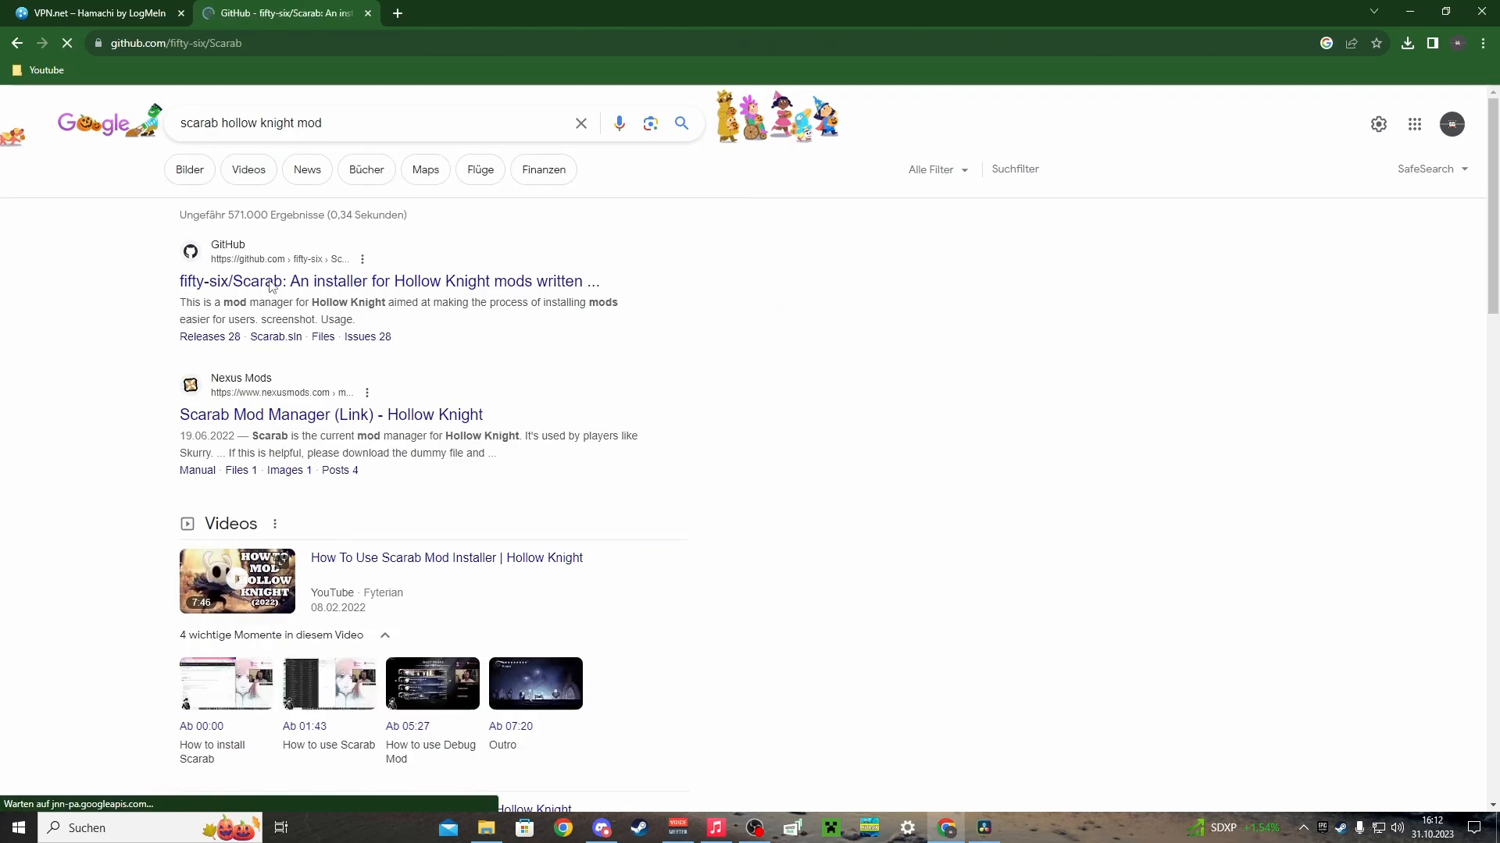
left_click(389, 281)
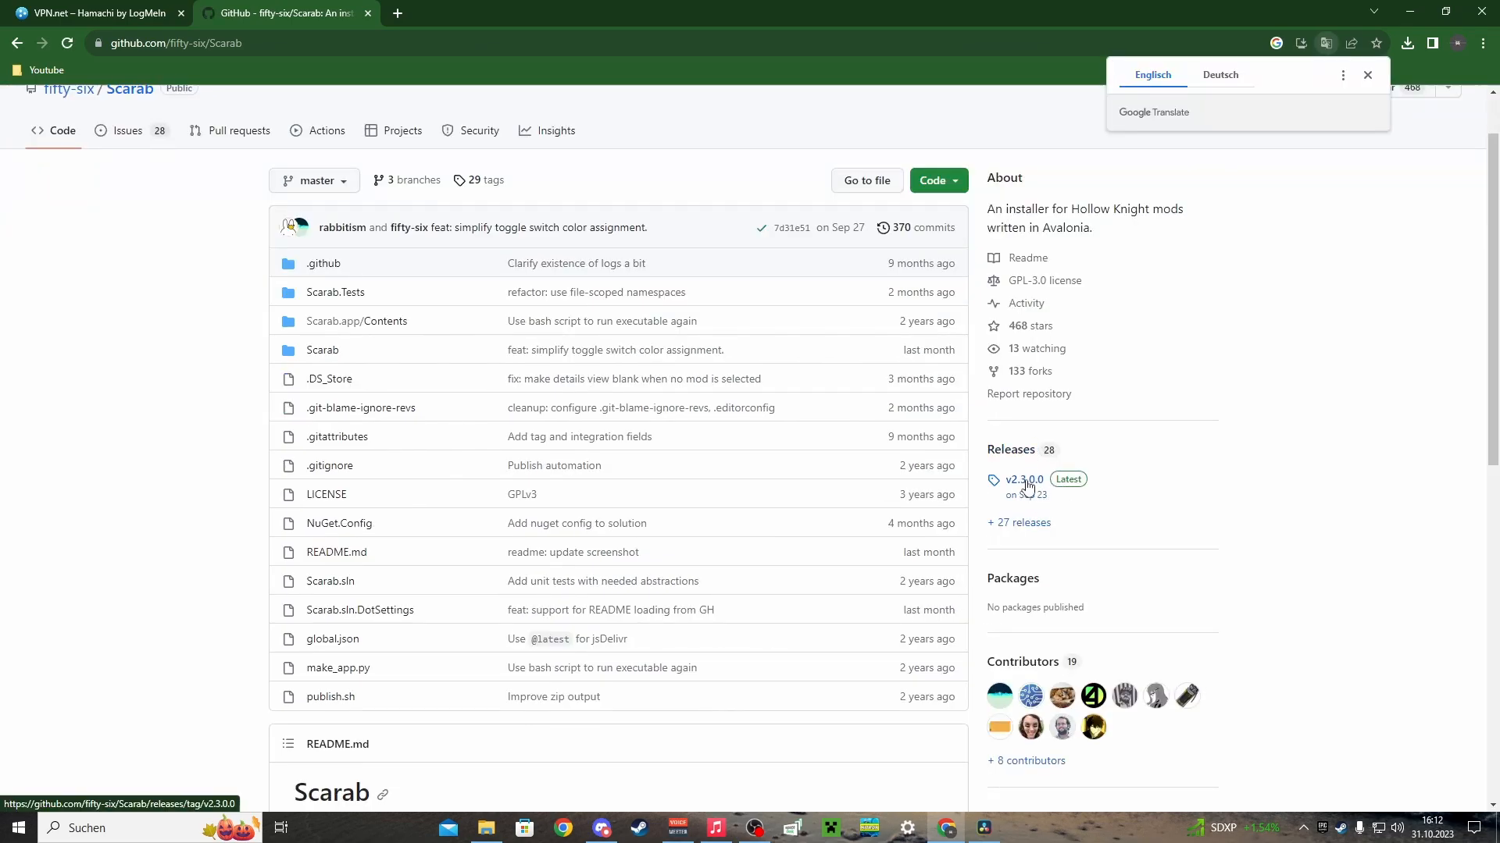
Step: Download windows.zip from the Scarab v2.3.0.0 release
left_click(1022, 480)
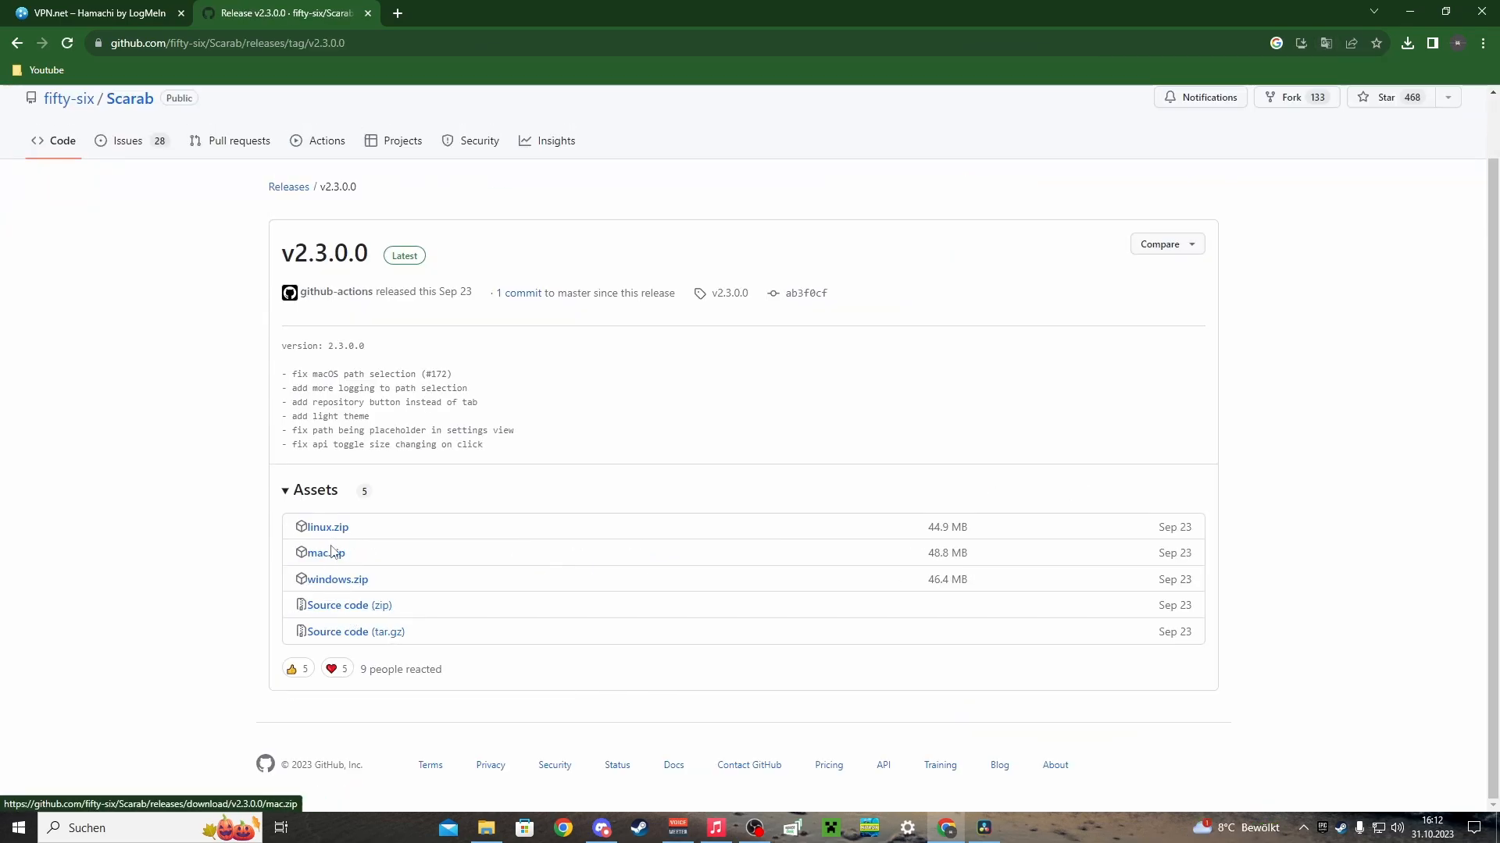
left_click(336, 578)
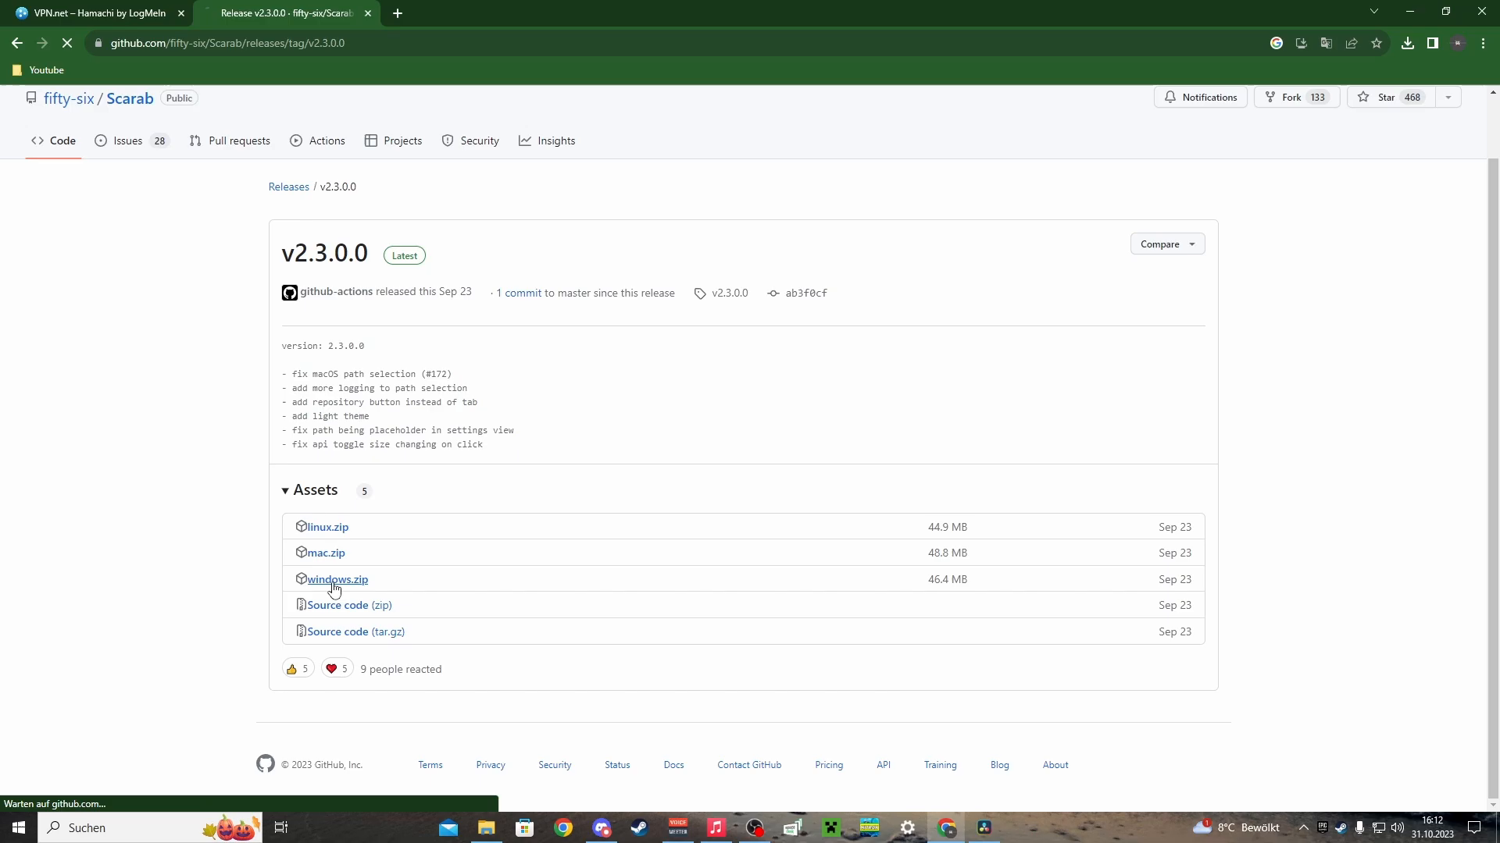
left_click(338, 578)
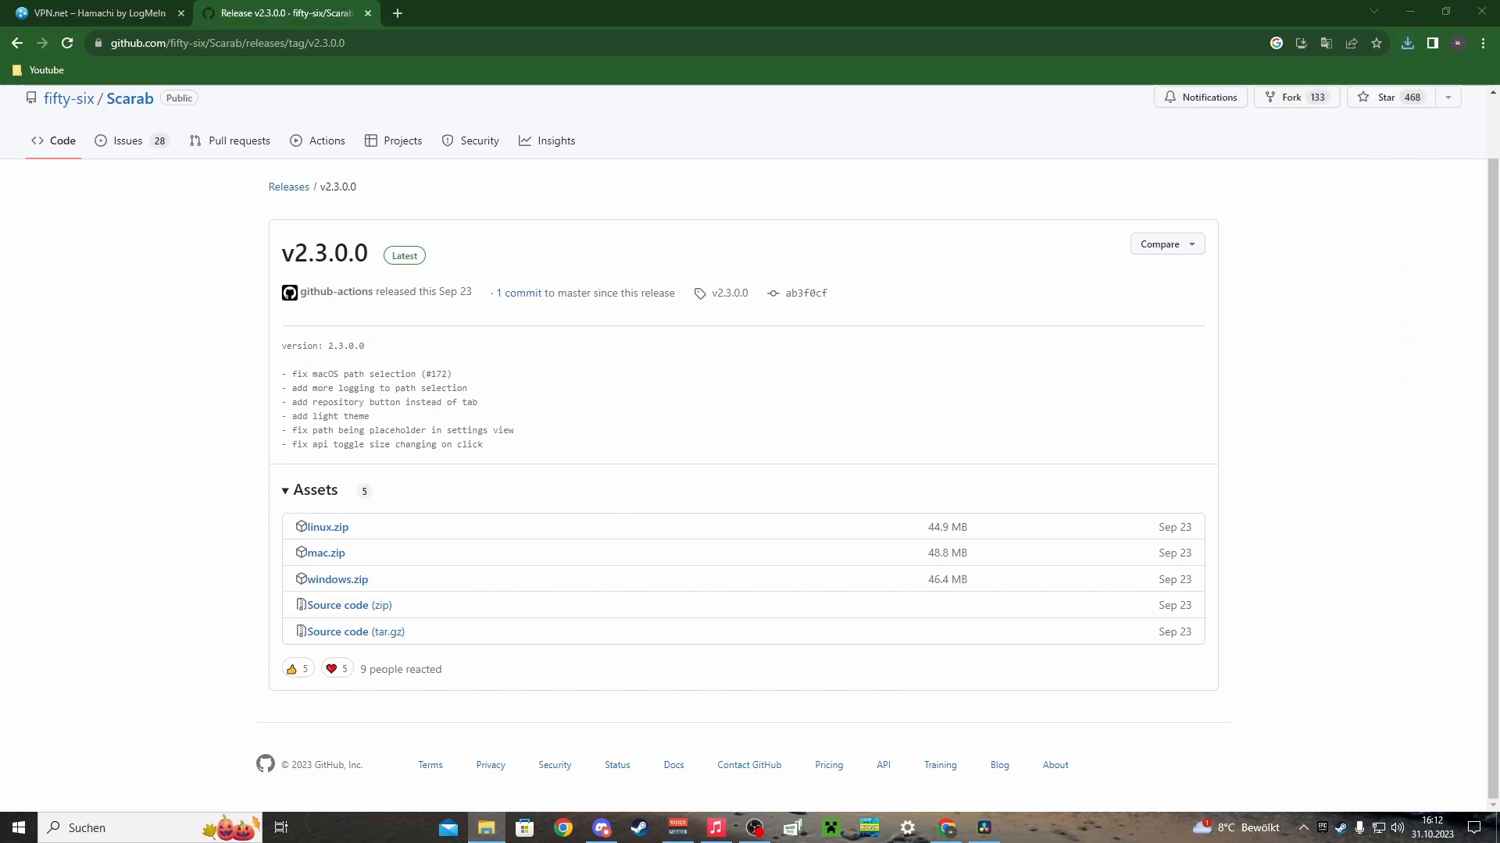
Step: Extract windows.zip into HollowKnightMultiplayer and open that folder with Scarab.exe
right_click(425, 308)
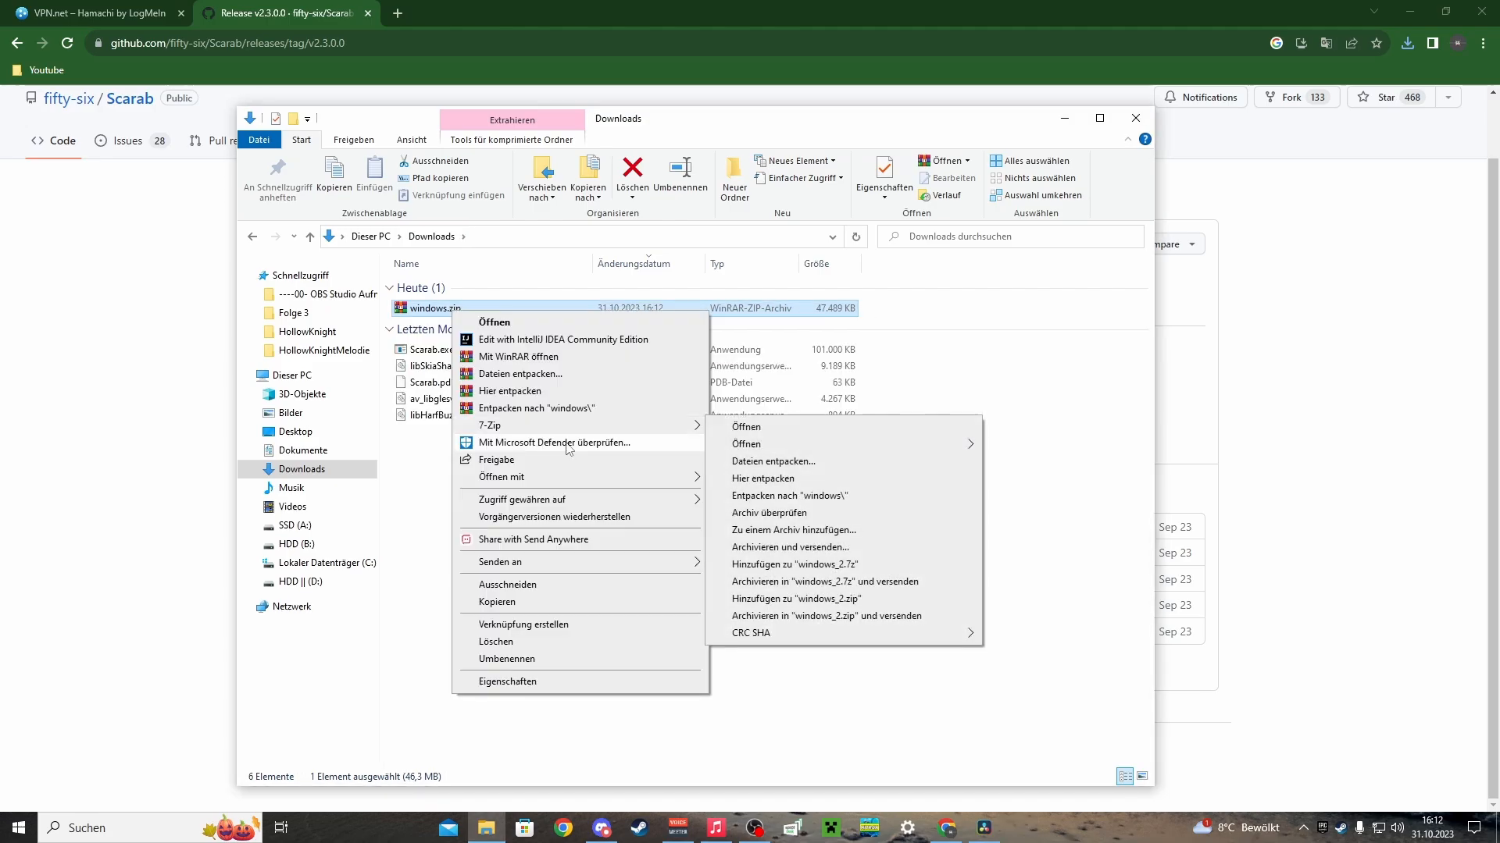
mouse_move(411, 484)
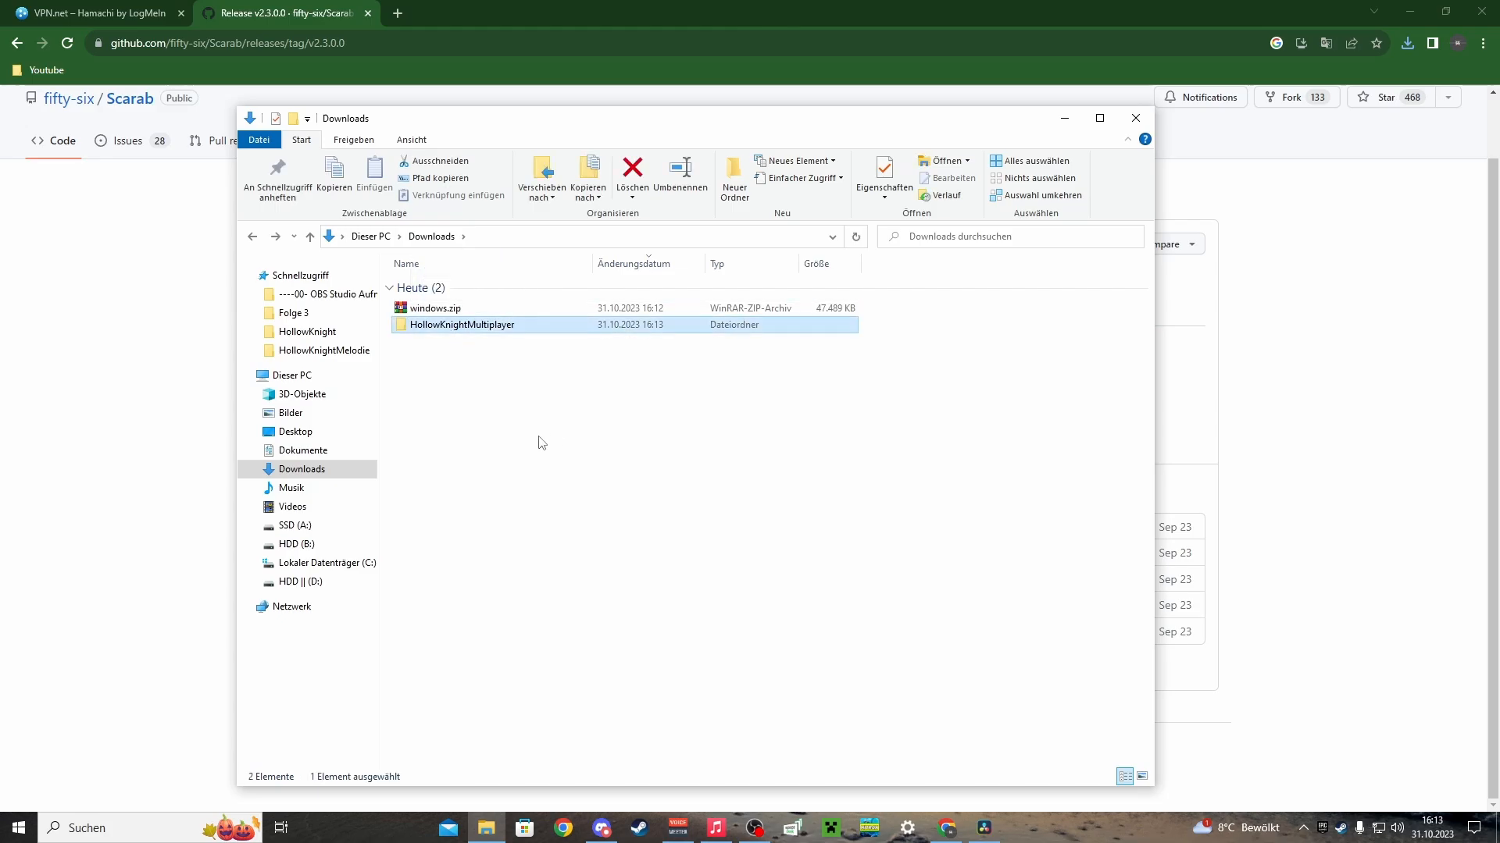
left_click(289, 375)
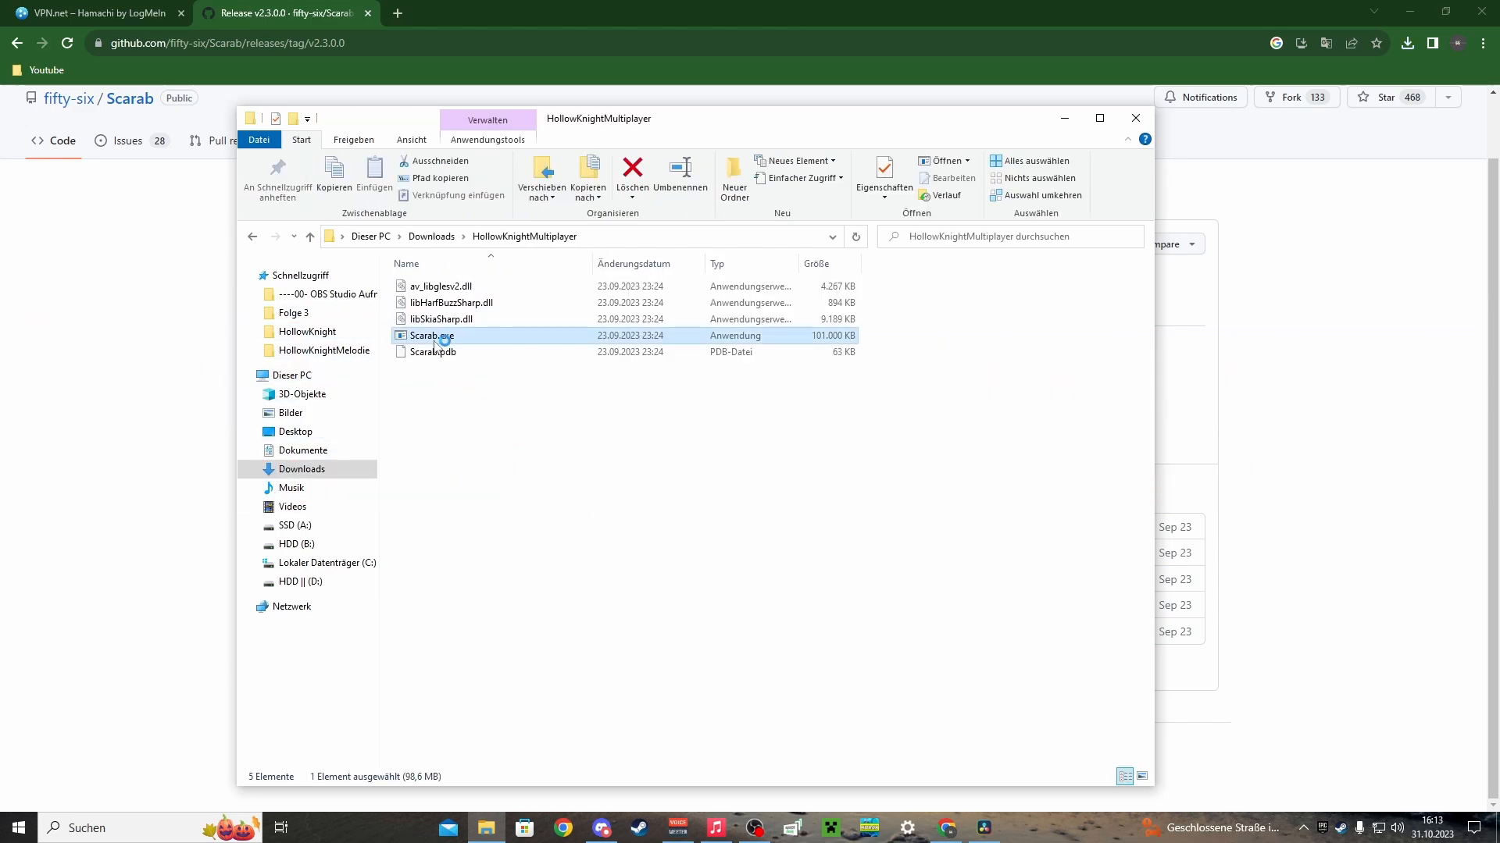
Step: Launch Scarab, search 'hk', toggle HKMP off and on, and filter to installed mods
double_click(431, 336)
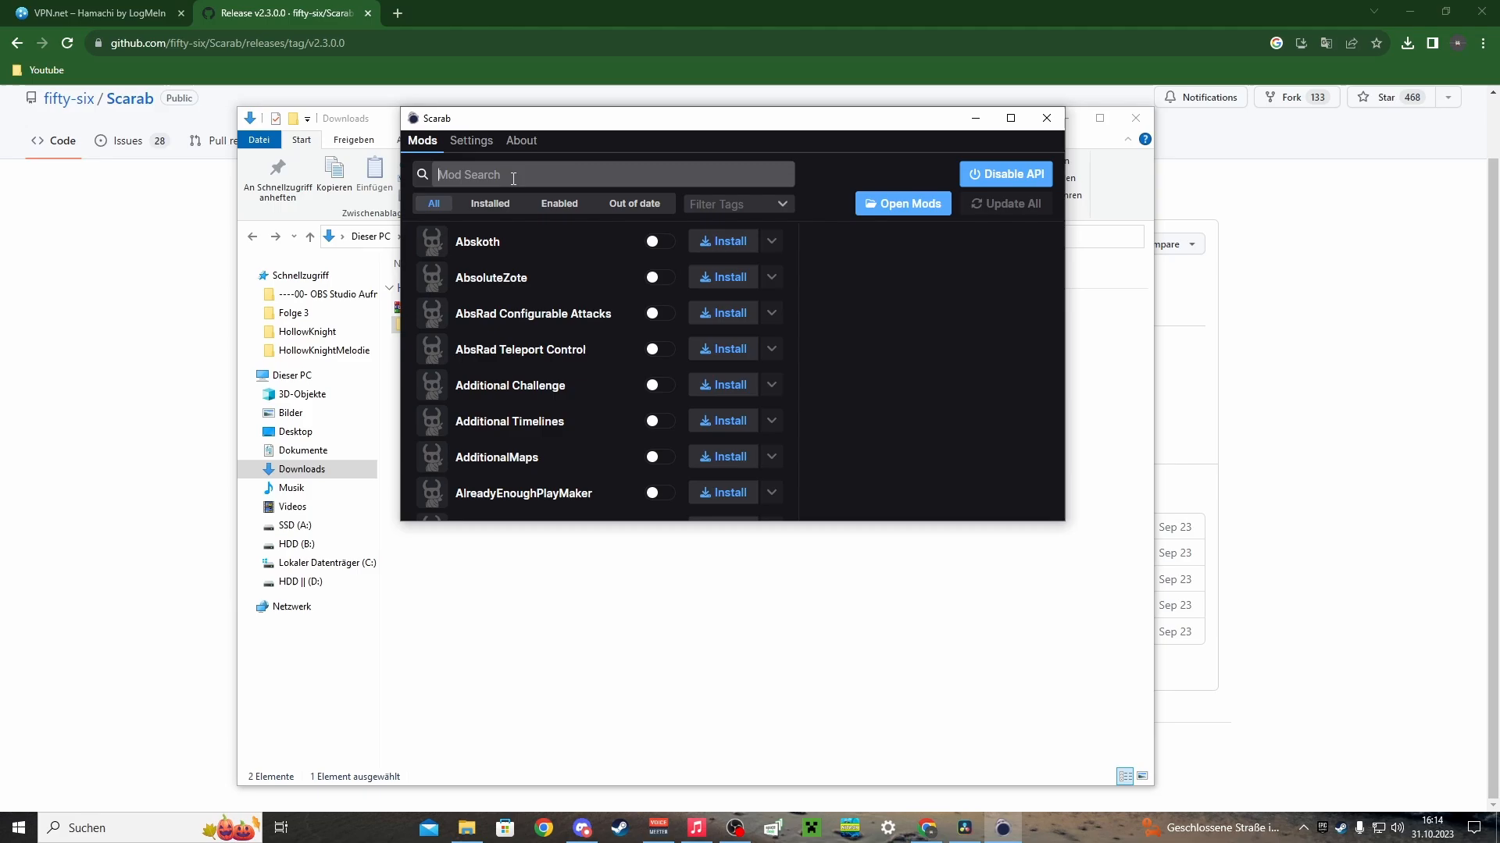
type("hkmp")
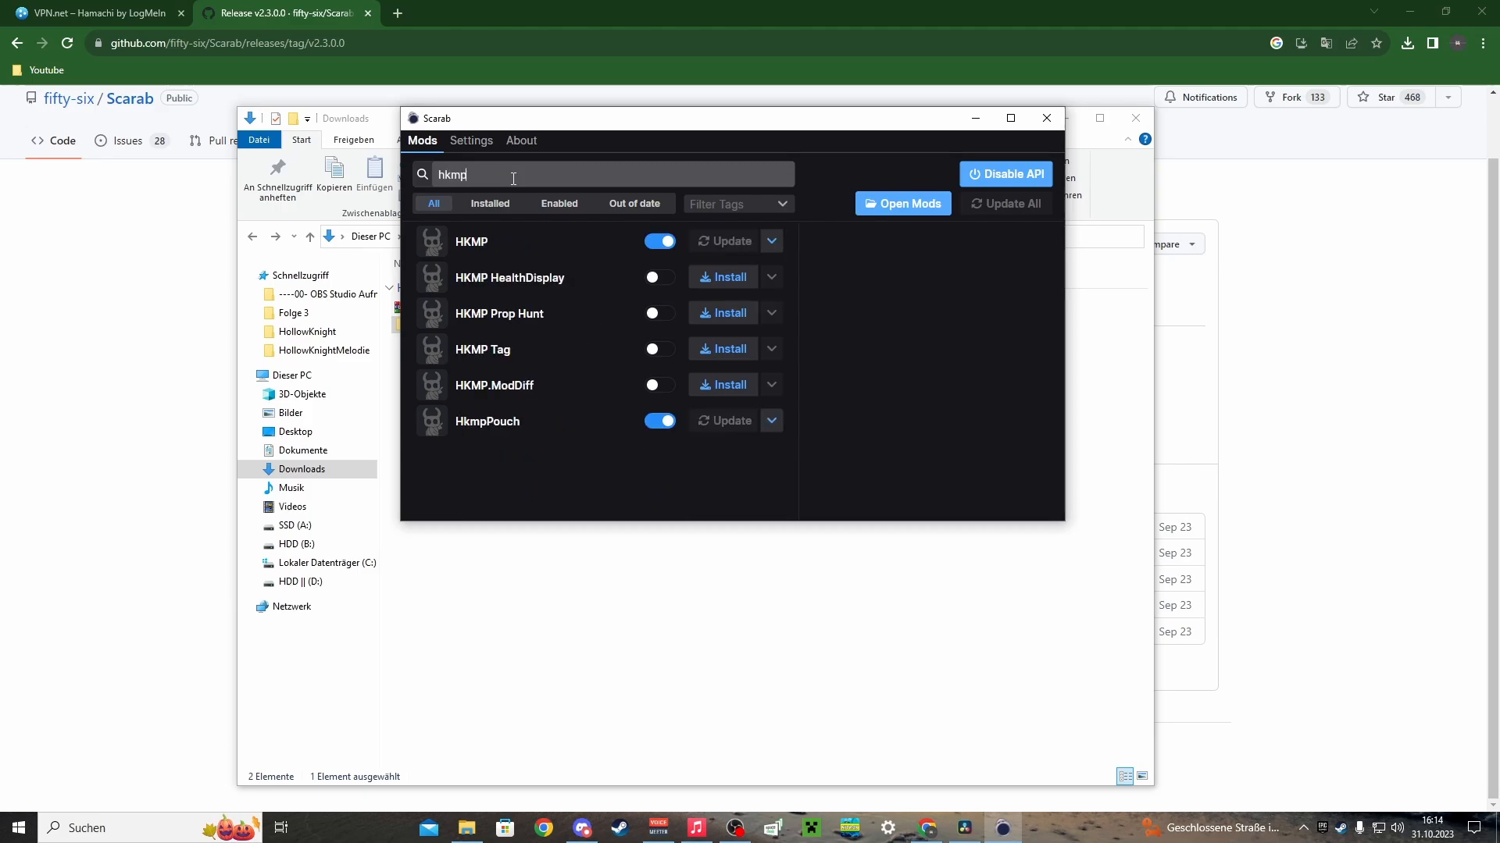
left_click(658, 241)
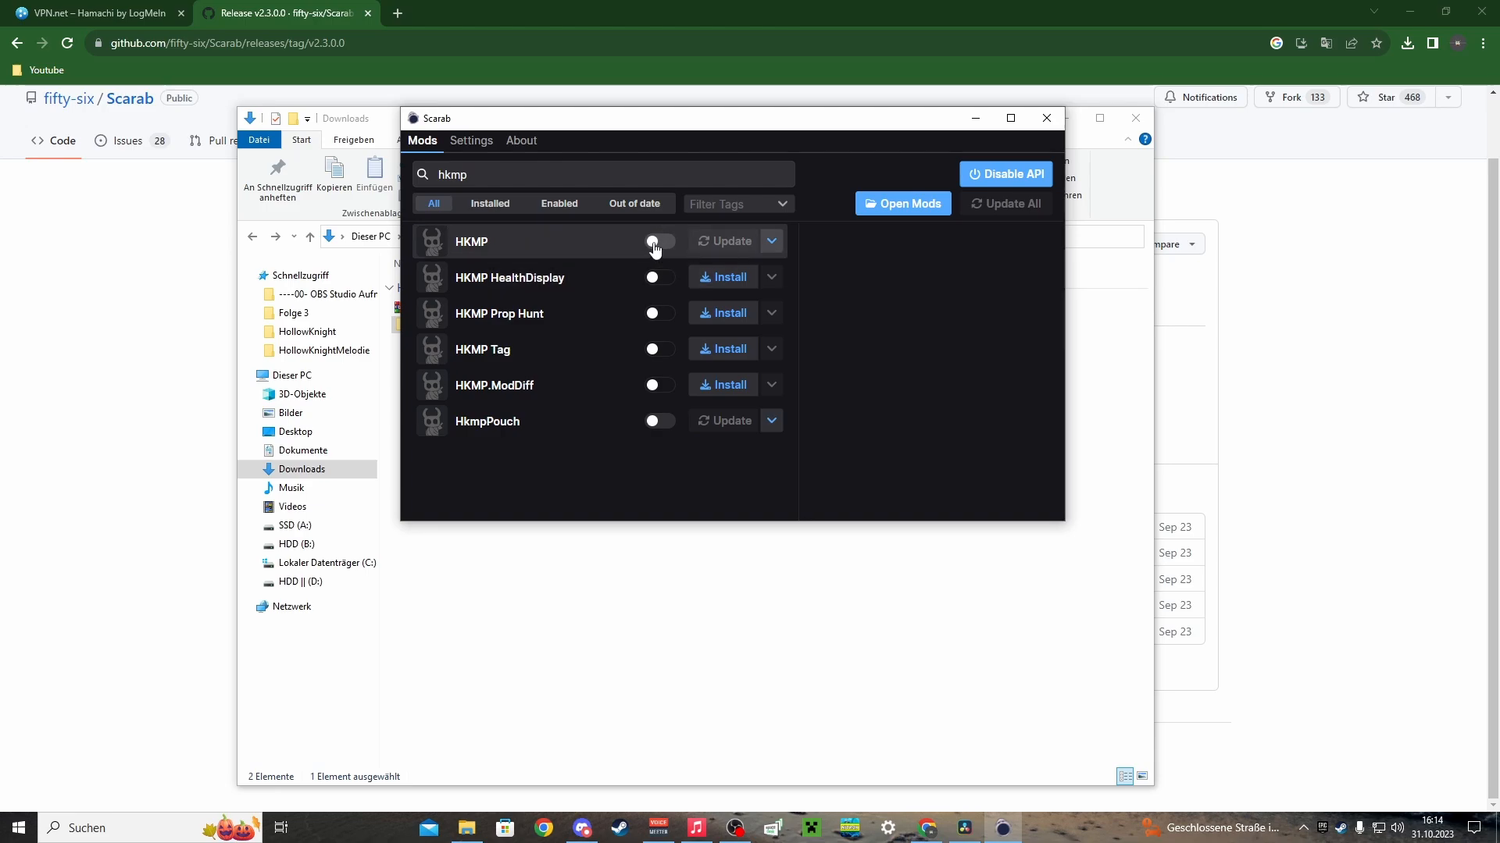
left_click(658, 240)
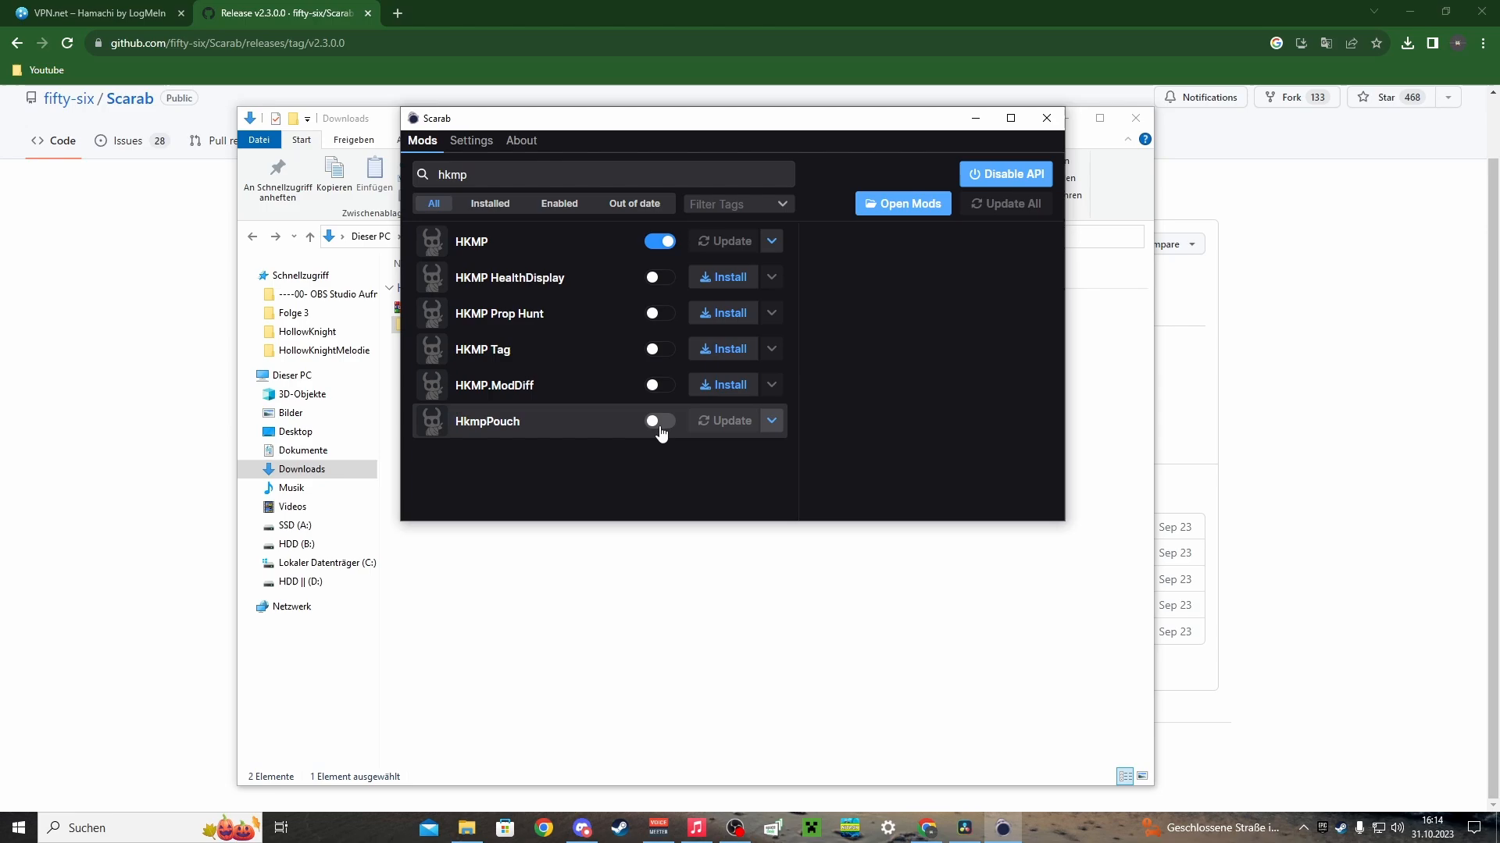
mouse_move(505, 431)
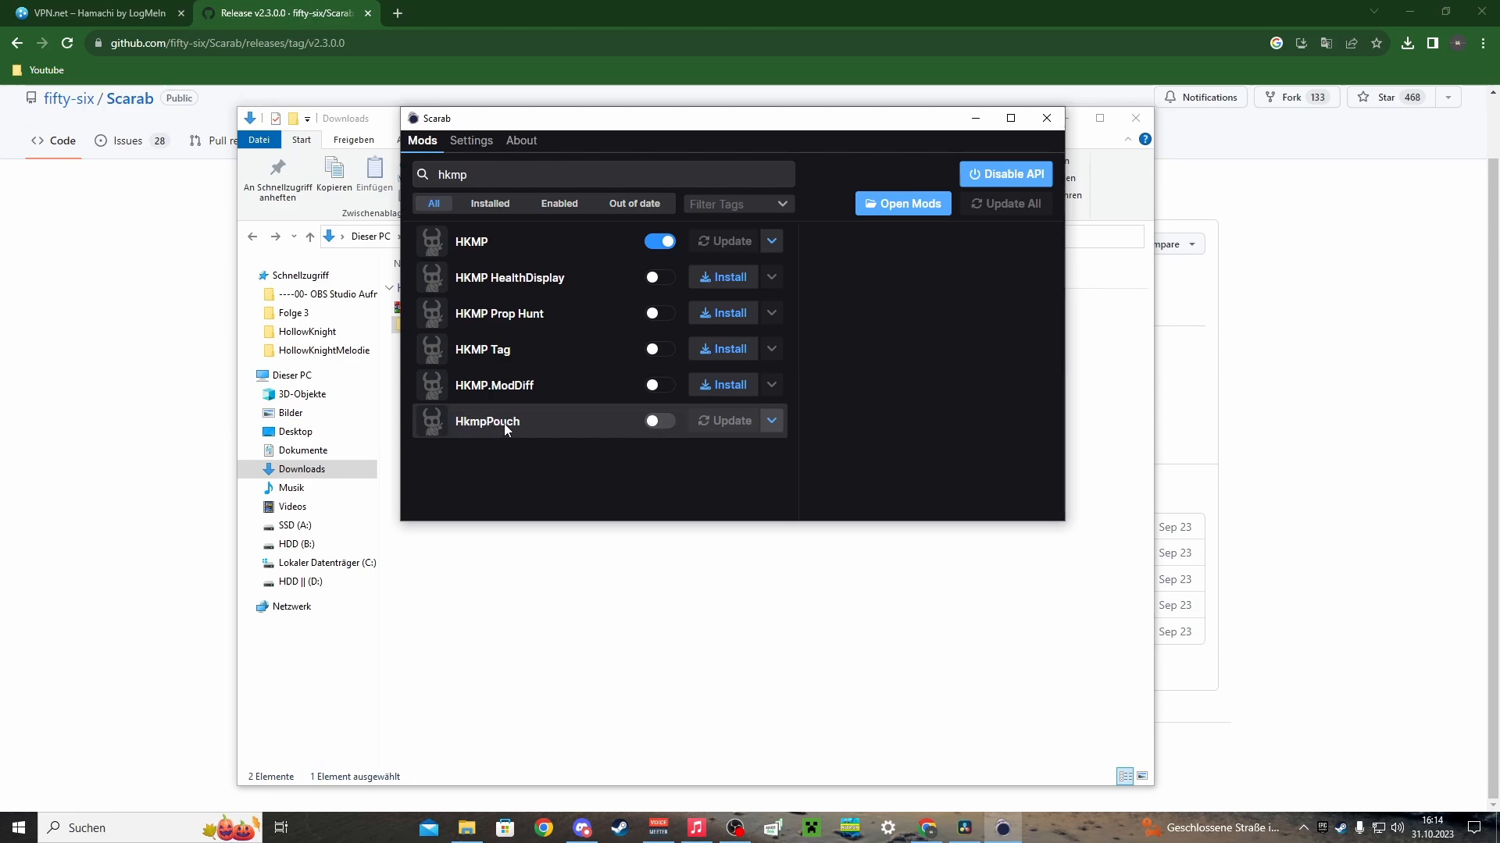
left_click(659, 421)
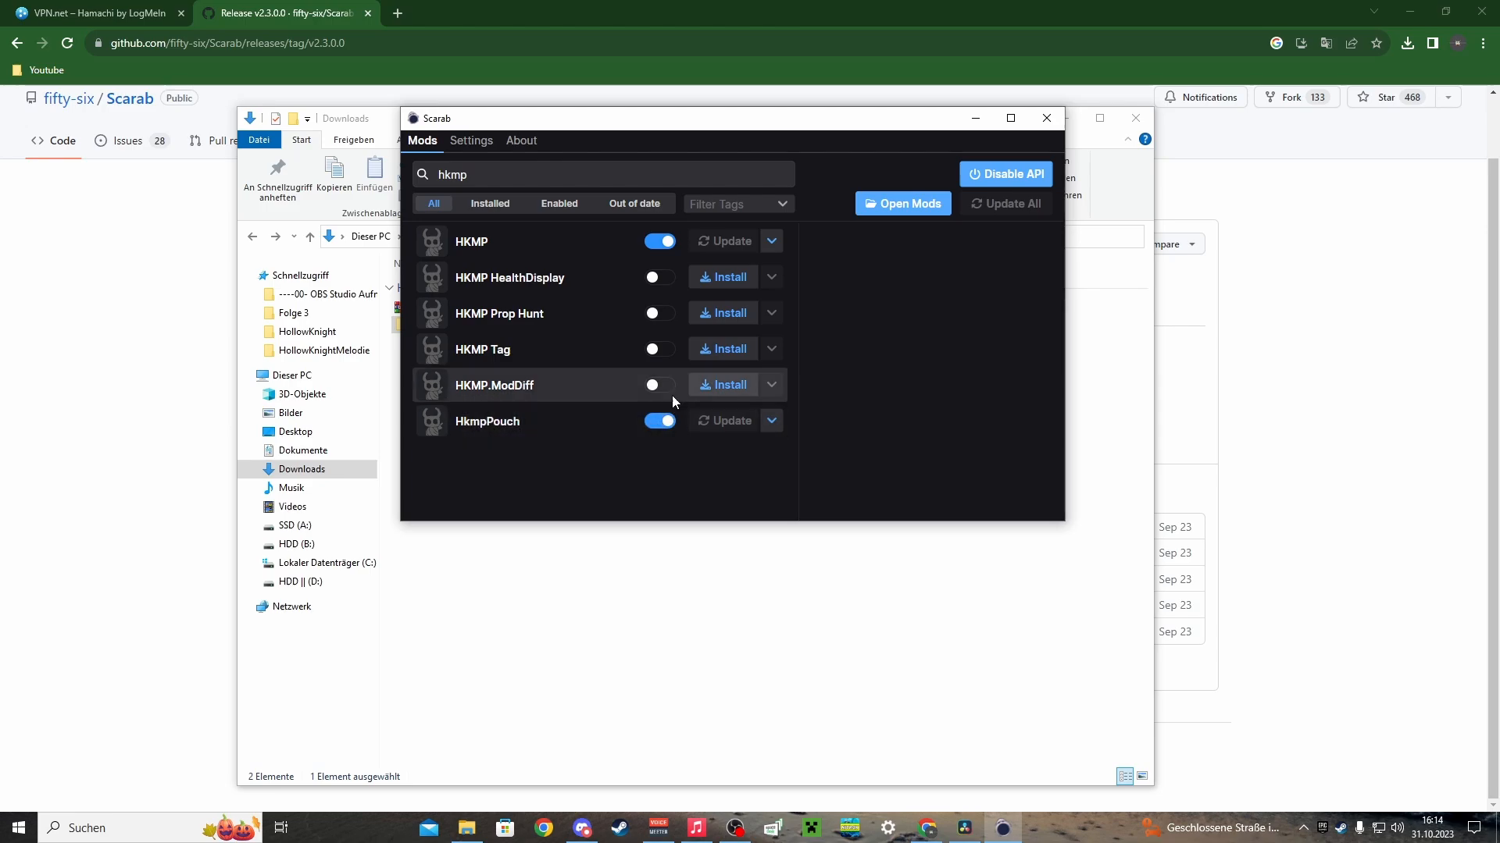
left_click(489, 203)
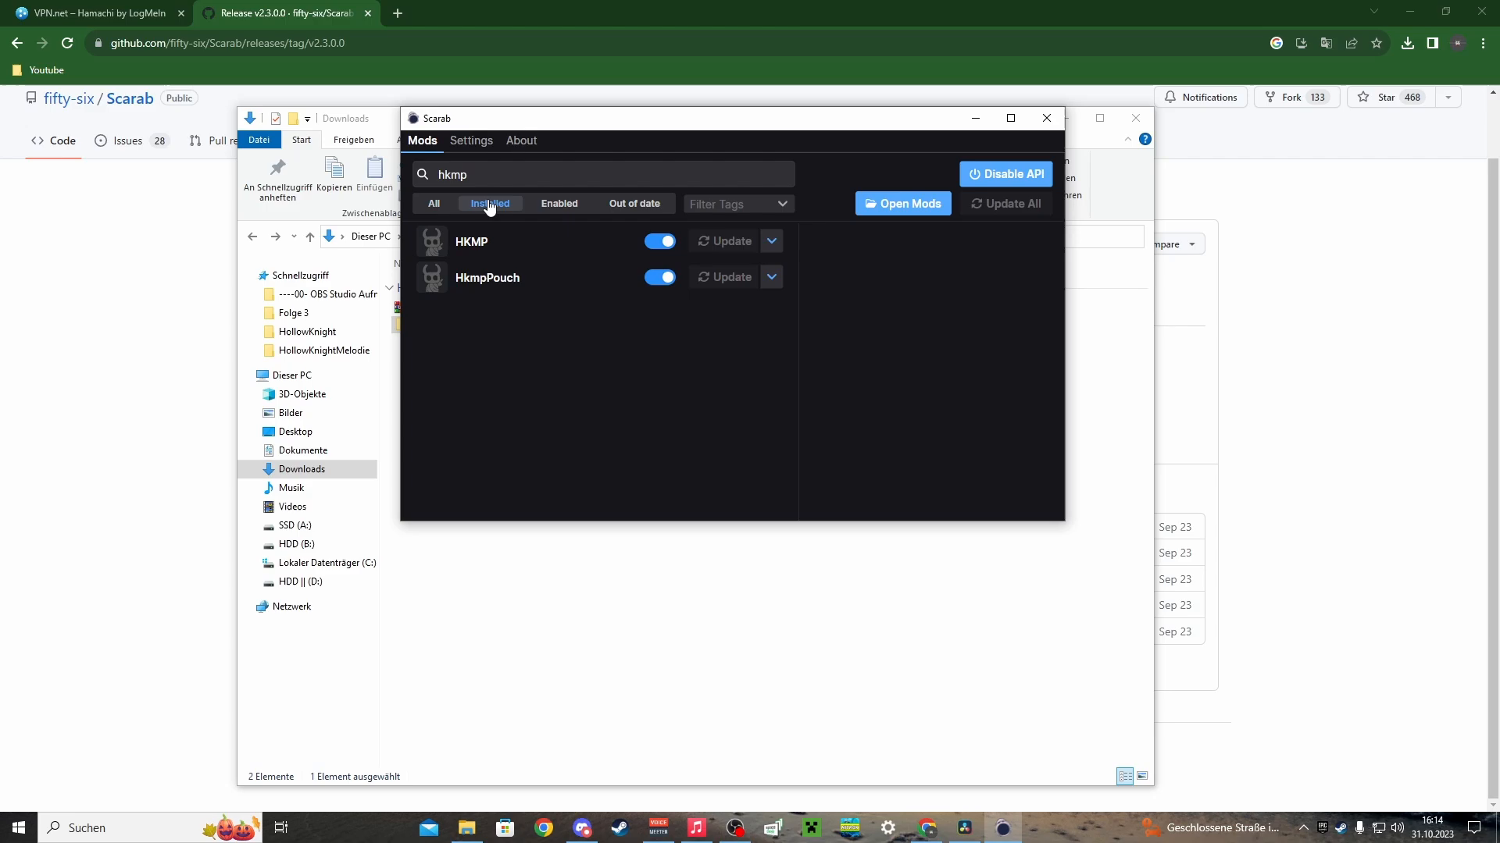
mouse_move(1004, 174)
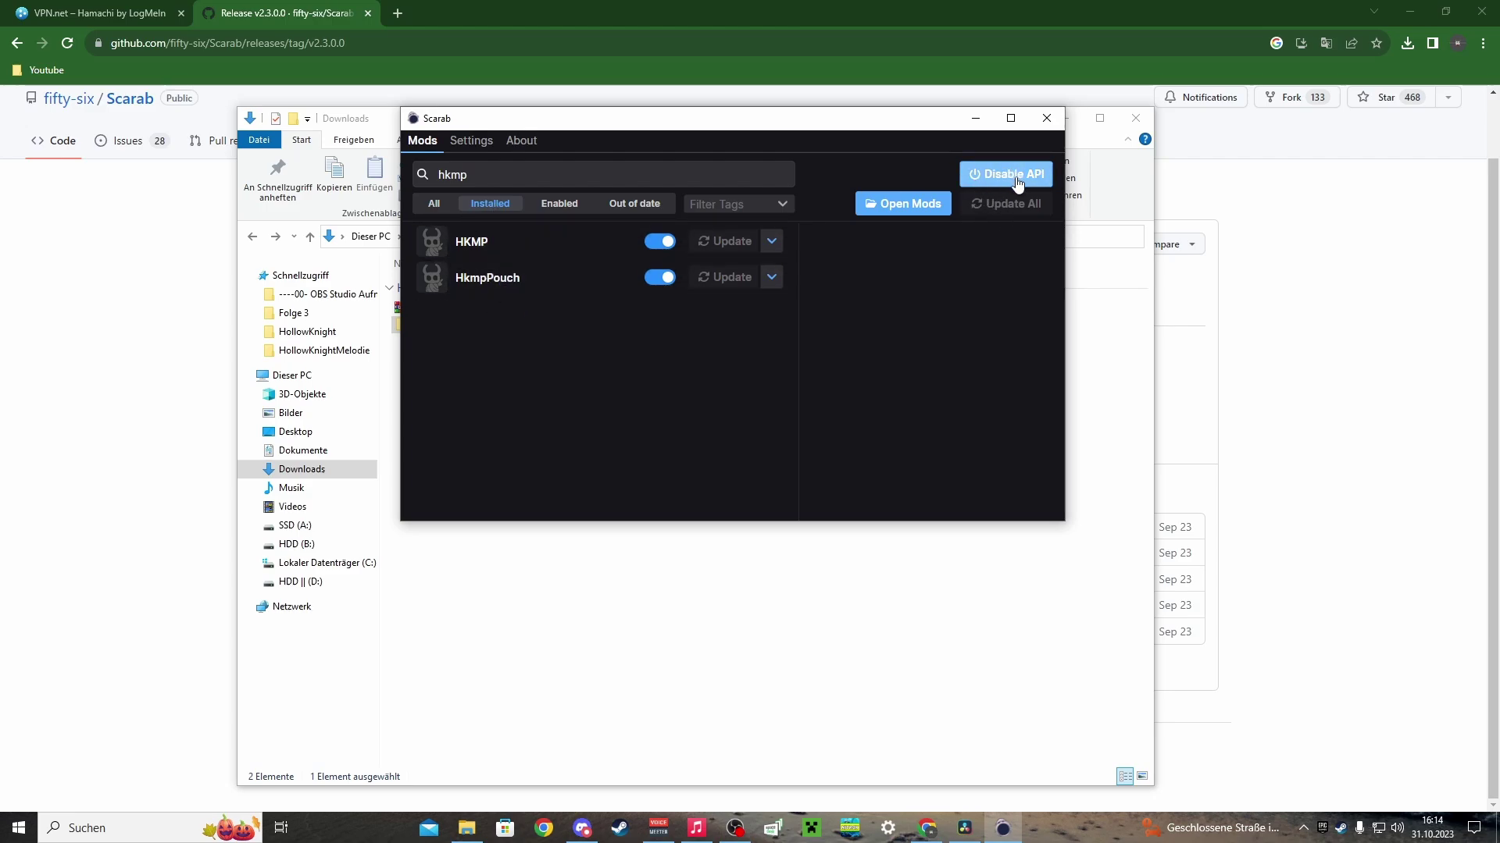
Step: Disable the modding API, show all hkmp results, then re-enable the API
left_click(1005, 174)
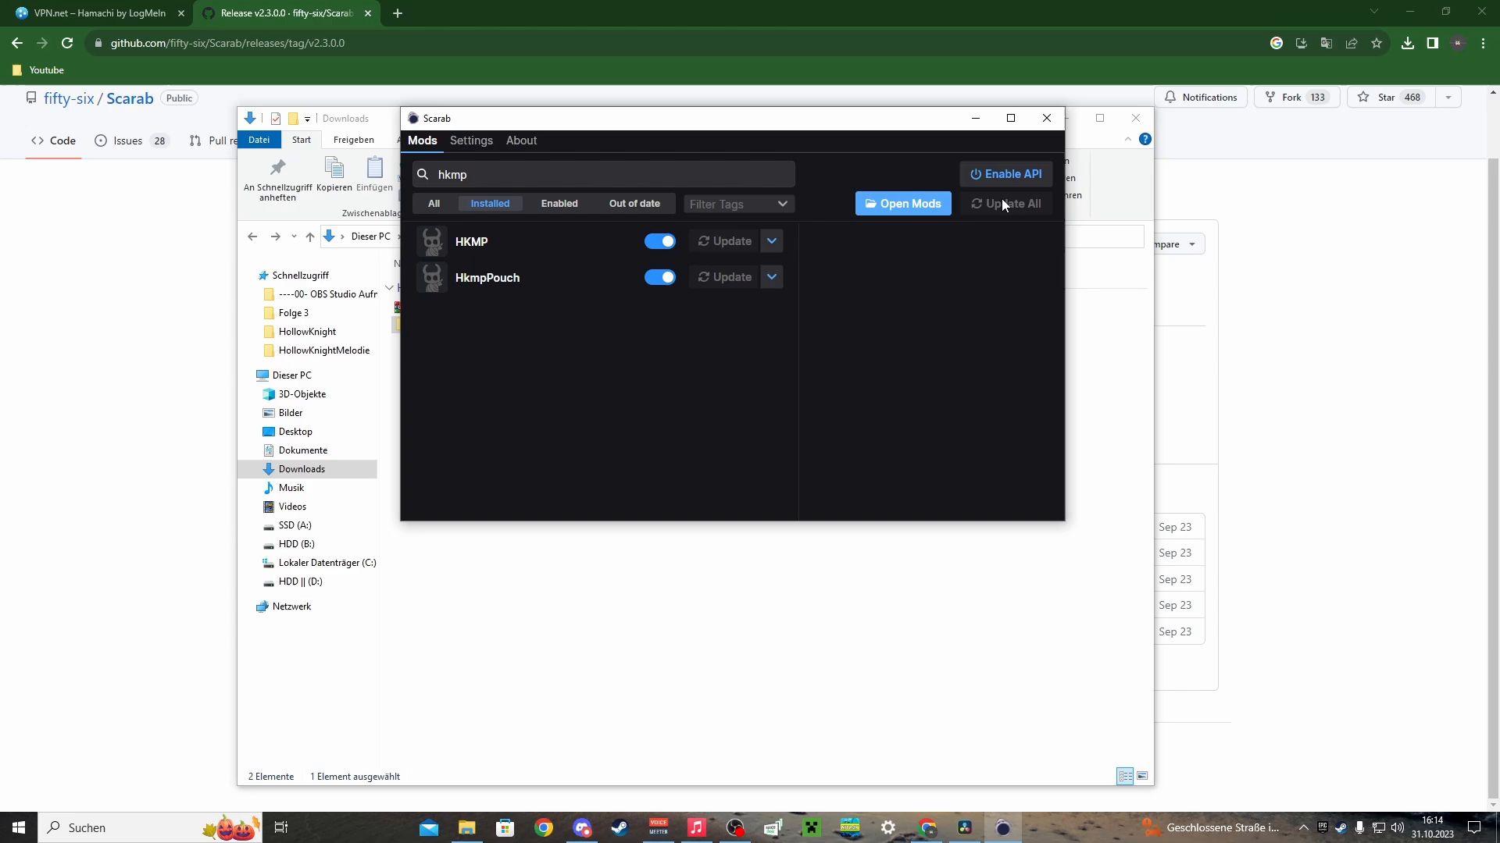
mouse_move(948, 297)
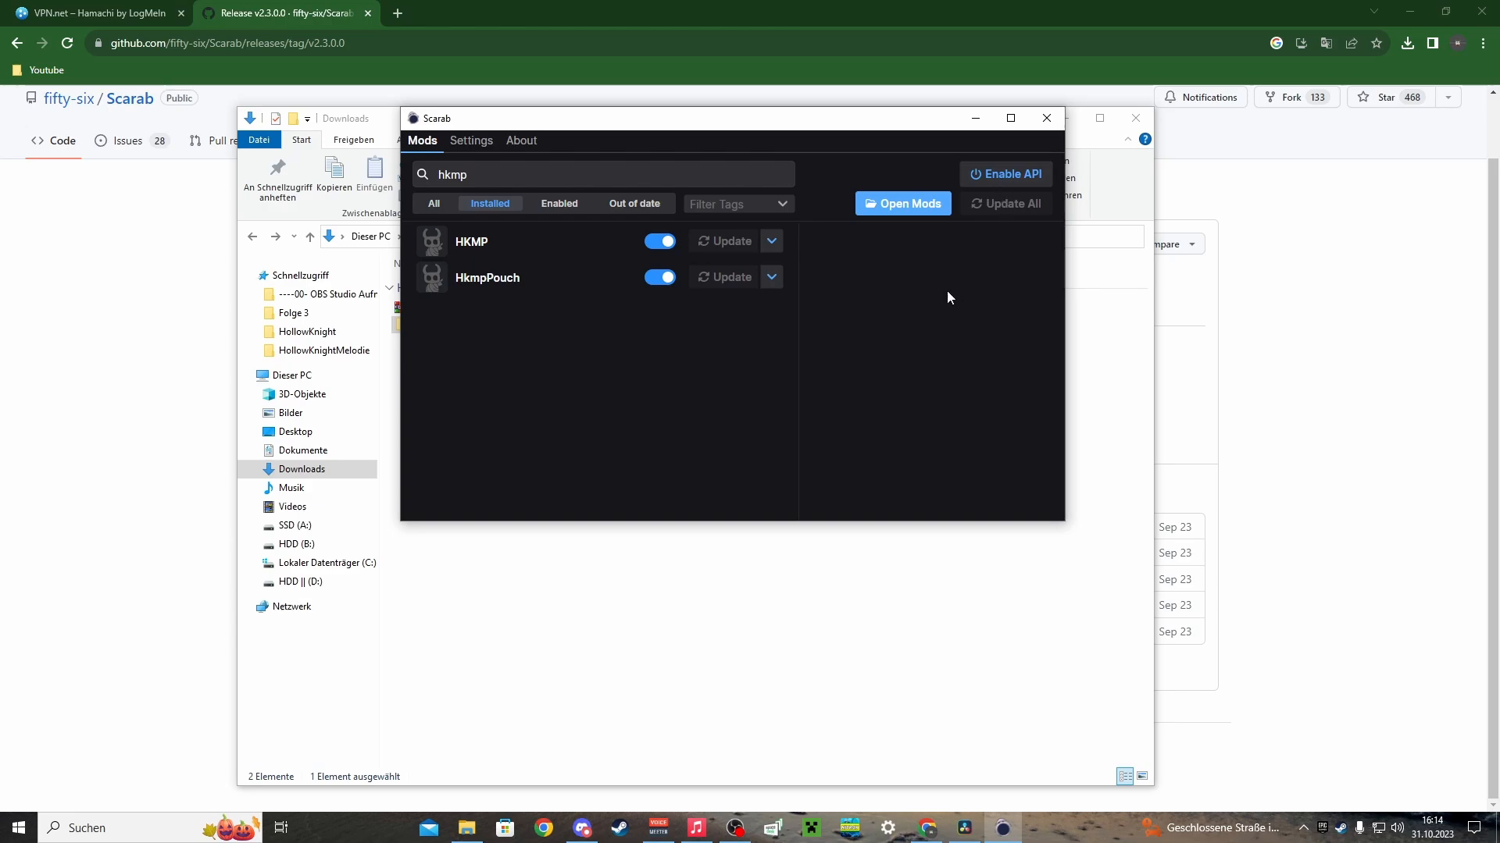
mouse_move(968, 176)
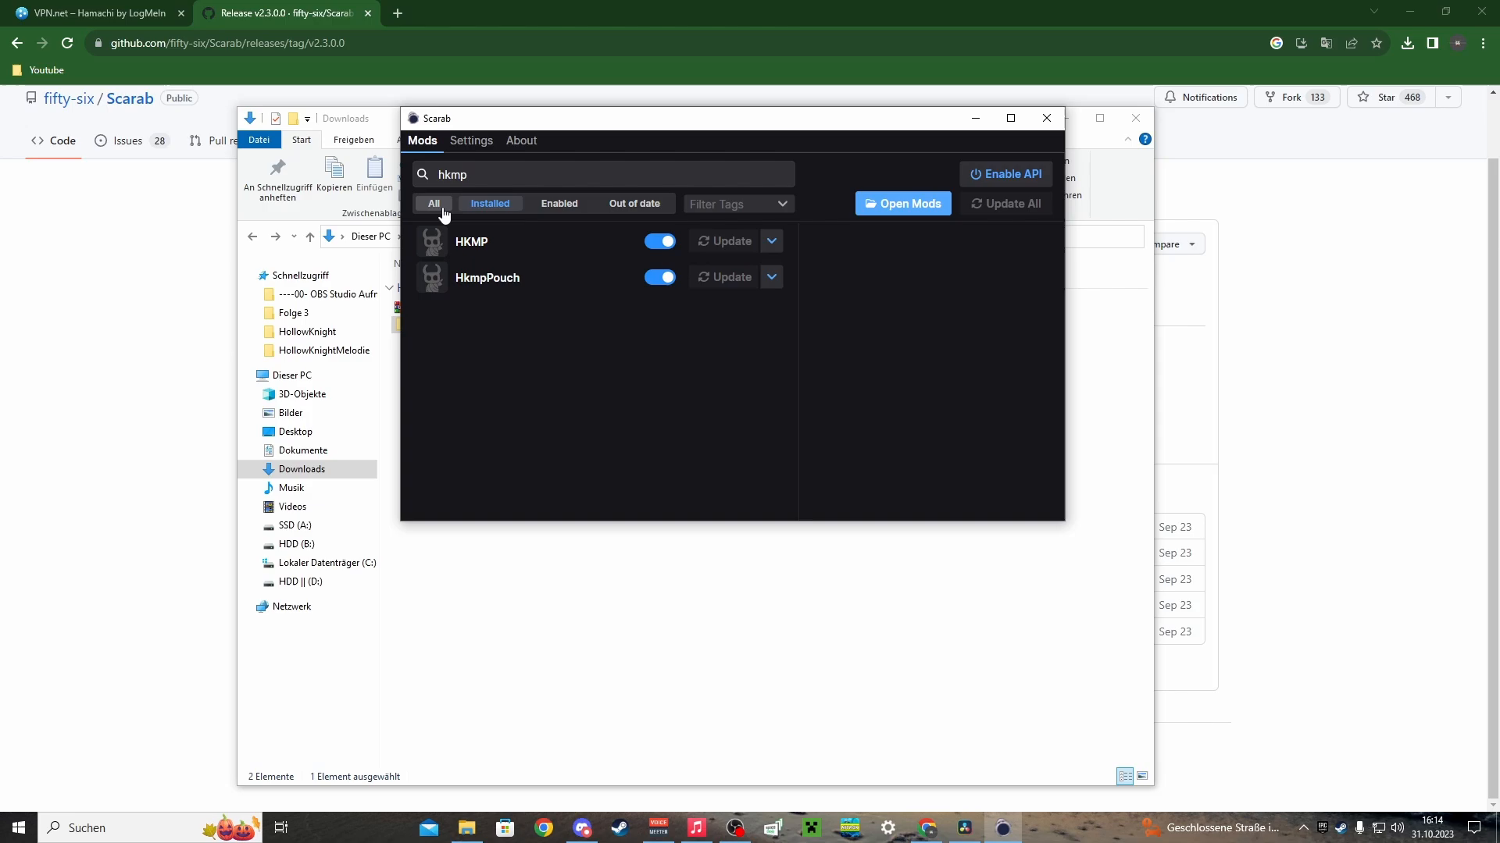
left_click(433, 203)
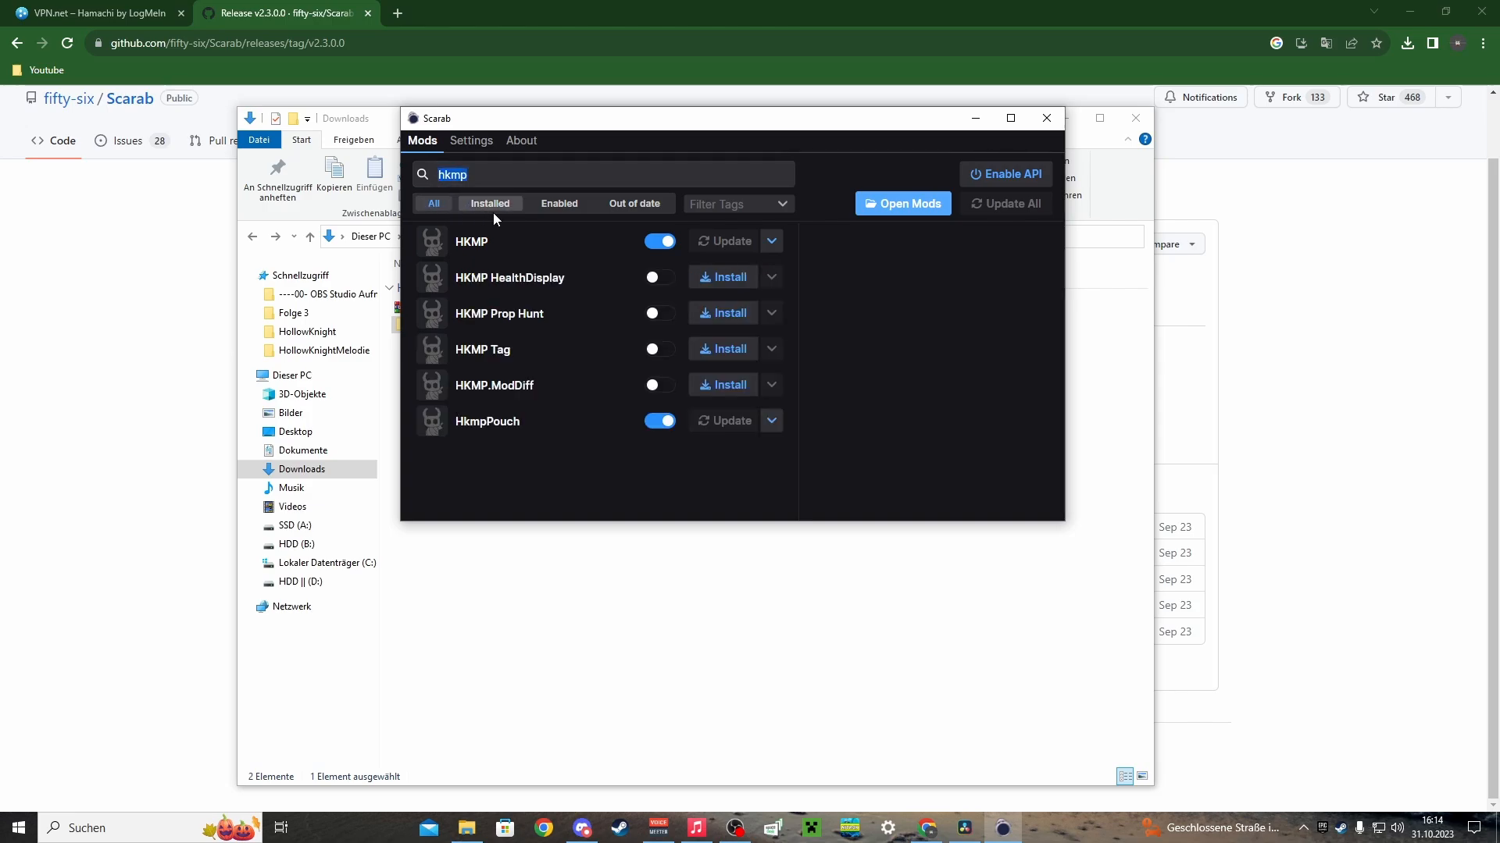
mouse_move(486, 229)
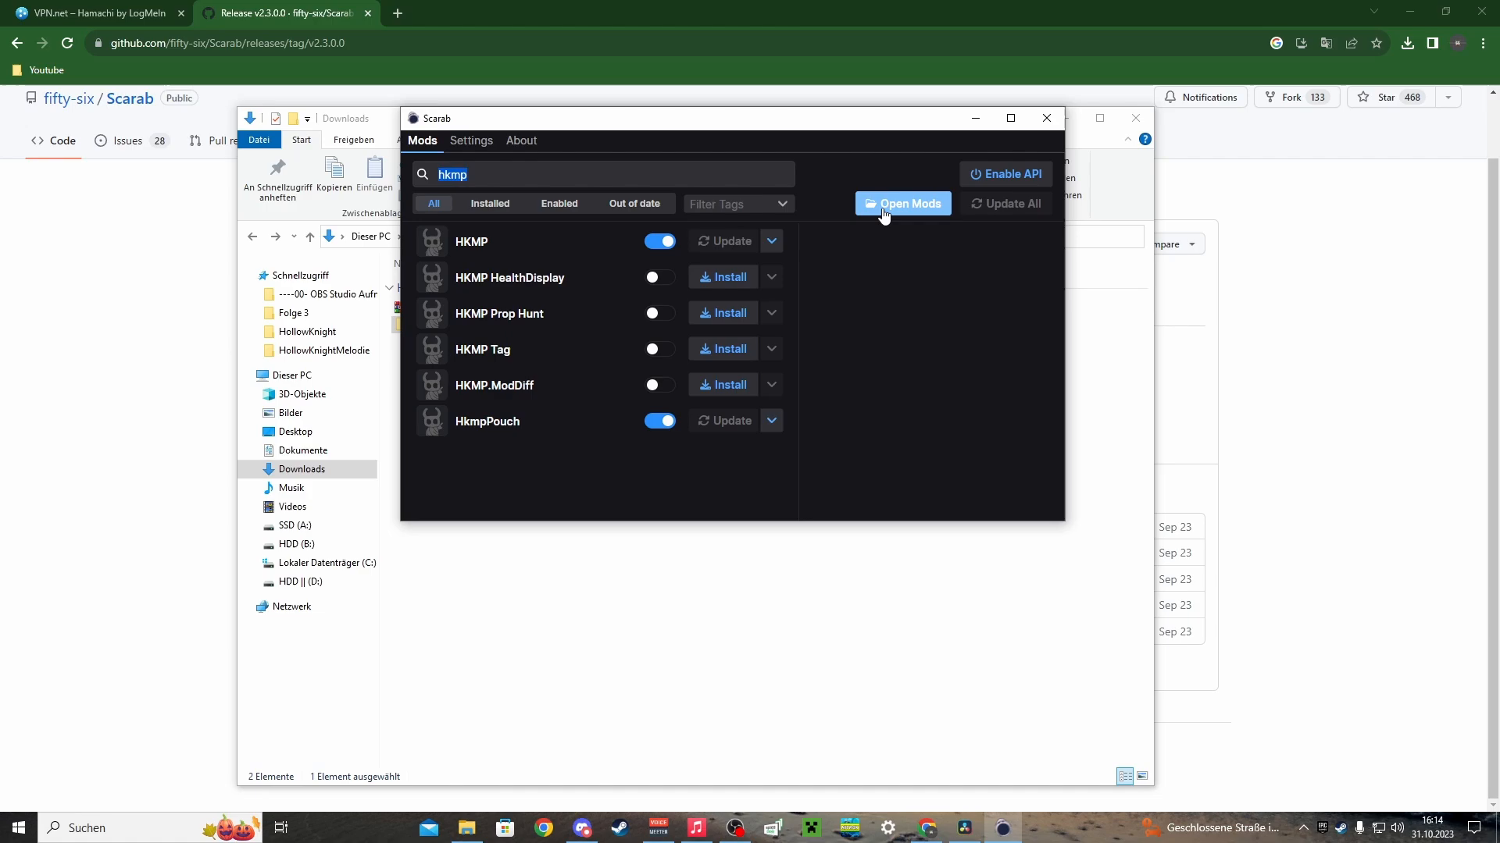
left_click(1004, 174)
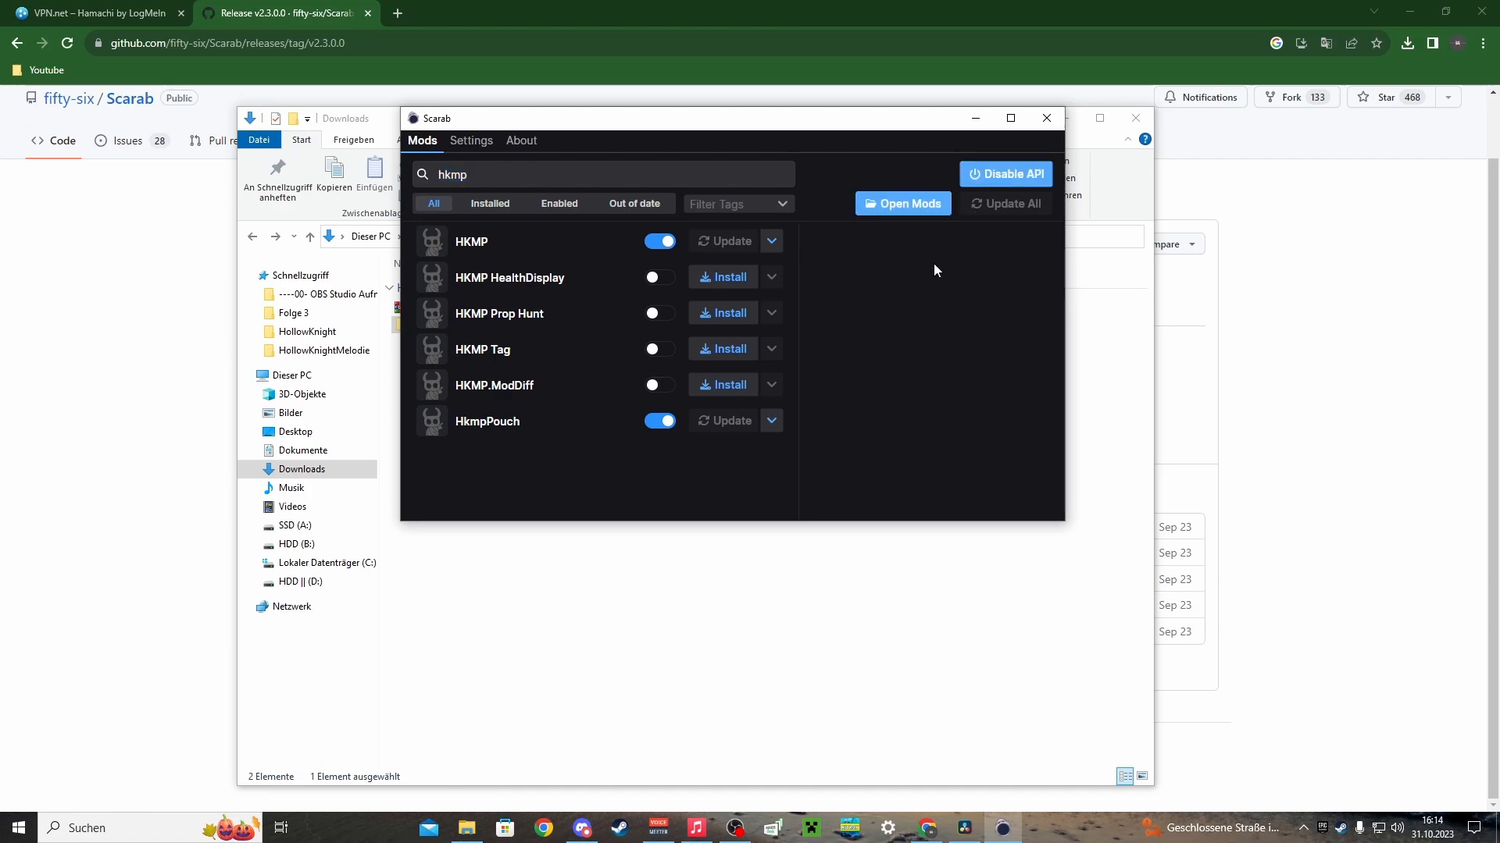
mouse_move(1045, 117)
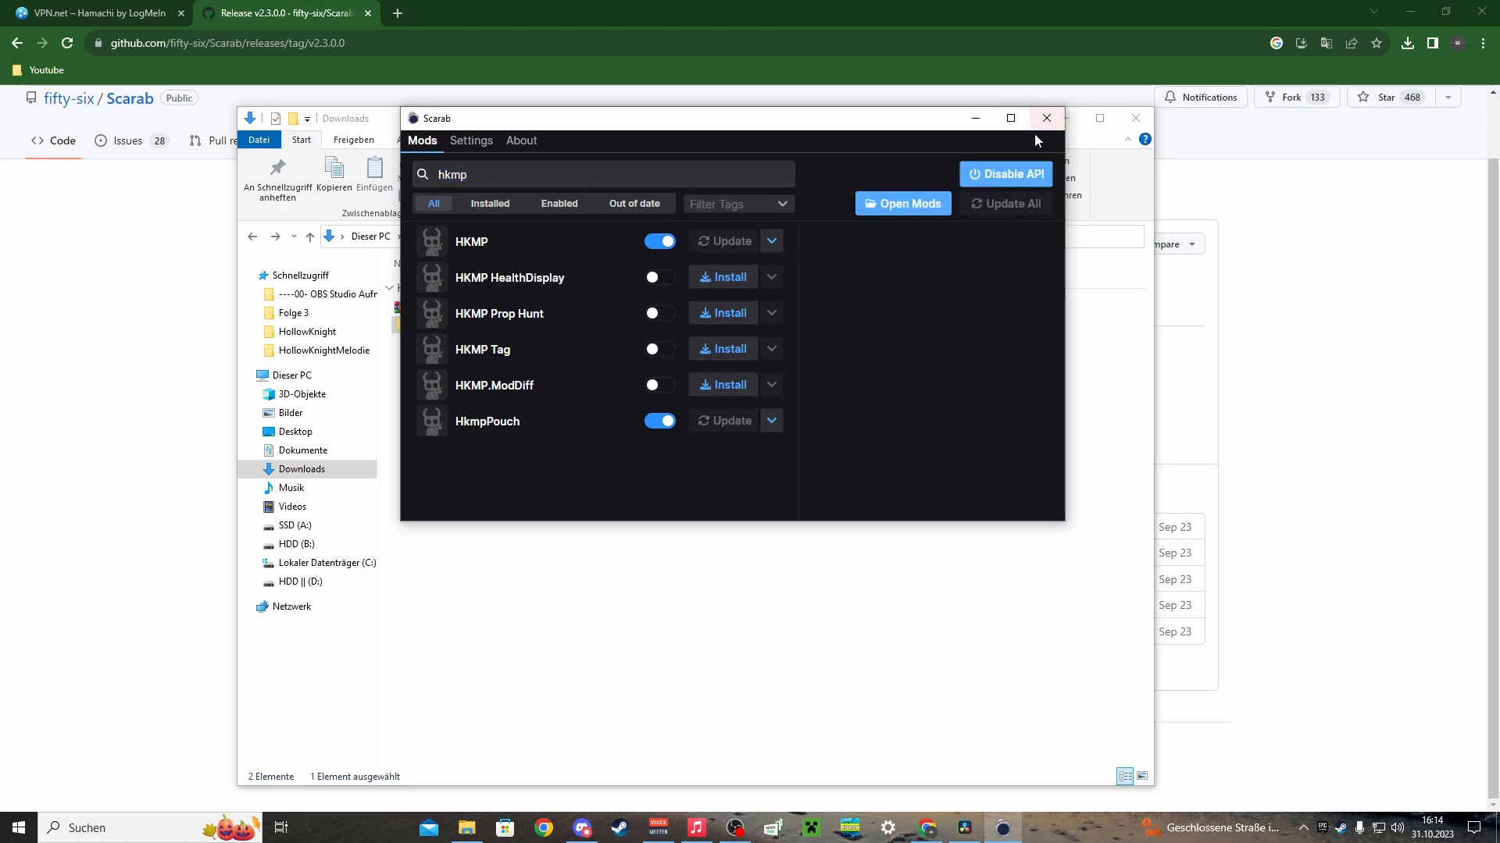
mouse_move(639, 312)
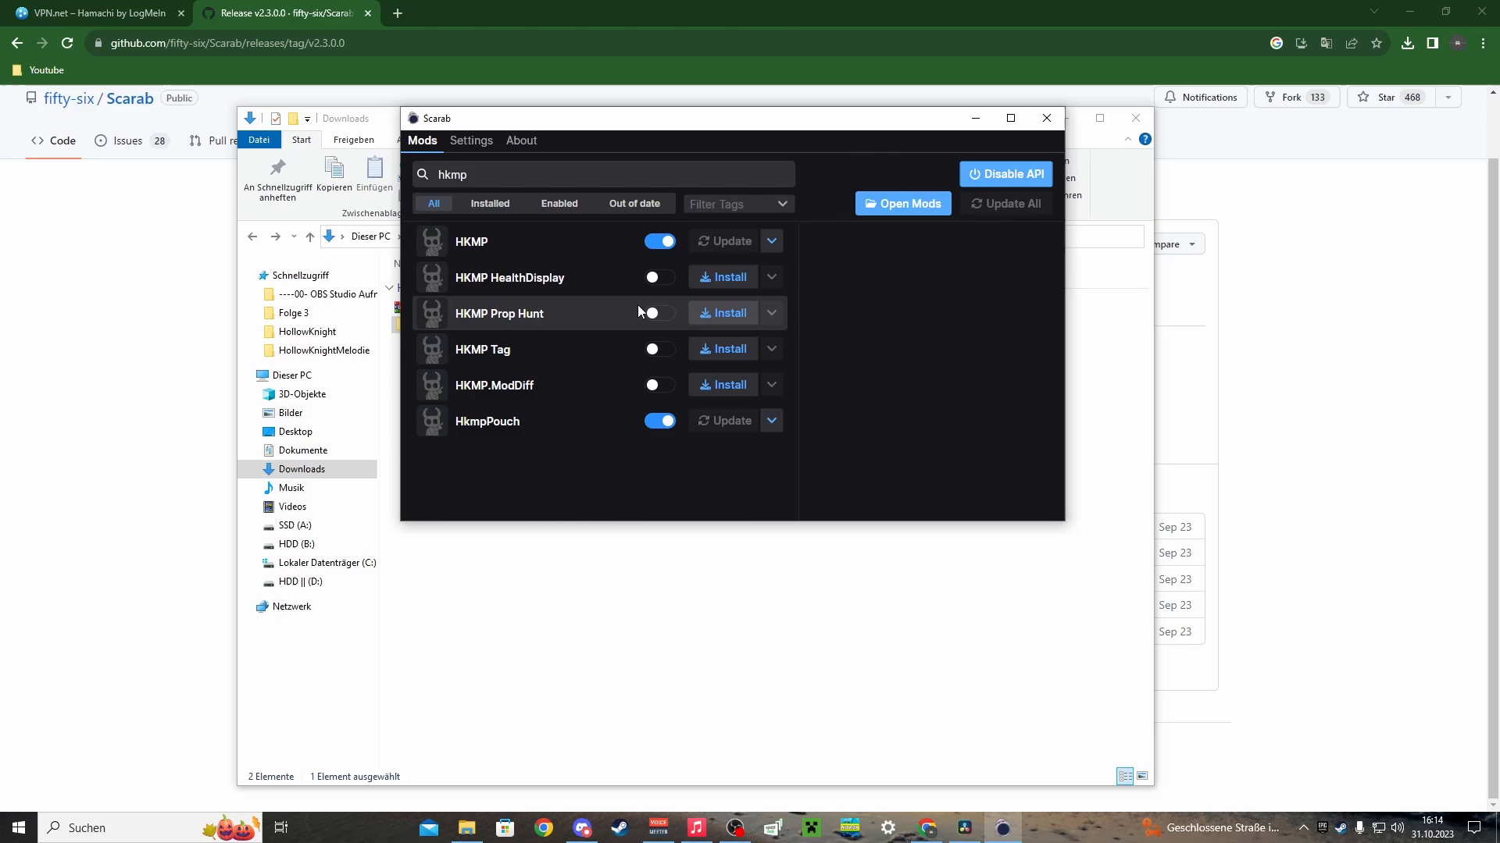
Step: Launch LogMeIn Hamachi from the Start menu by searching 'hama'
left_click(17, 828)
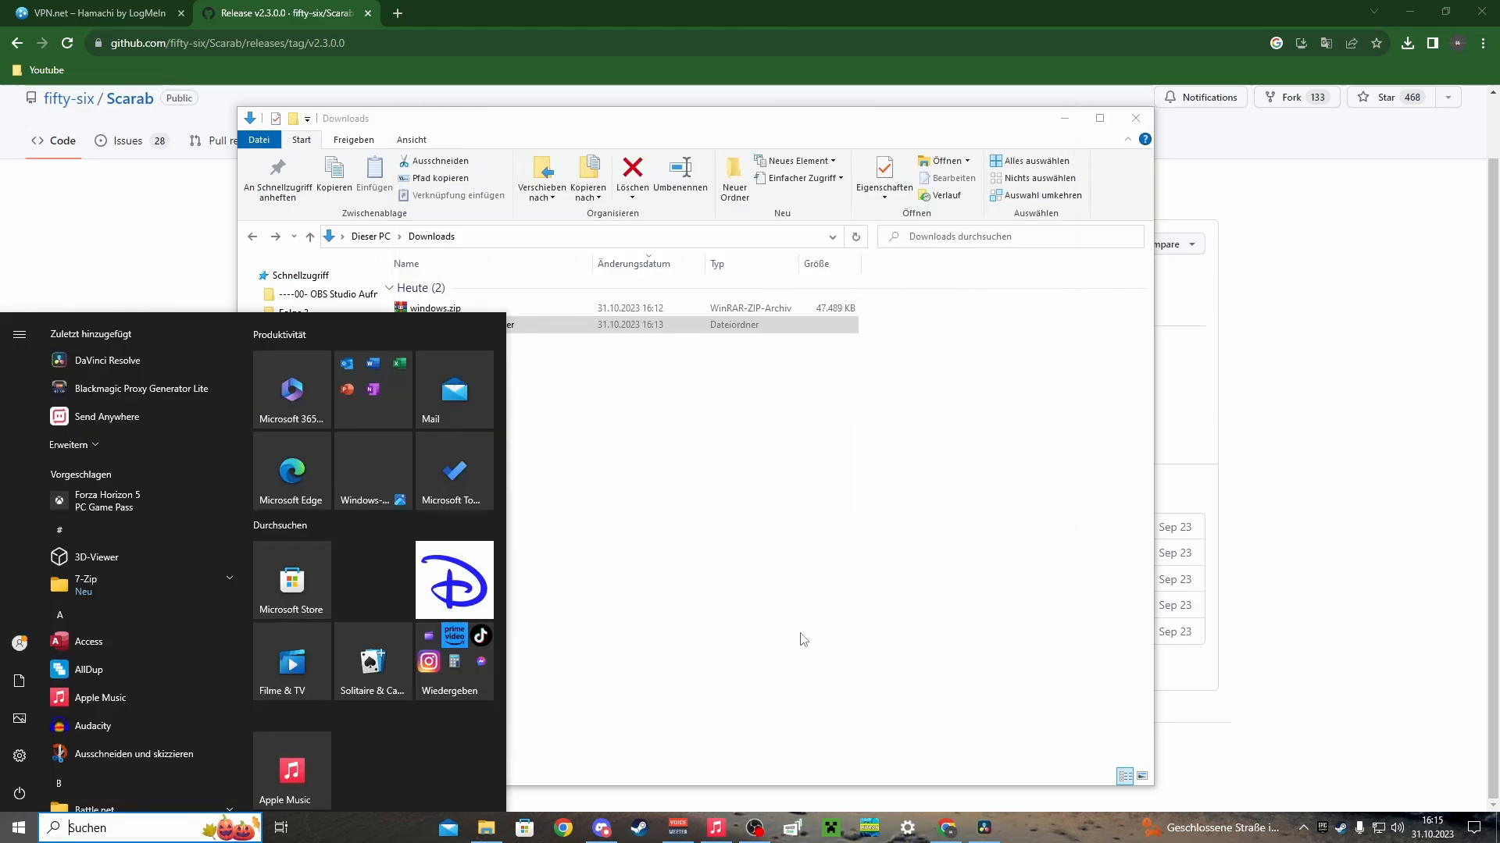
type("hama")
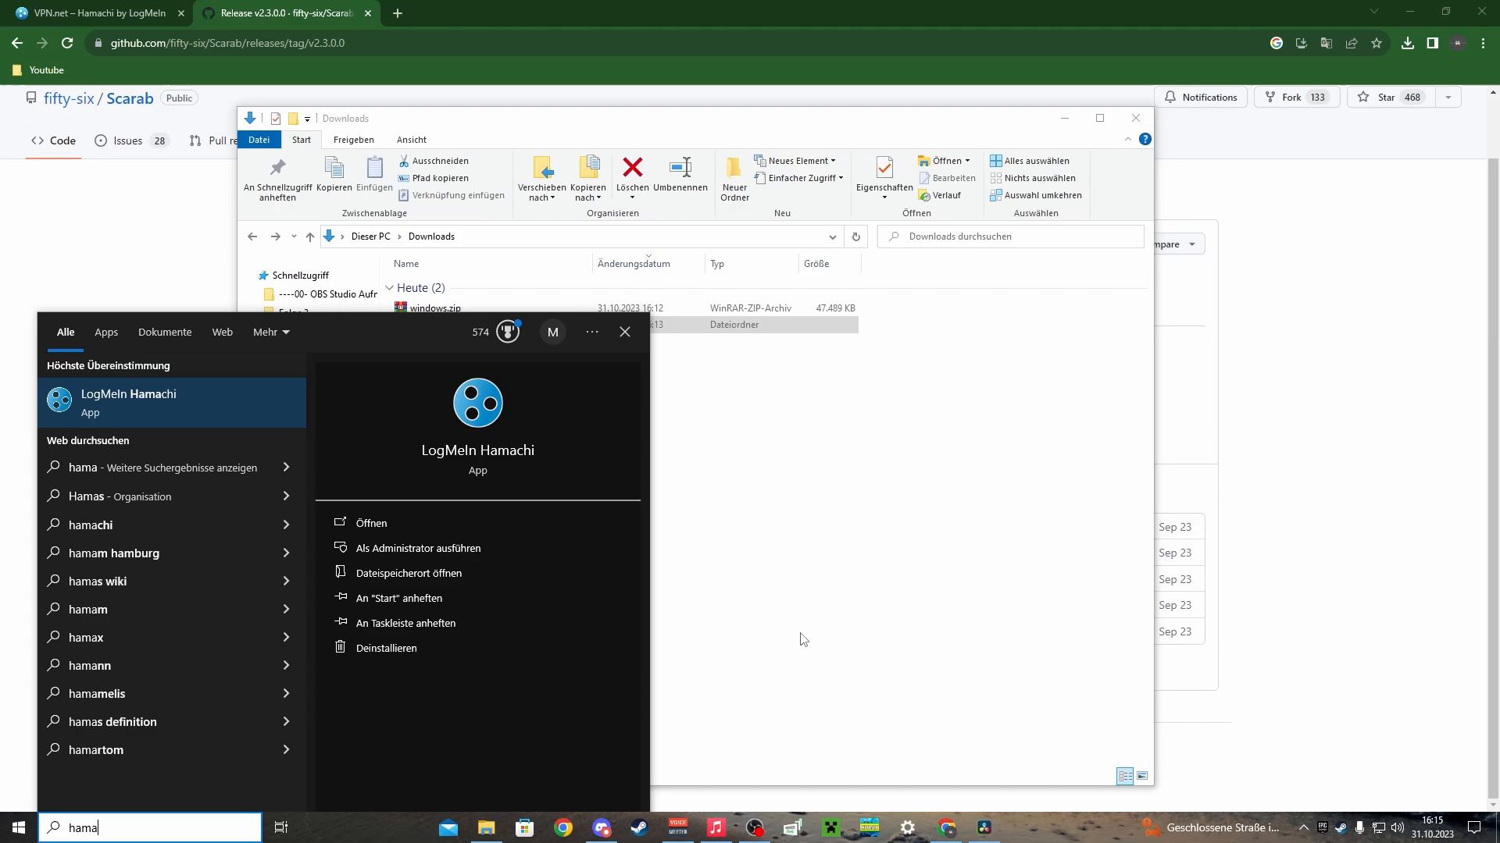
left_click(372, 523)
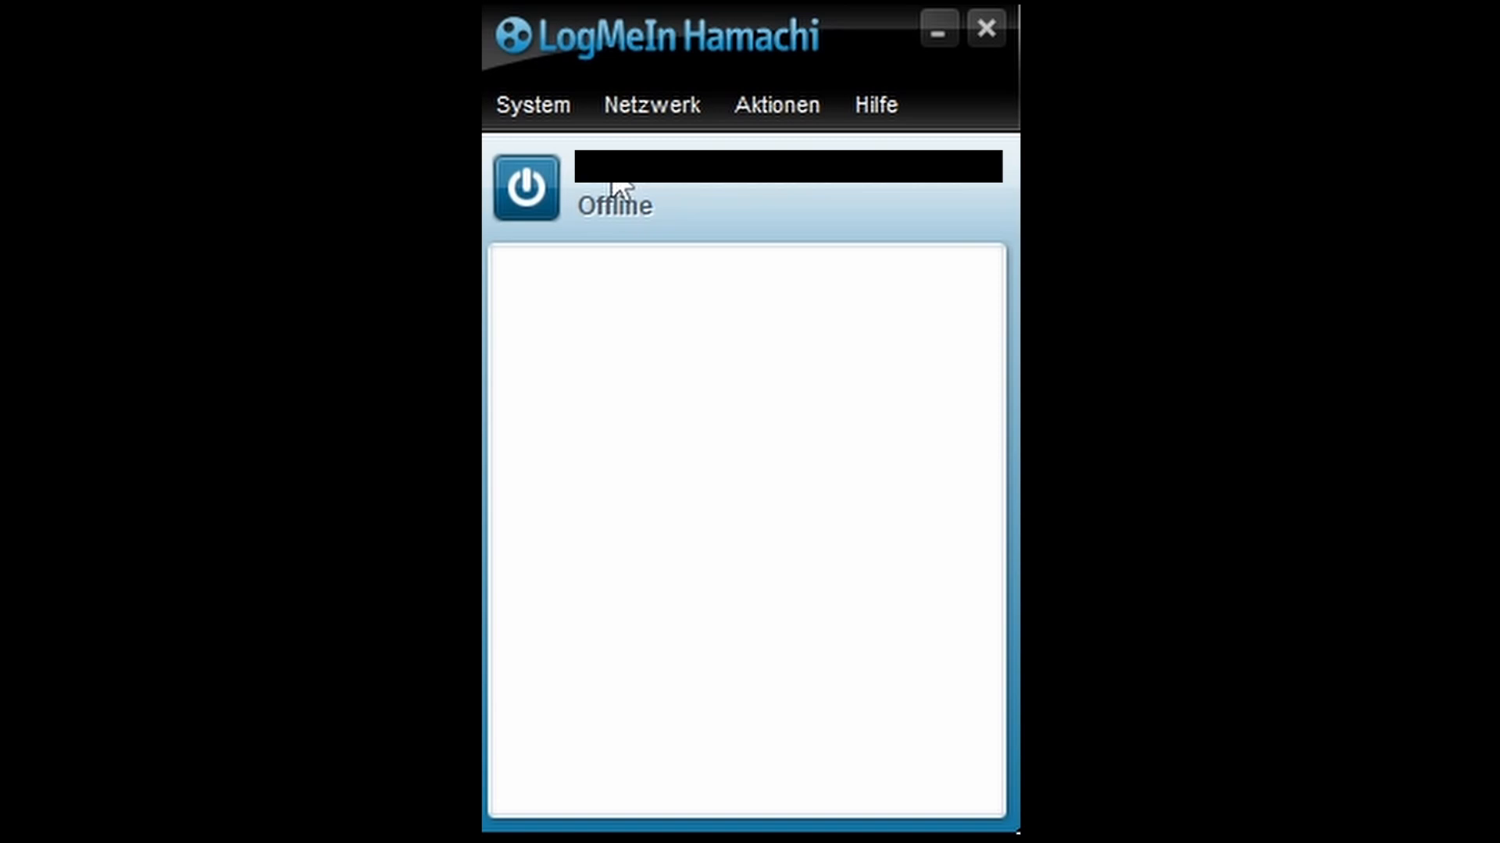
Step: Switch the Hamachi client on so it goes from Offline to Synchronizing
left_click(524, 187)
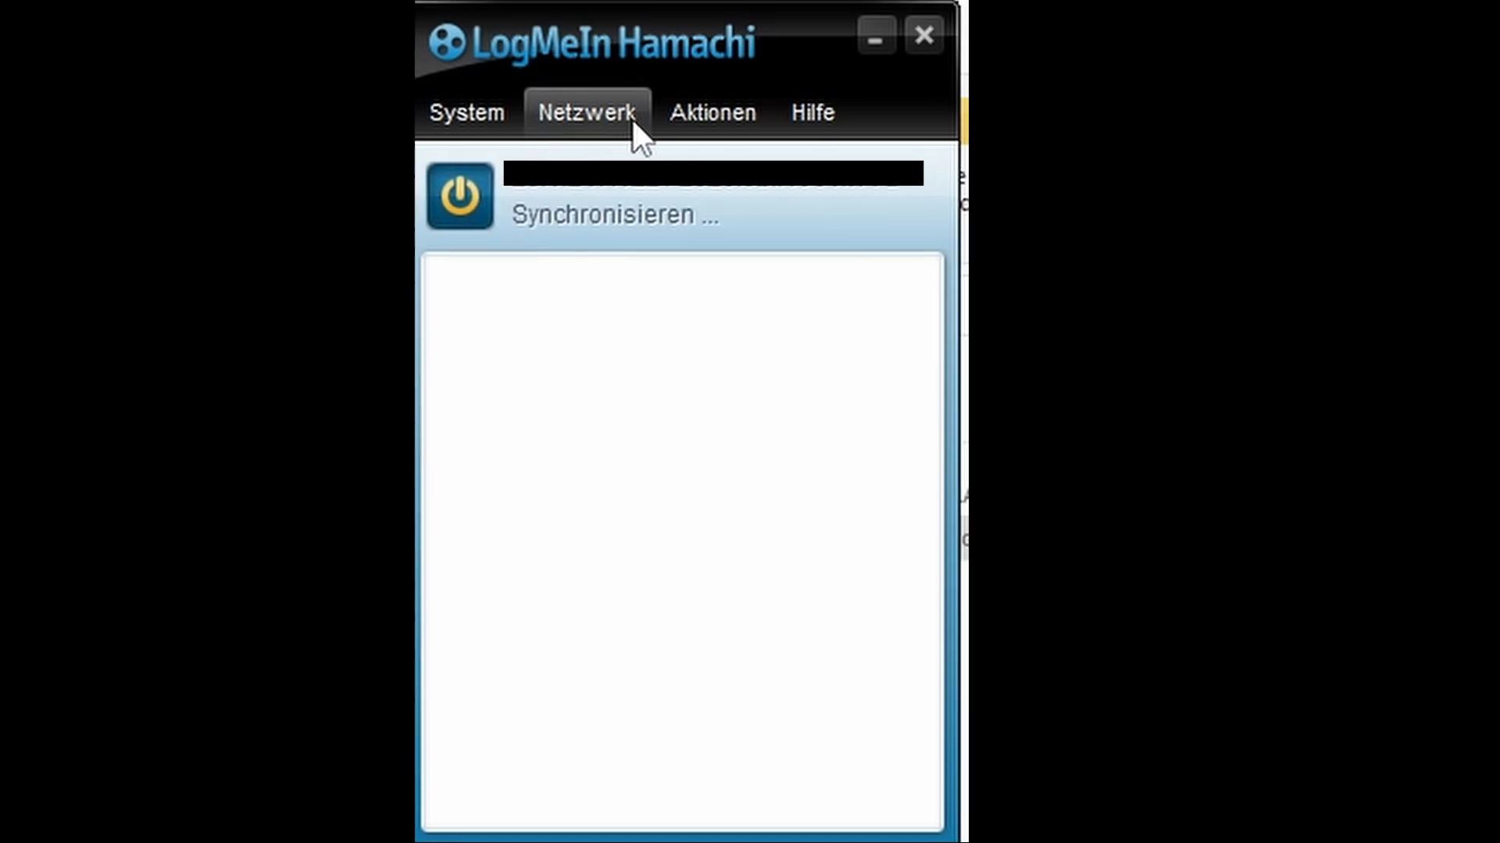
Step: Open Neues Netzwerk erstellen from the Netzwerk menu and cancel it
left_click(586, 113)
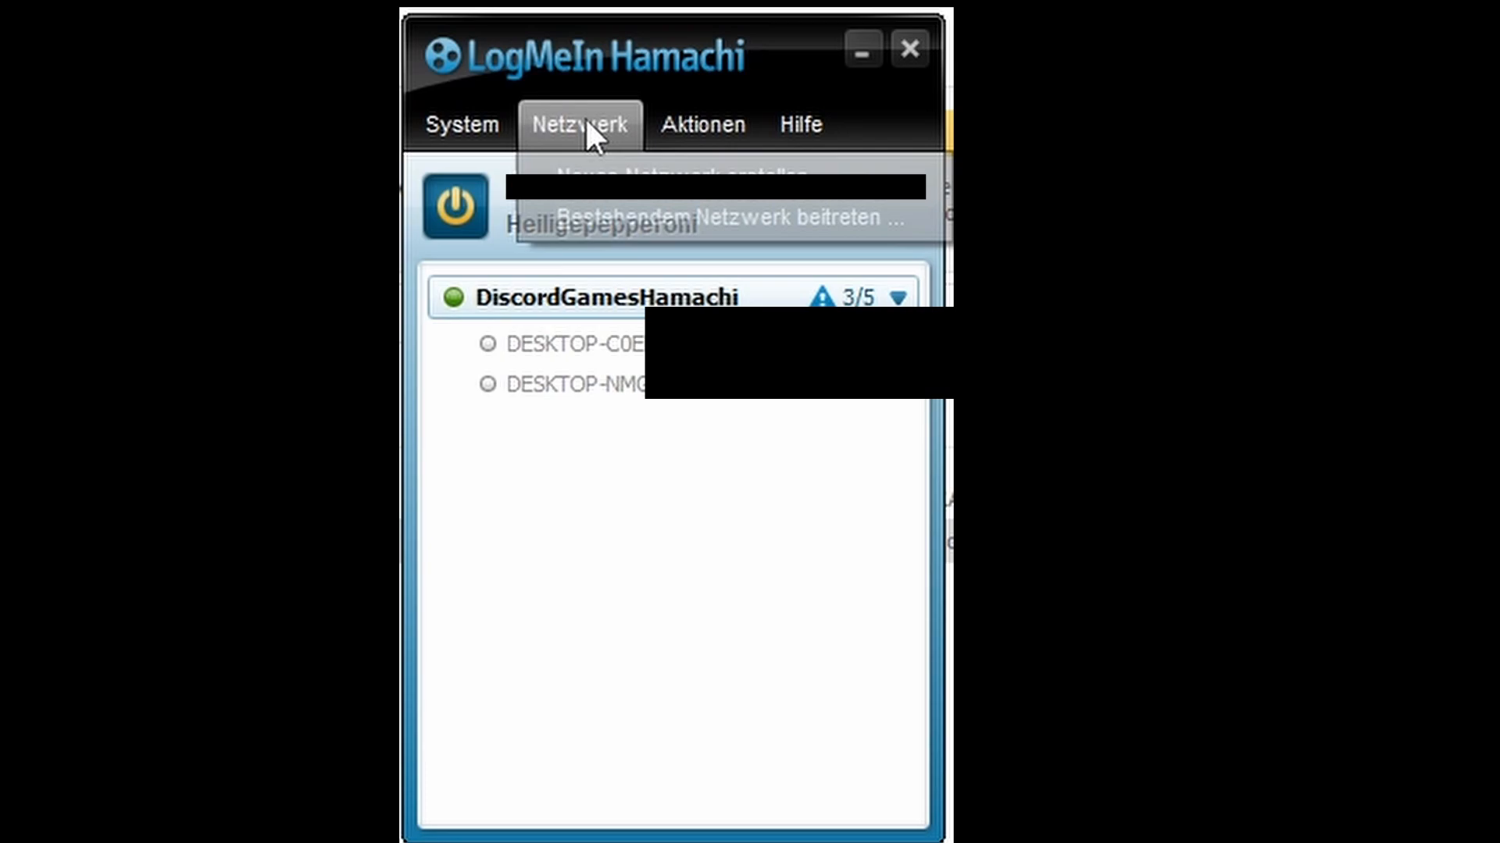
mouse_move(676, 200)
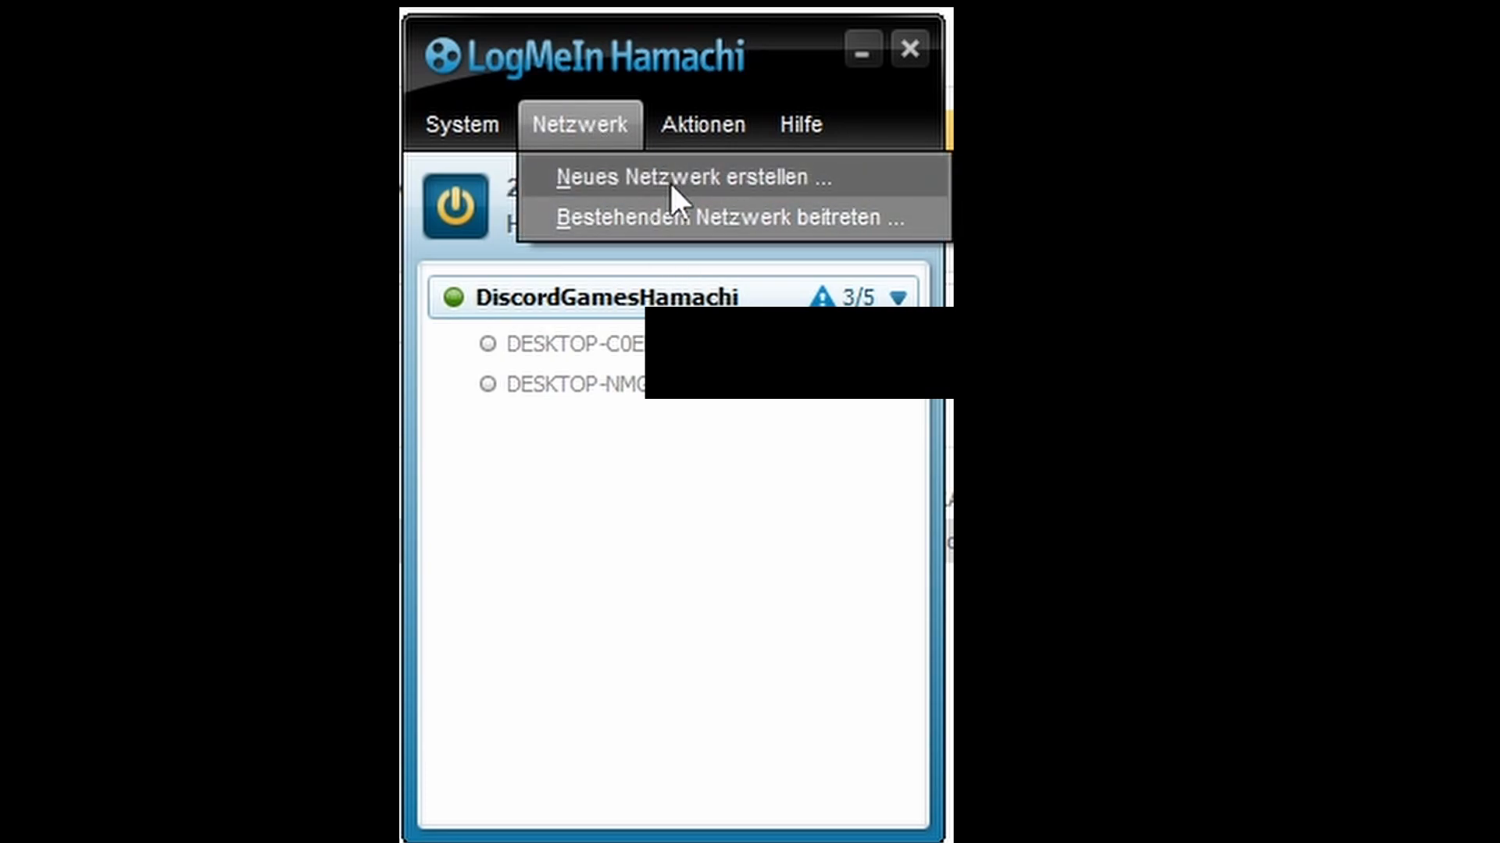
mouse_move(574, 191)
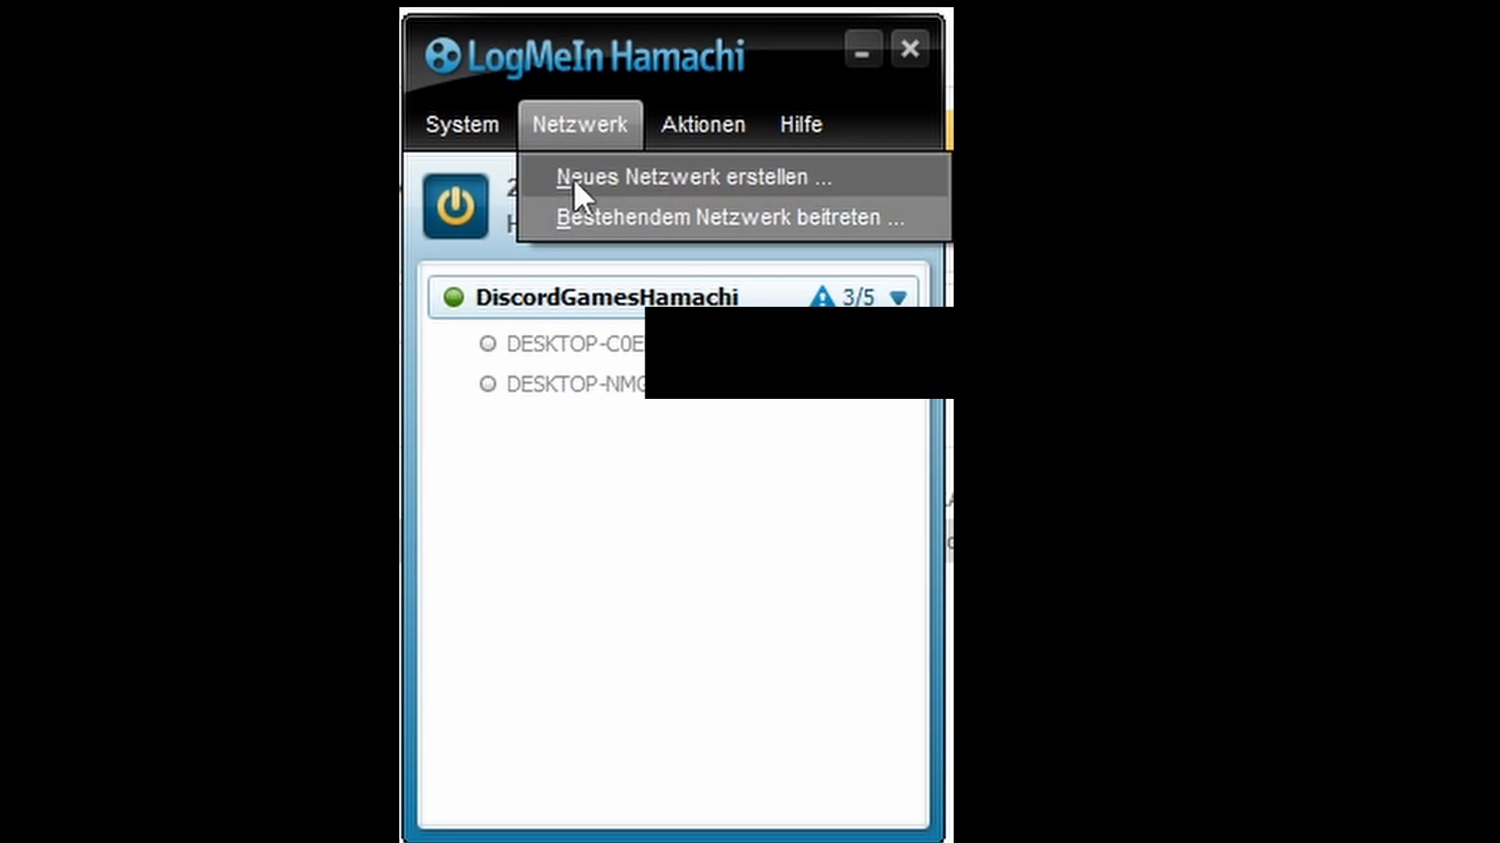
mouse_move(600, 181)
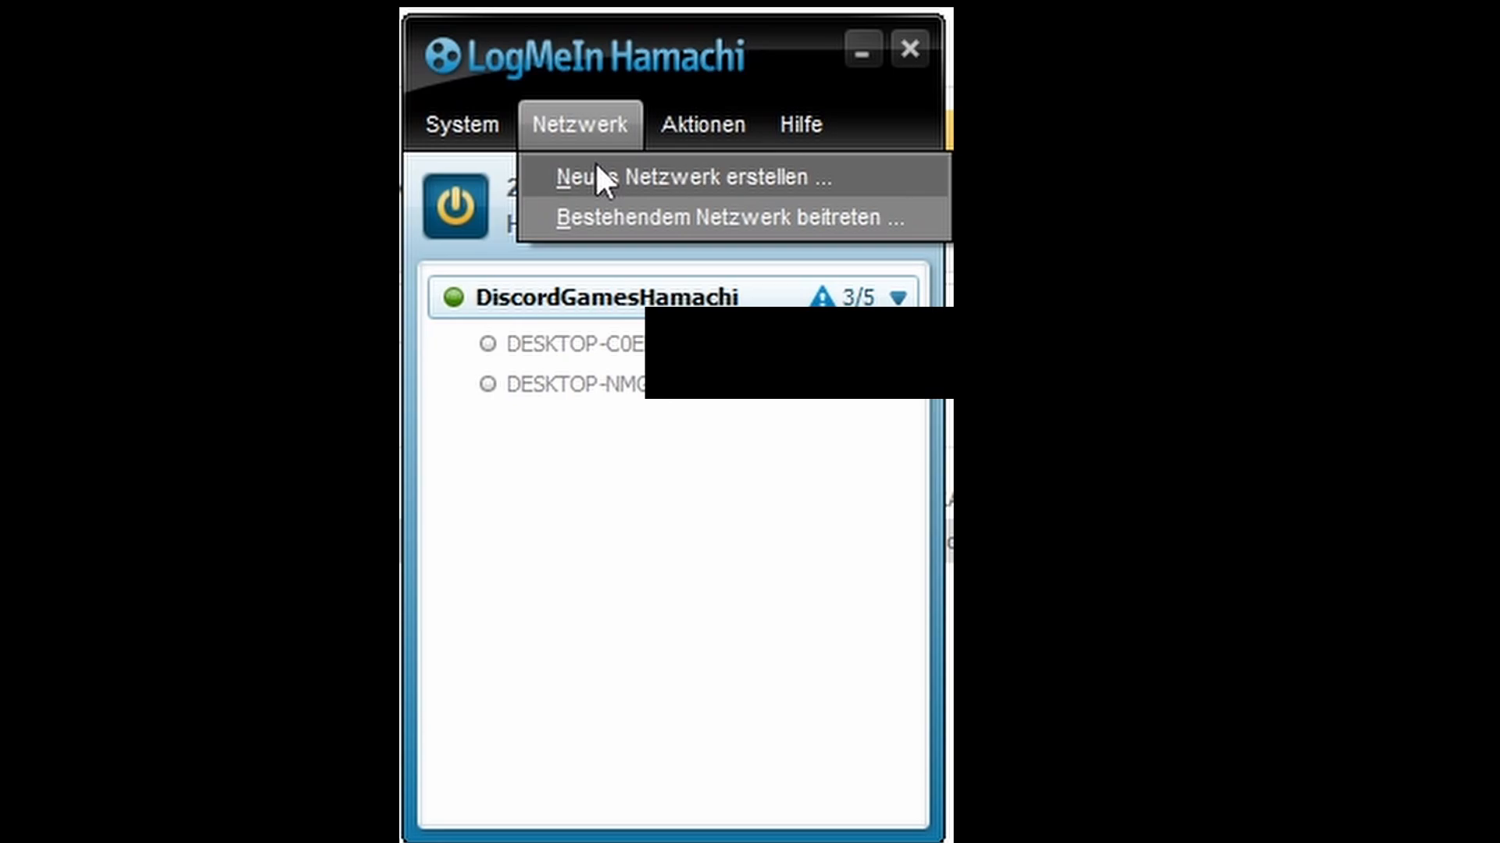
left_click(697, 178)
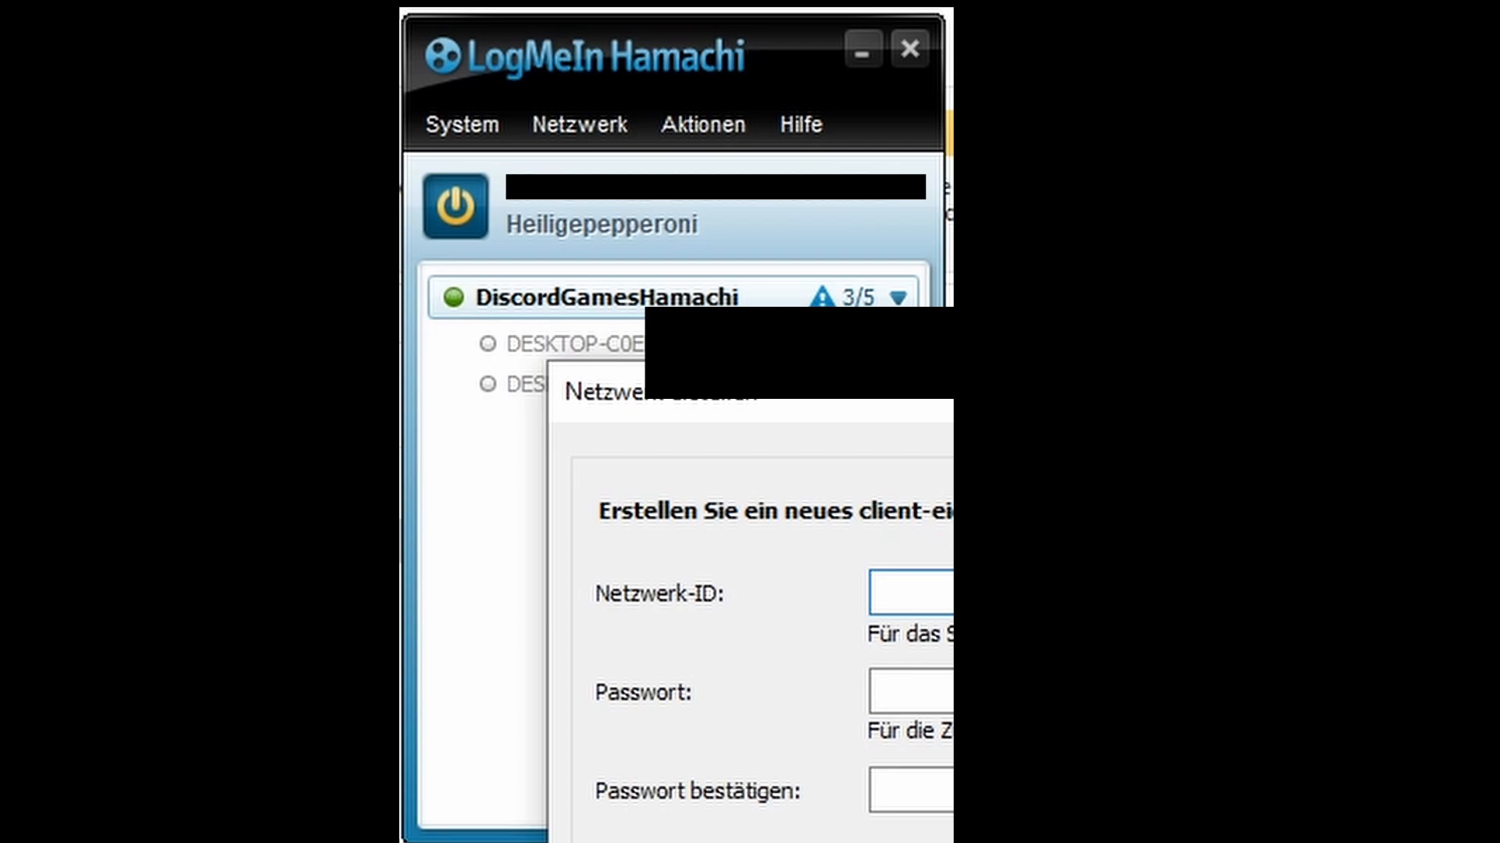
left_click(909, 791)
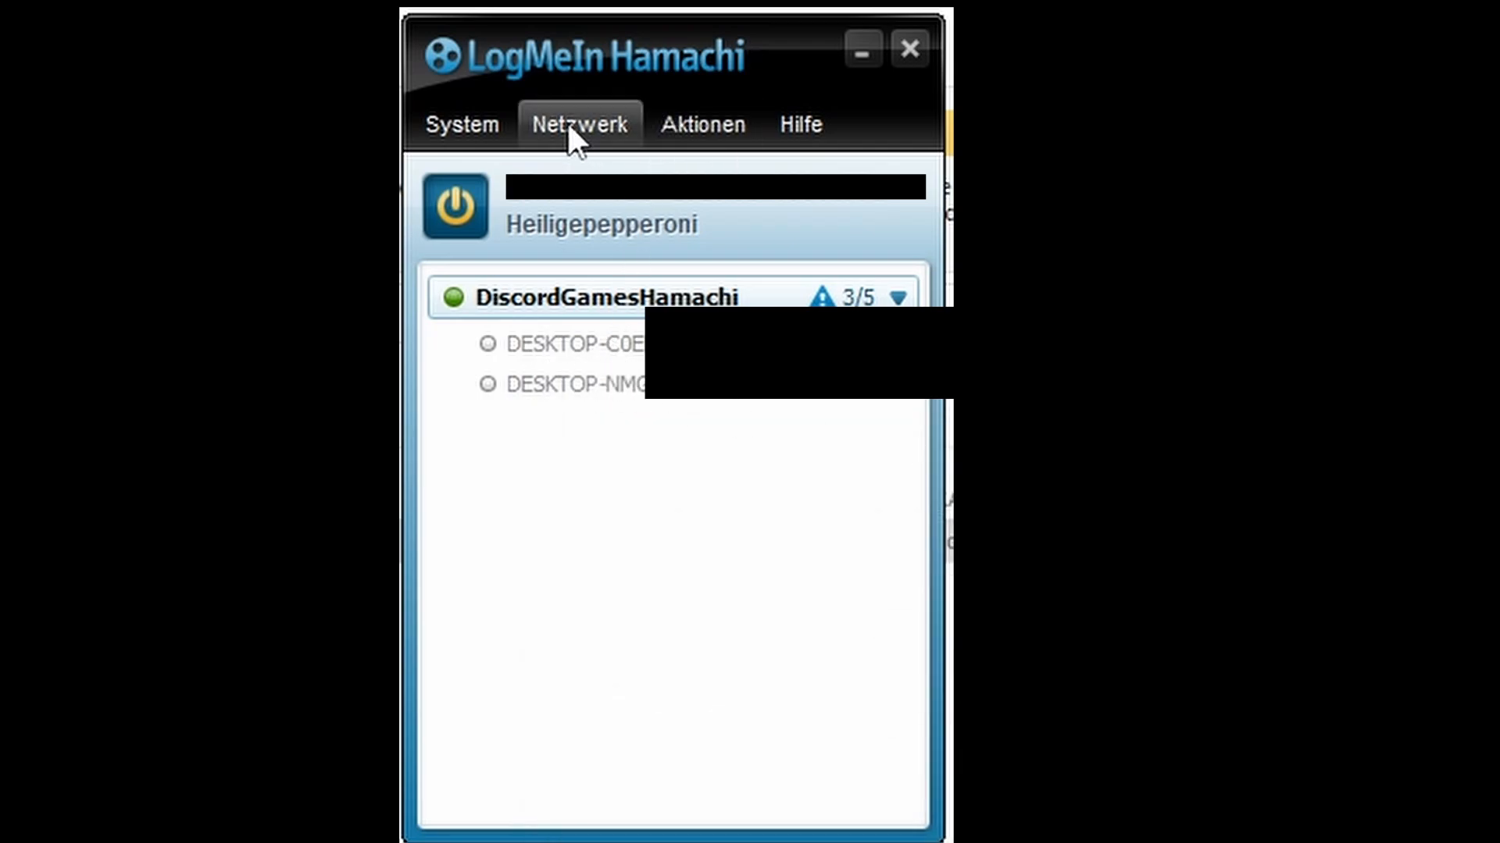
Step: Reopen the Netzwerk menu to join an existing network
left_click(578, 124)
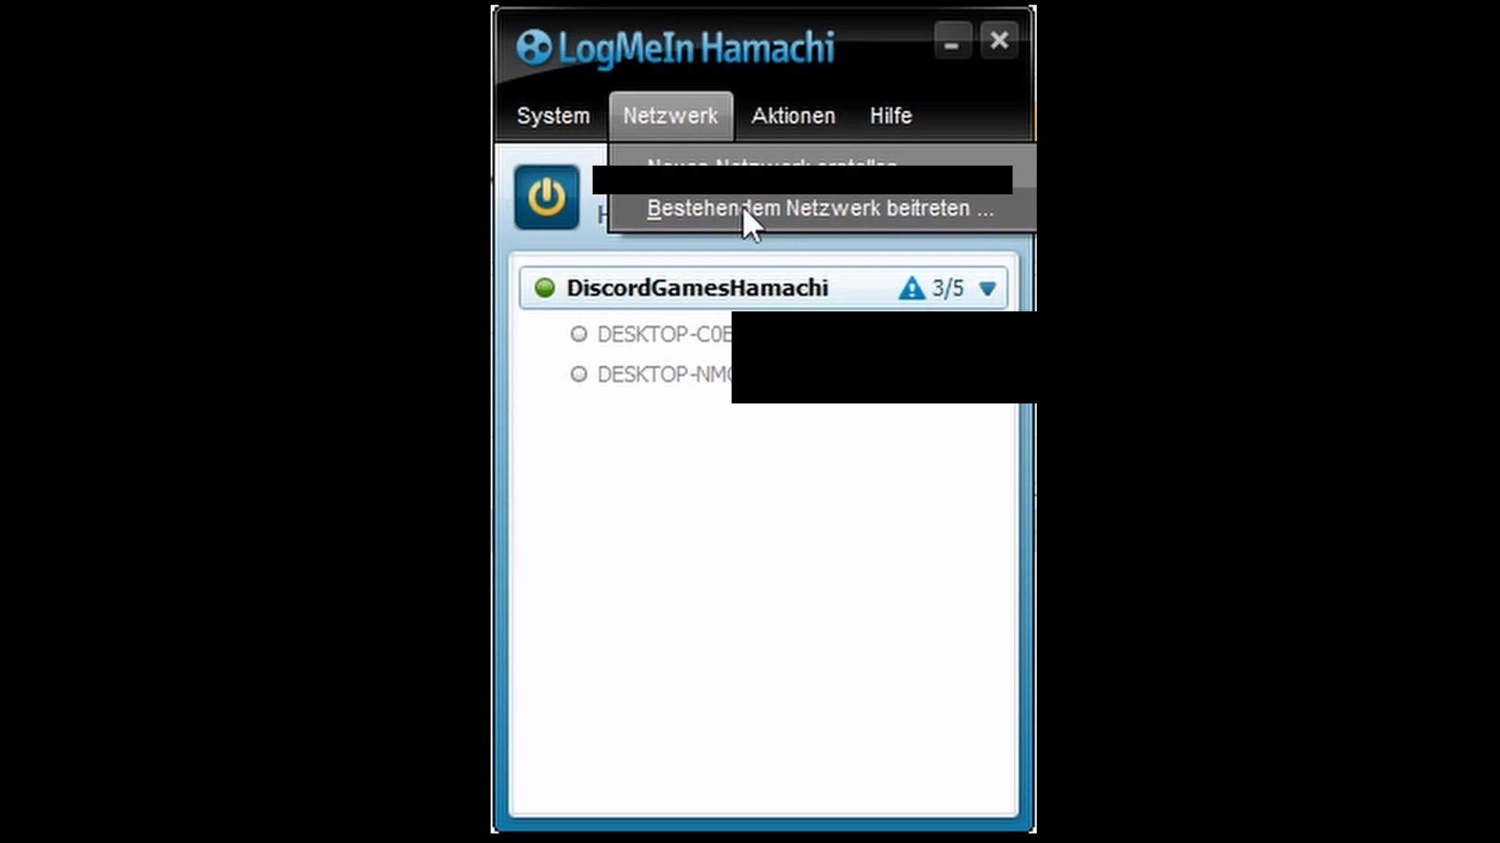
mouse_move(752, 234)
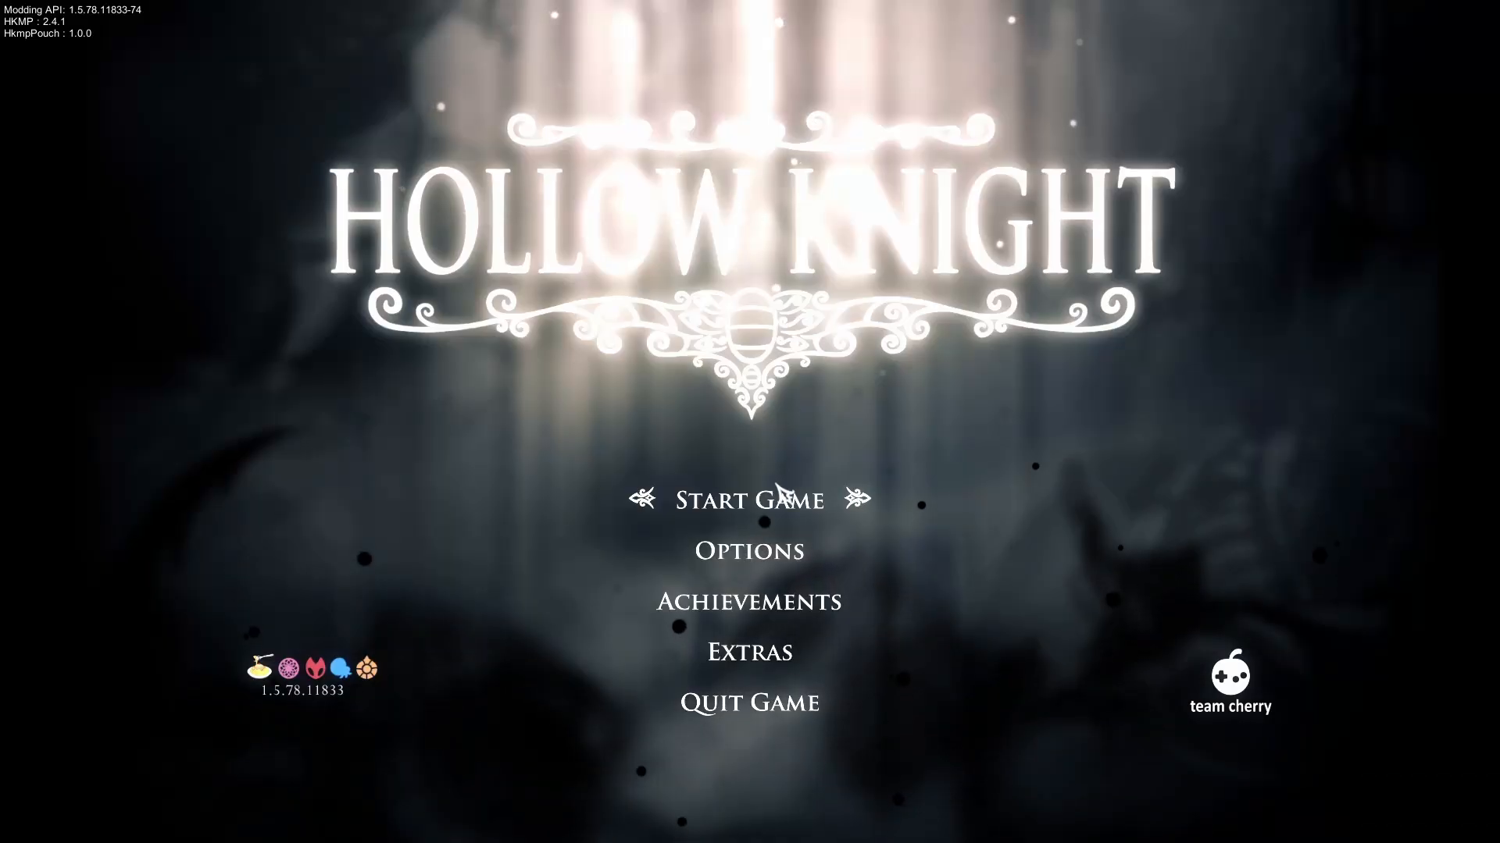
Step: Start the saved game from the modded Hollow Knight title screen
left_click(748, 500)
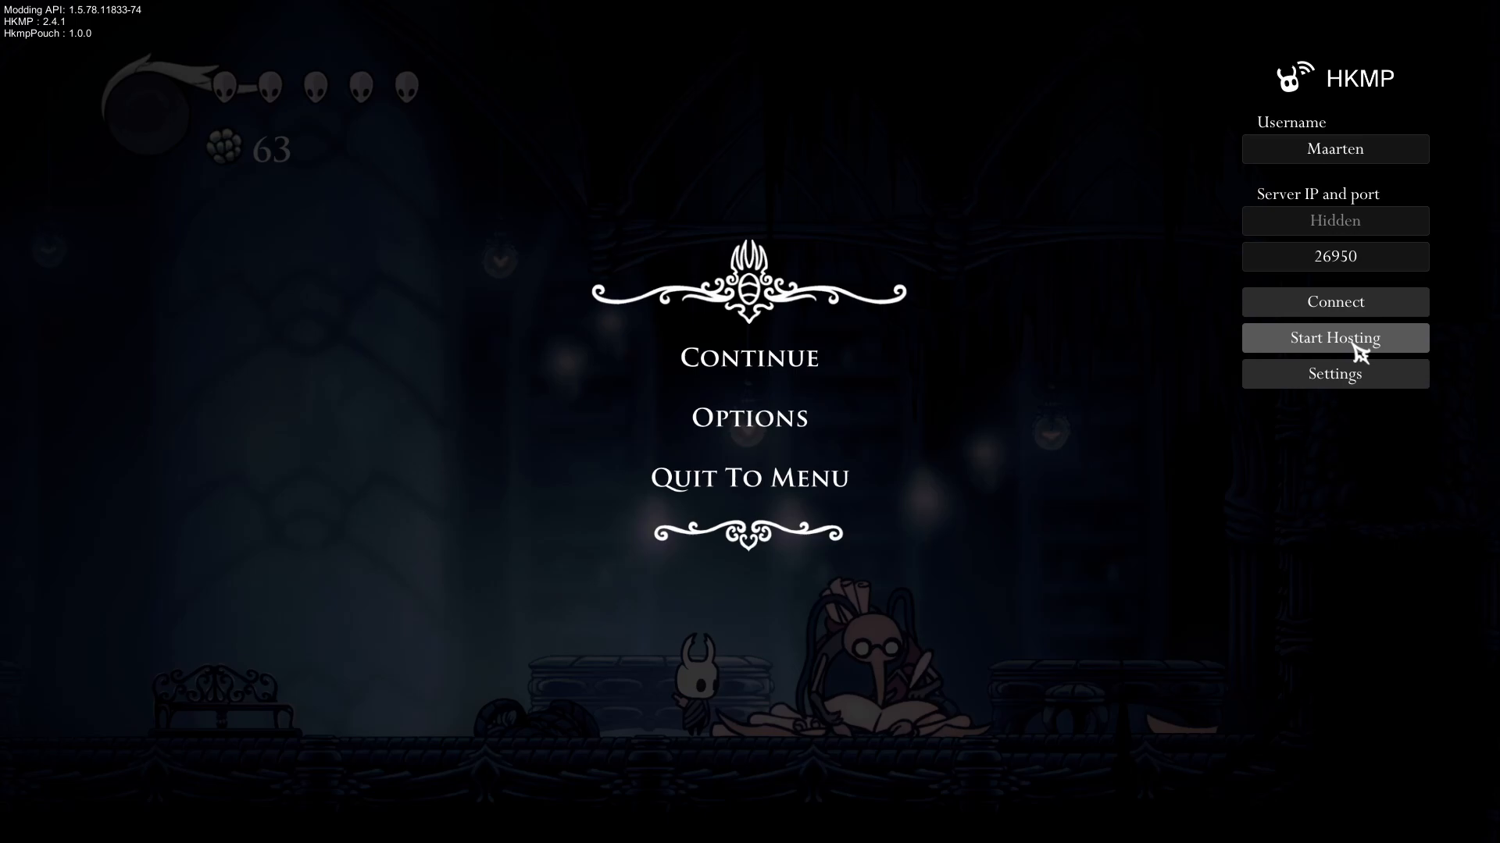
Step: Start HKMP hosting on port 26950, retry Connect, and get the invalid username error
left_click(1334, 337)
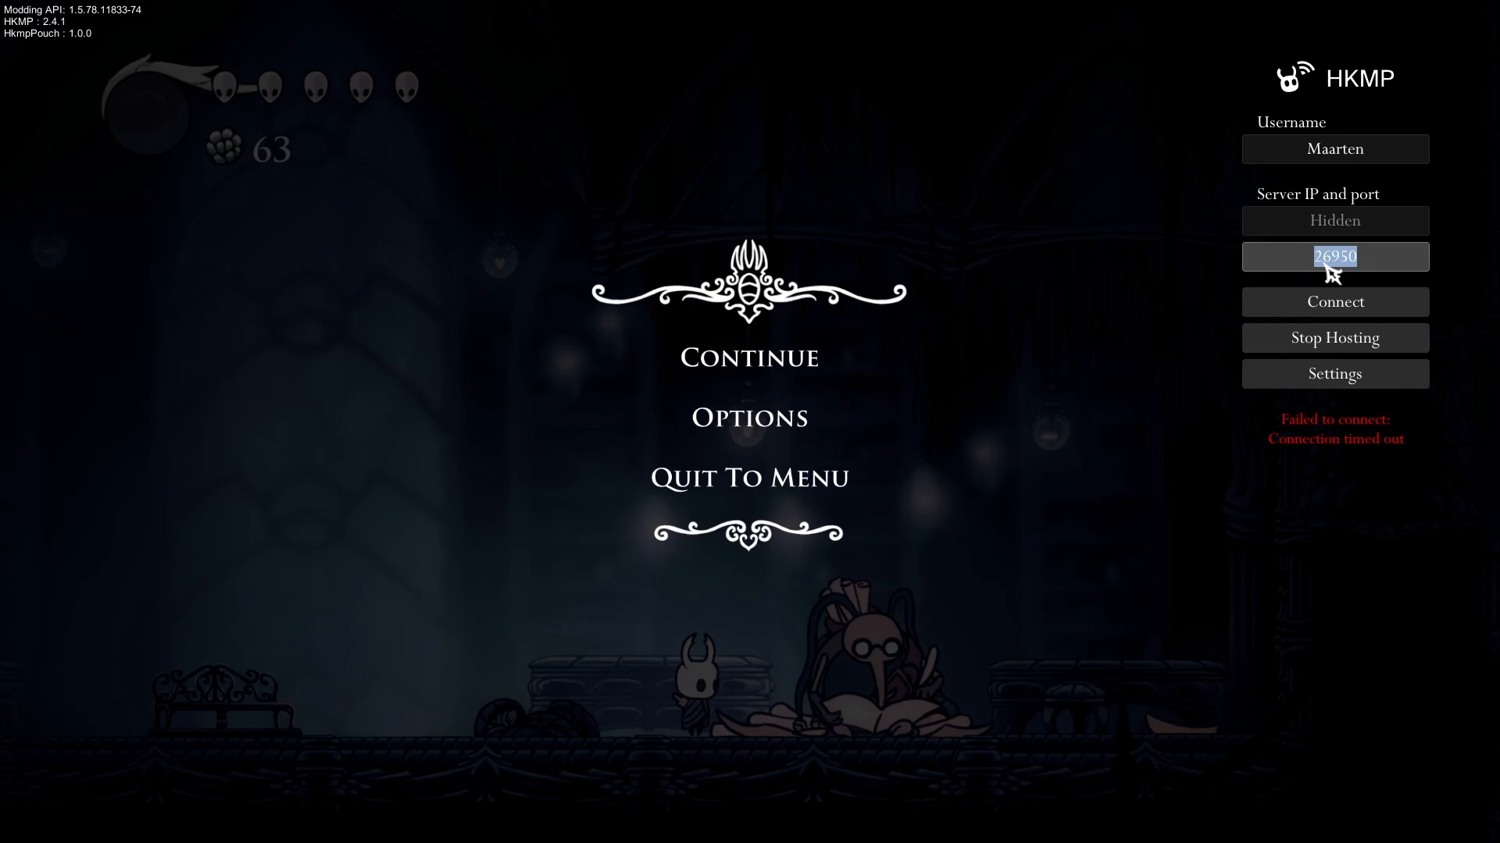
left_click(1334, 256)
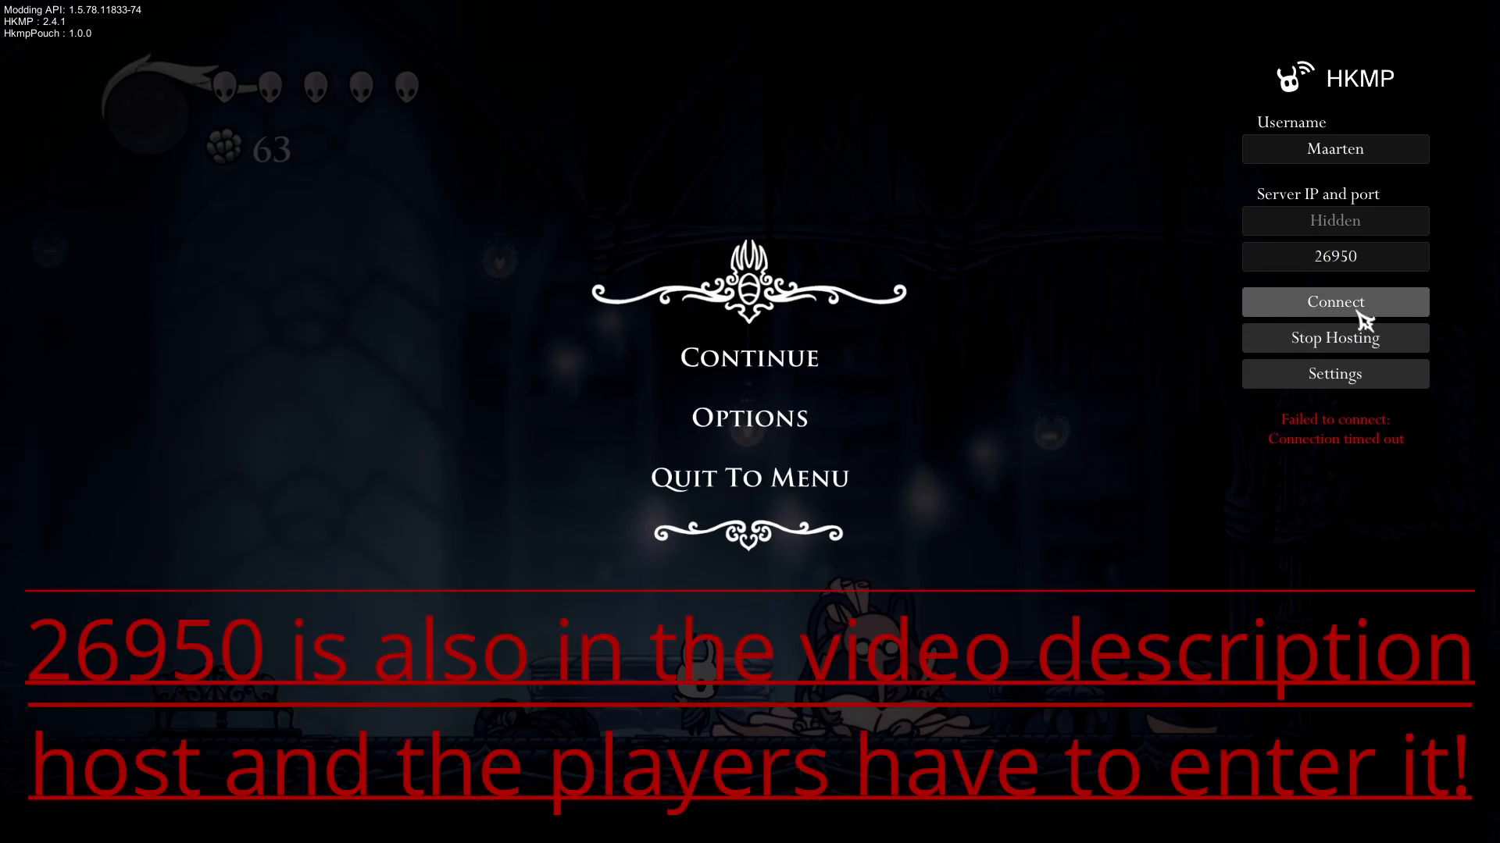
mouse_move(1334, 337)
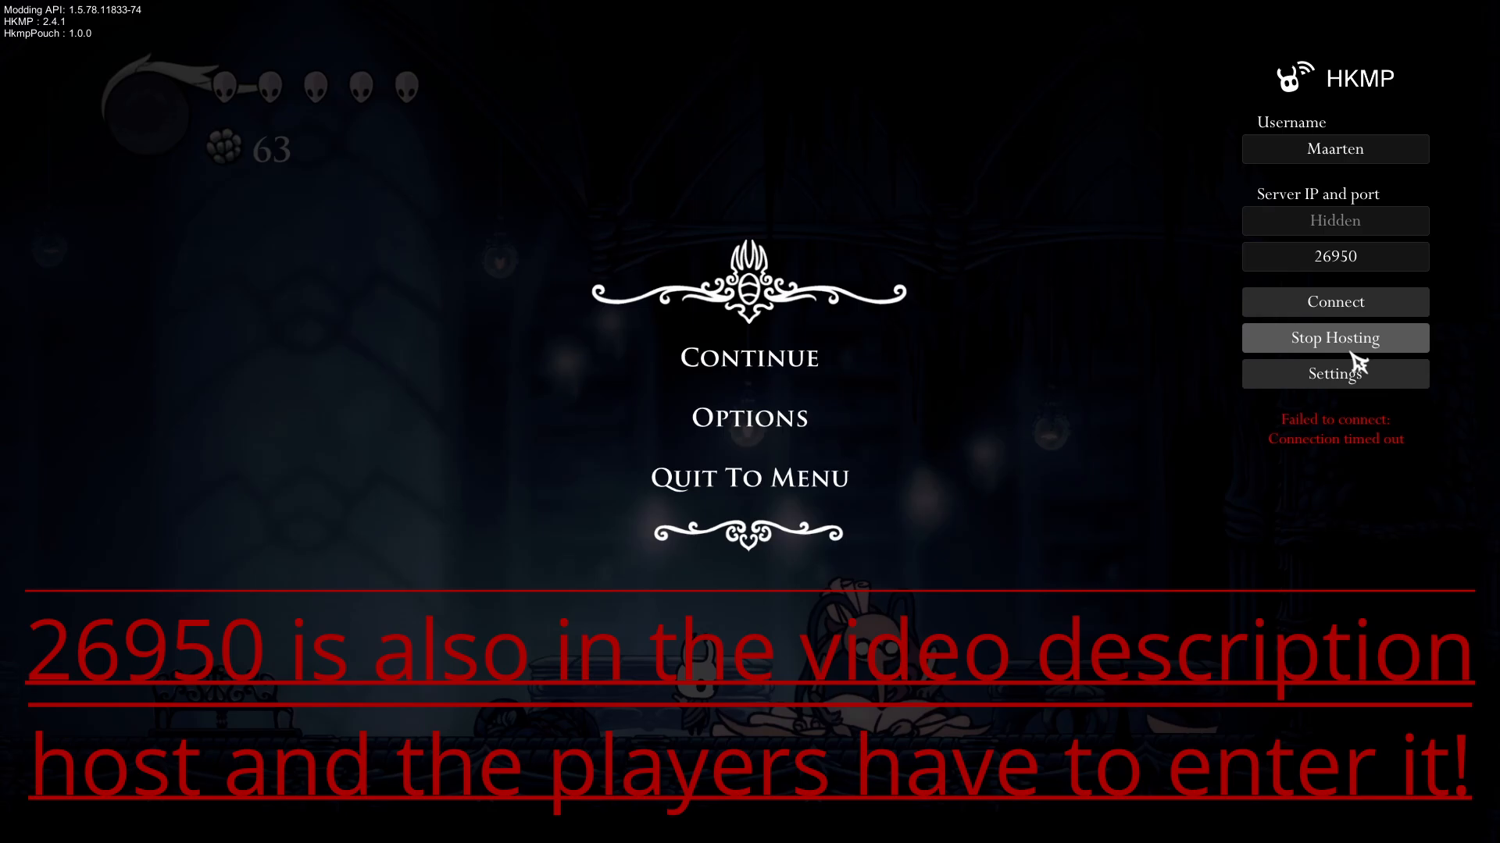
left_click(1334, 301)
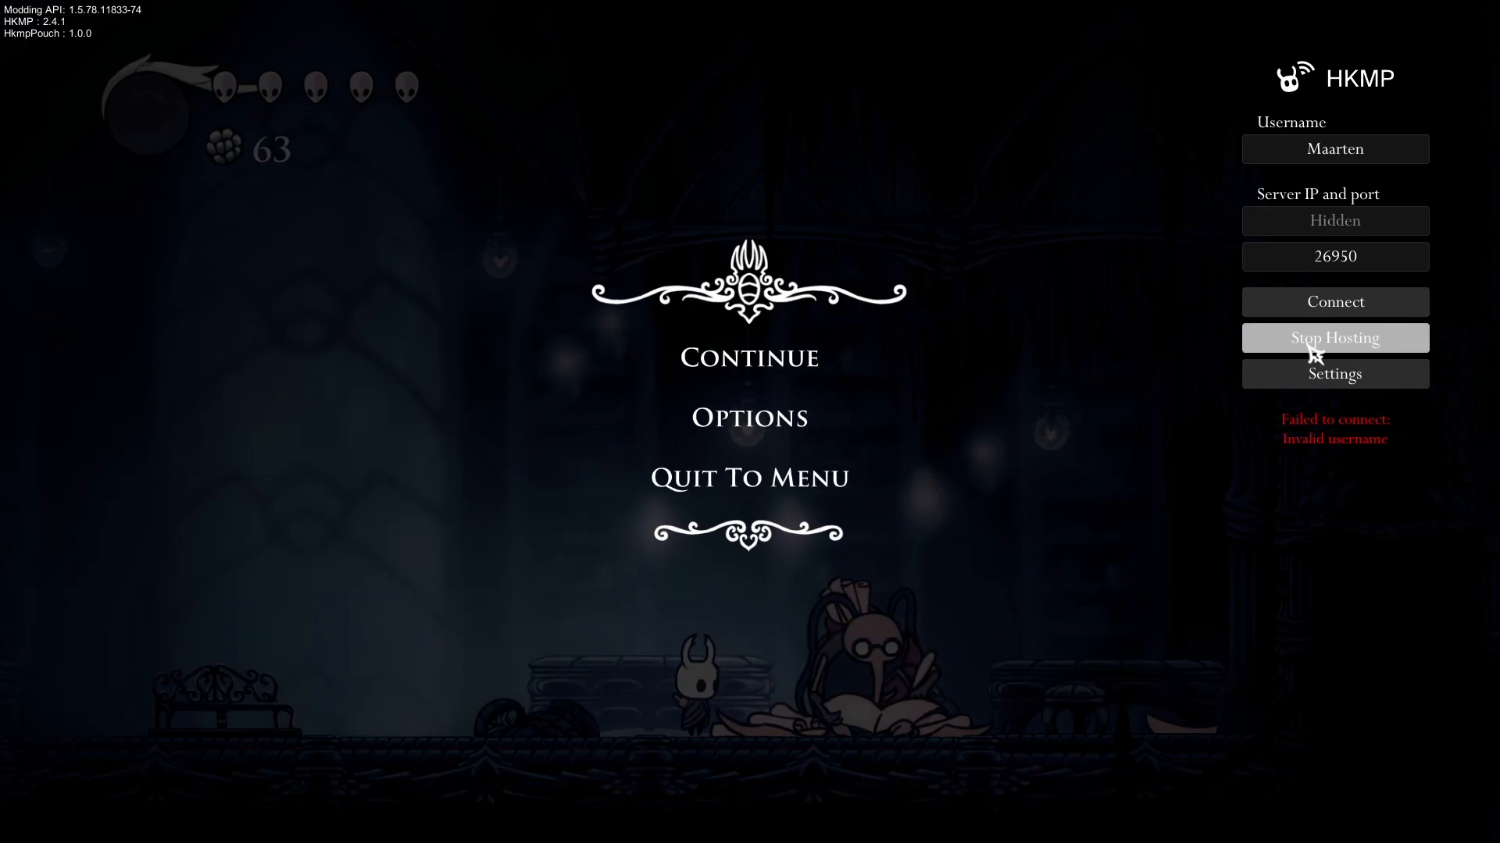
left_click(748, 357)
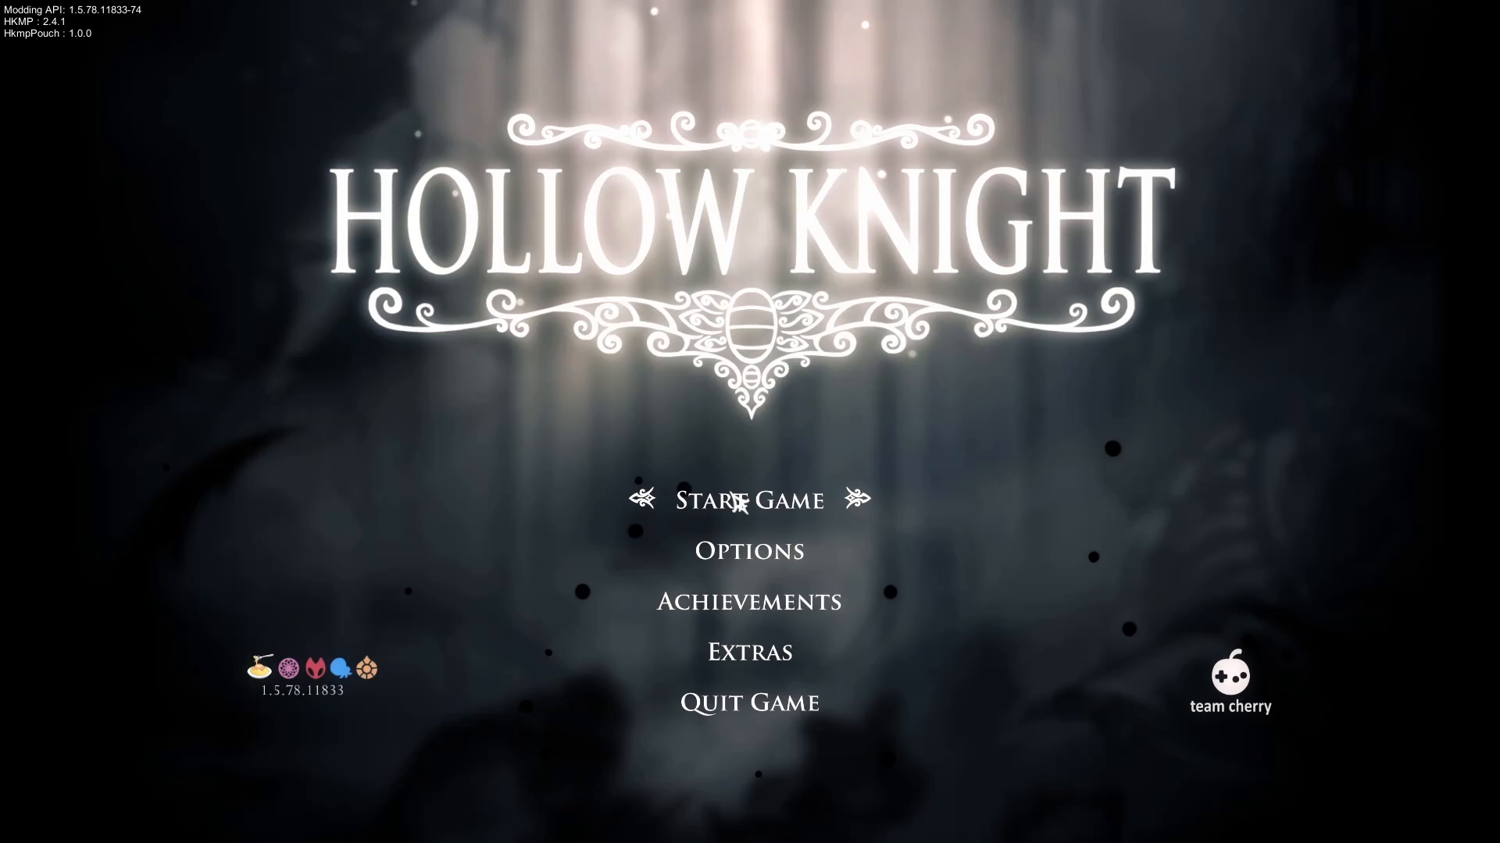
Step: Start the game from the title screen and return to the paused save with the HKMP panel
left_click(748, 500)
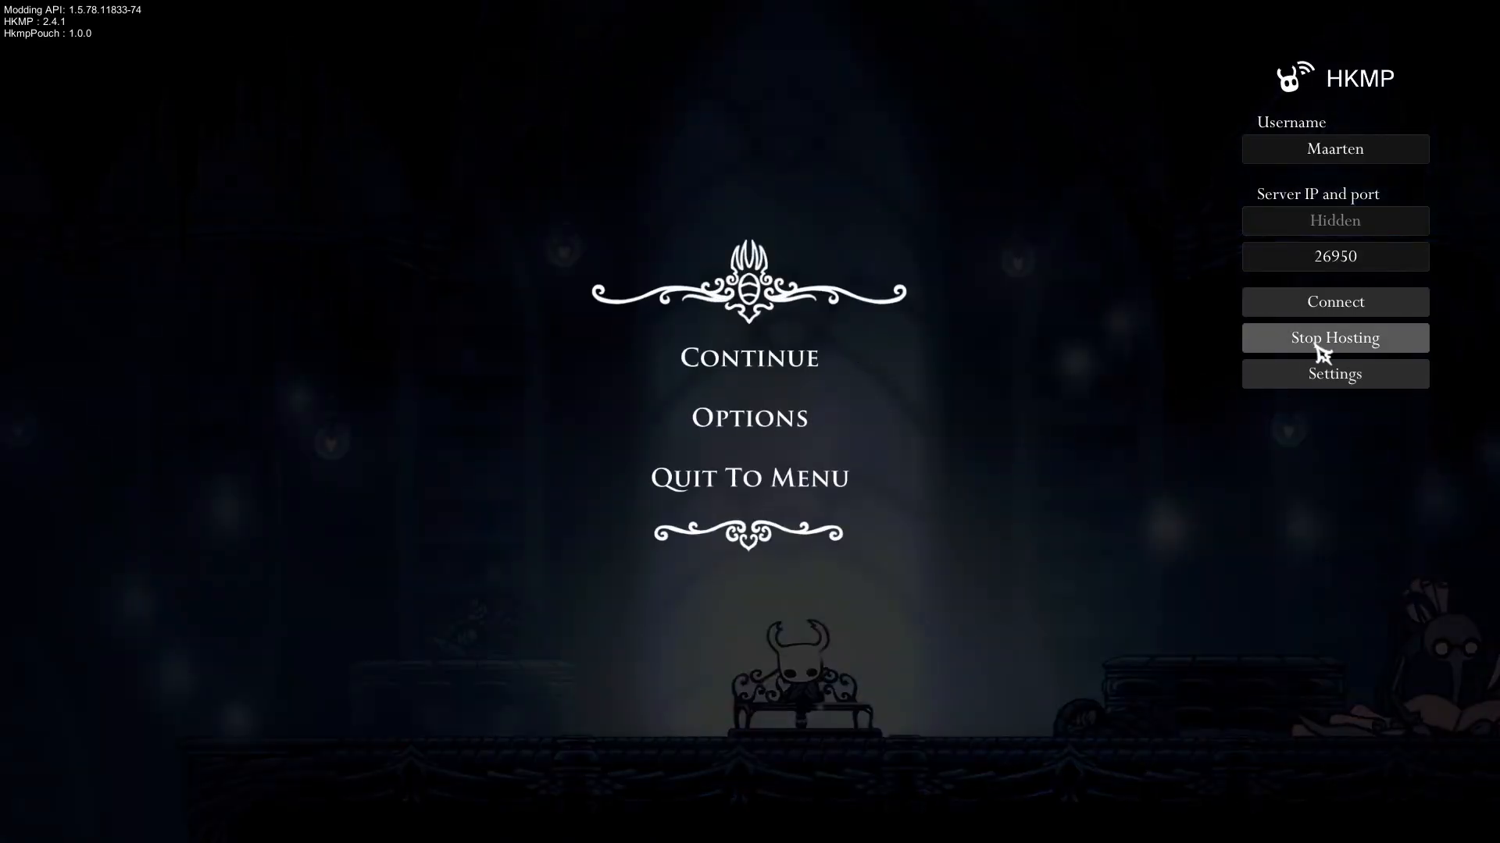
mouse_move(1334, 302)
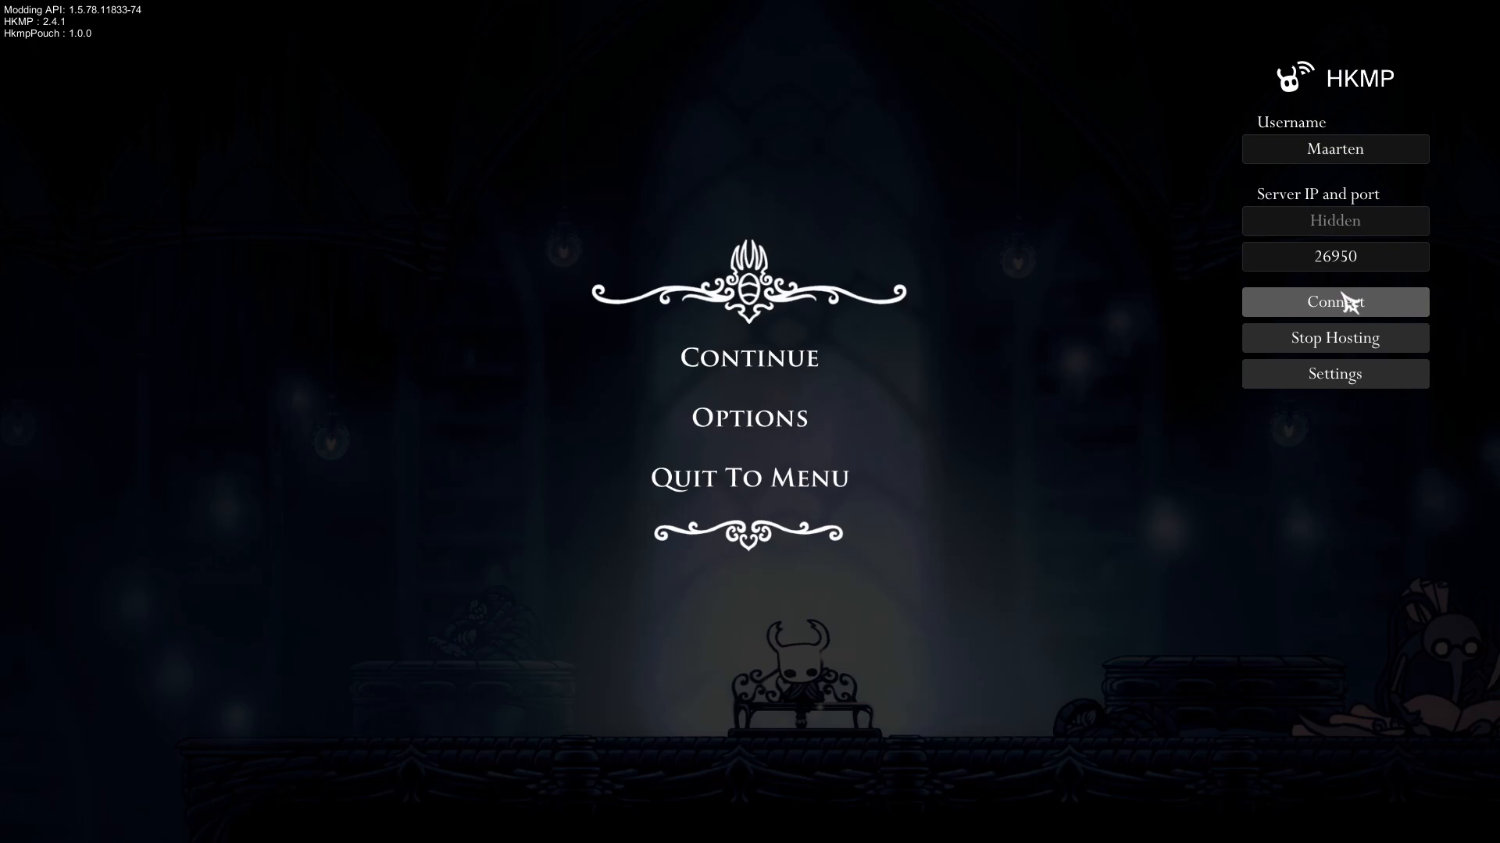
mouse_move(1325, 275)
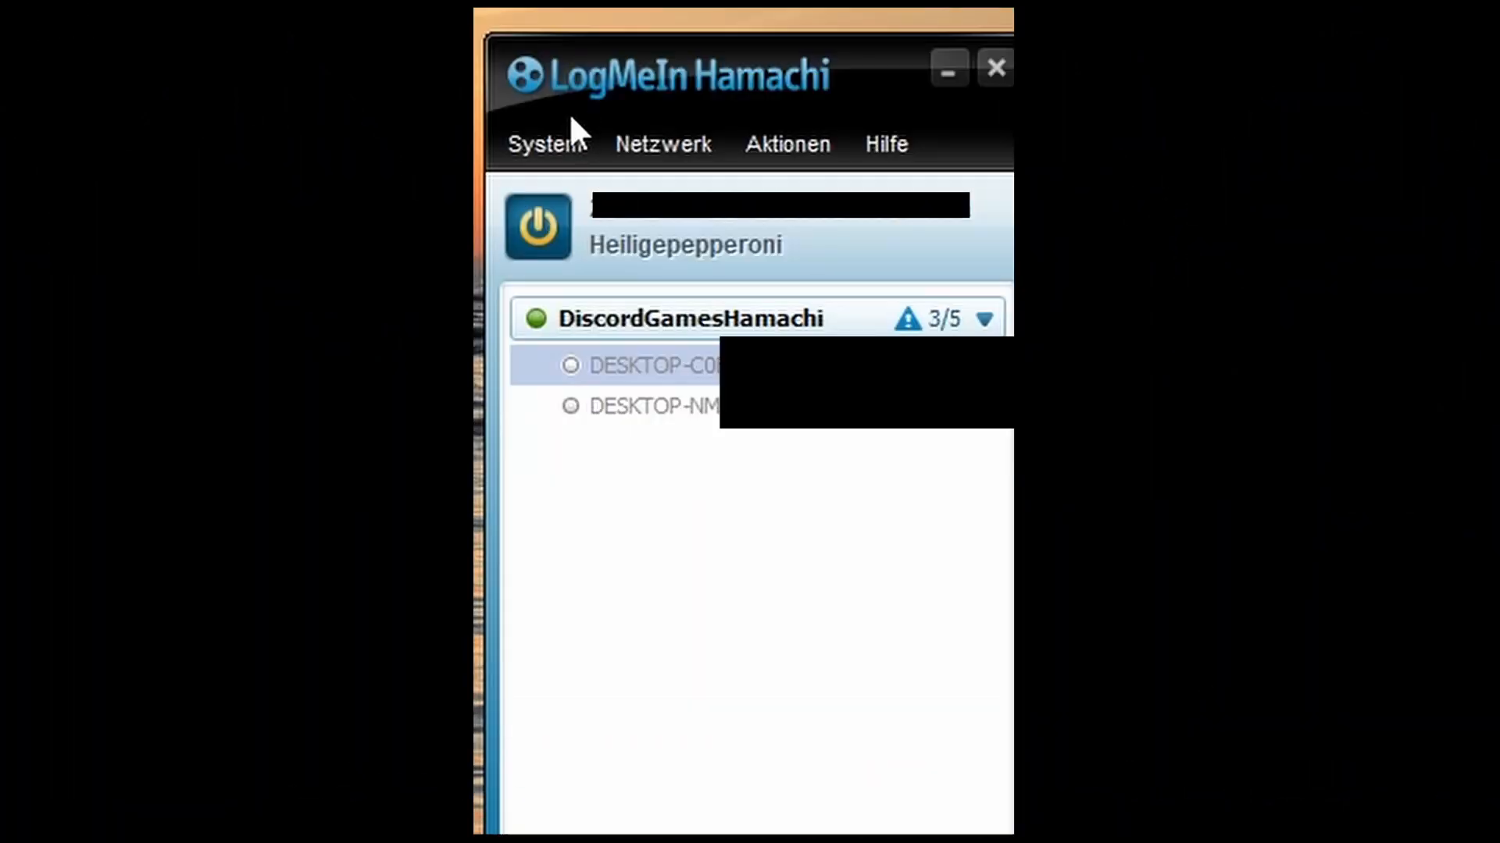
Step: Power Hamachi off and on, then bring the DiscordGamesHamachi network back online via the Netzwerk menu
left_click(538, 228)
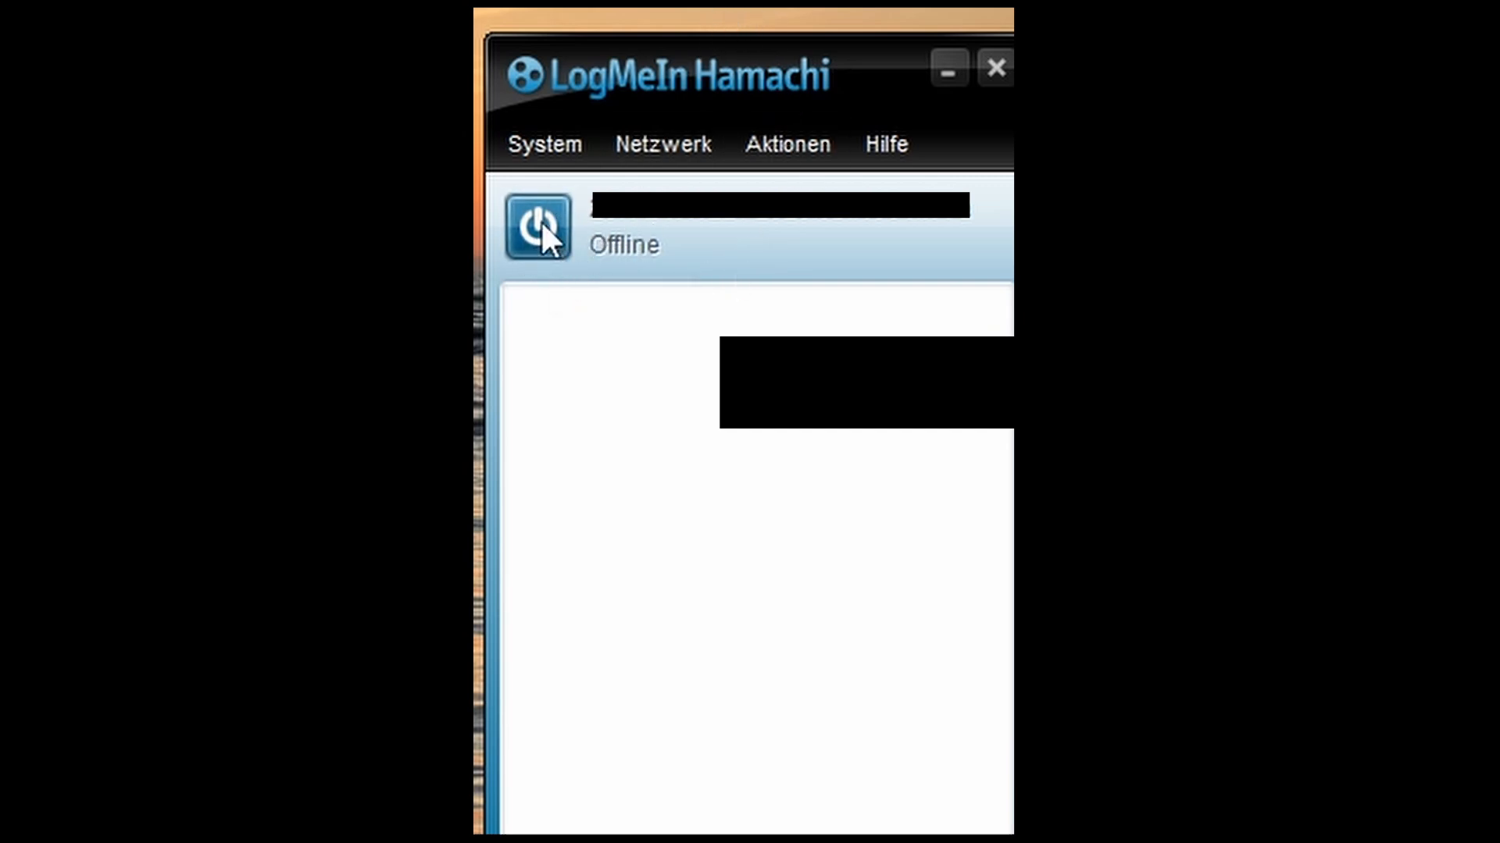
left_click(538, 229)
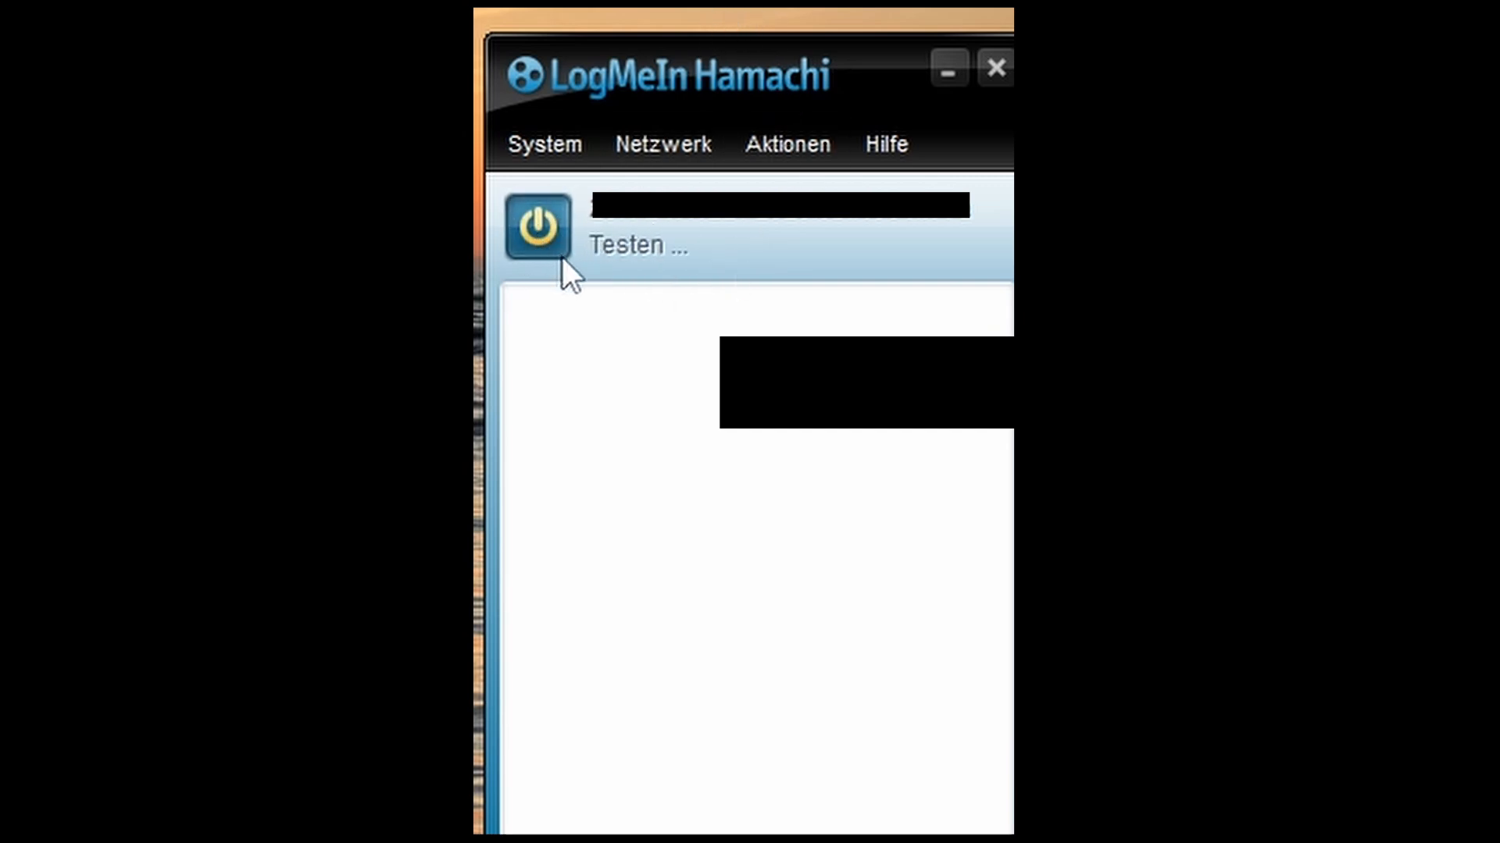
mouse_move(625, 271)
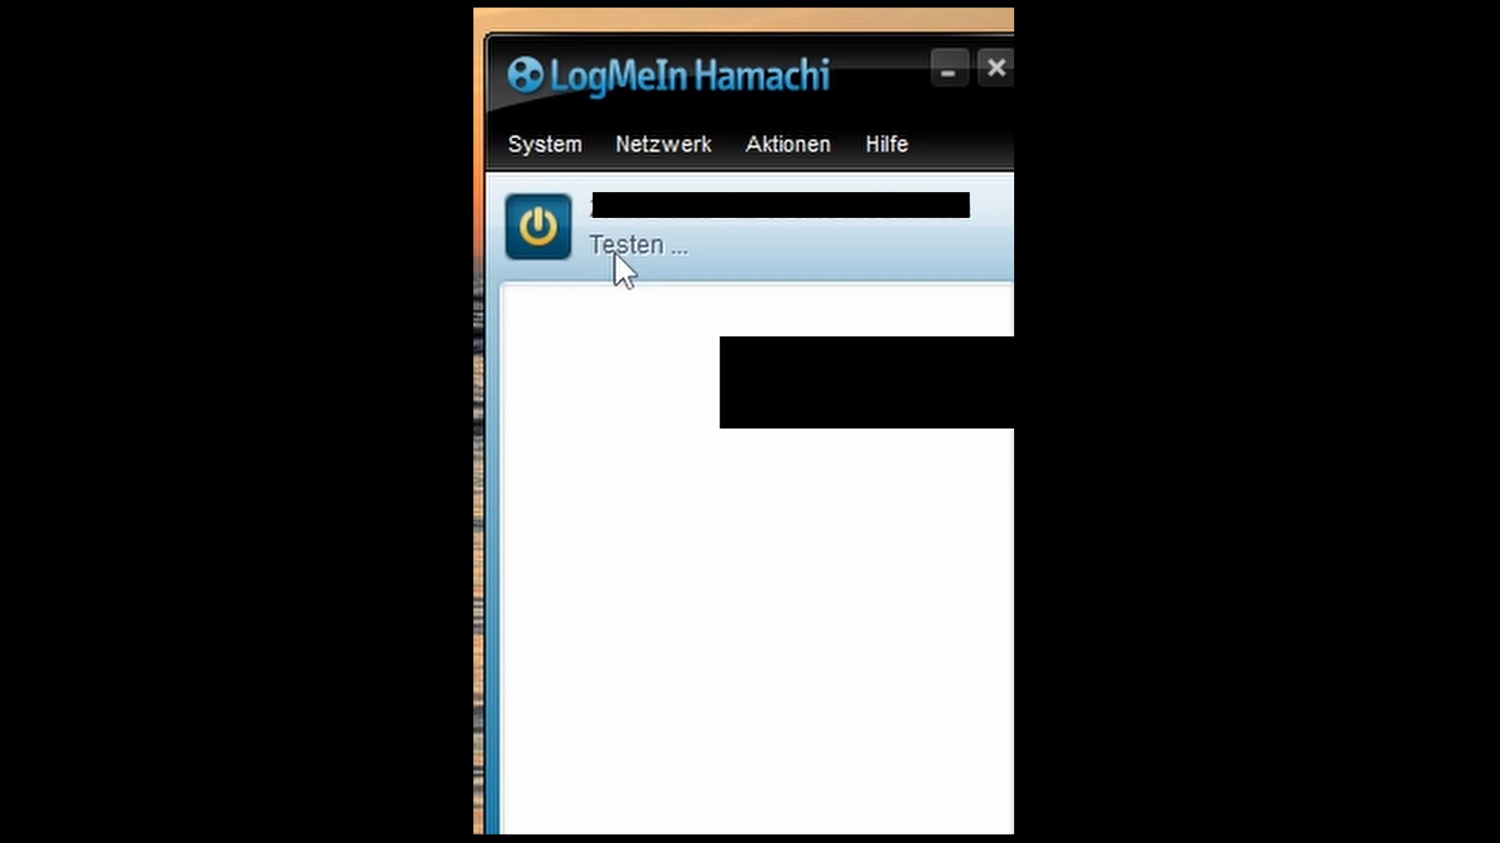
left_click(662, 143)
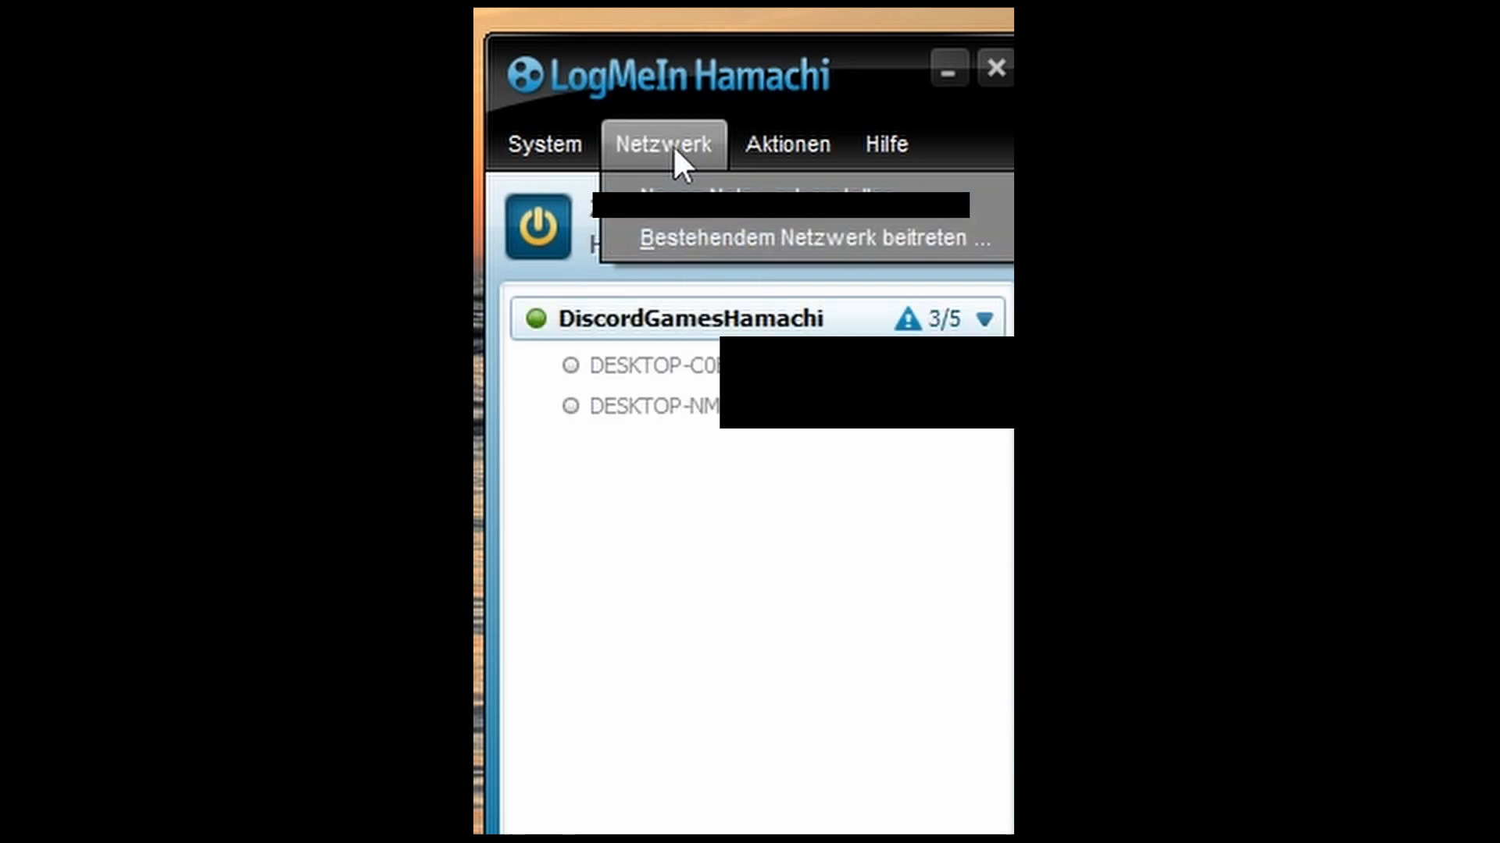
mouse_move(745, 245)
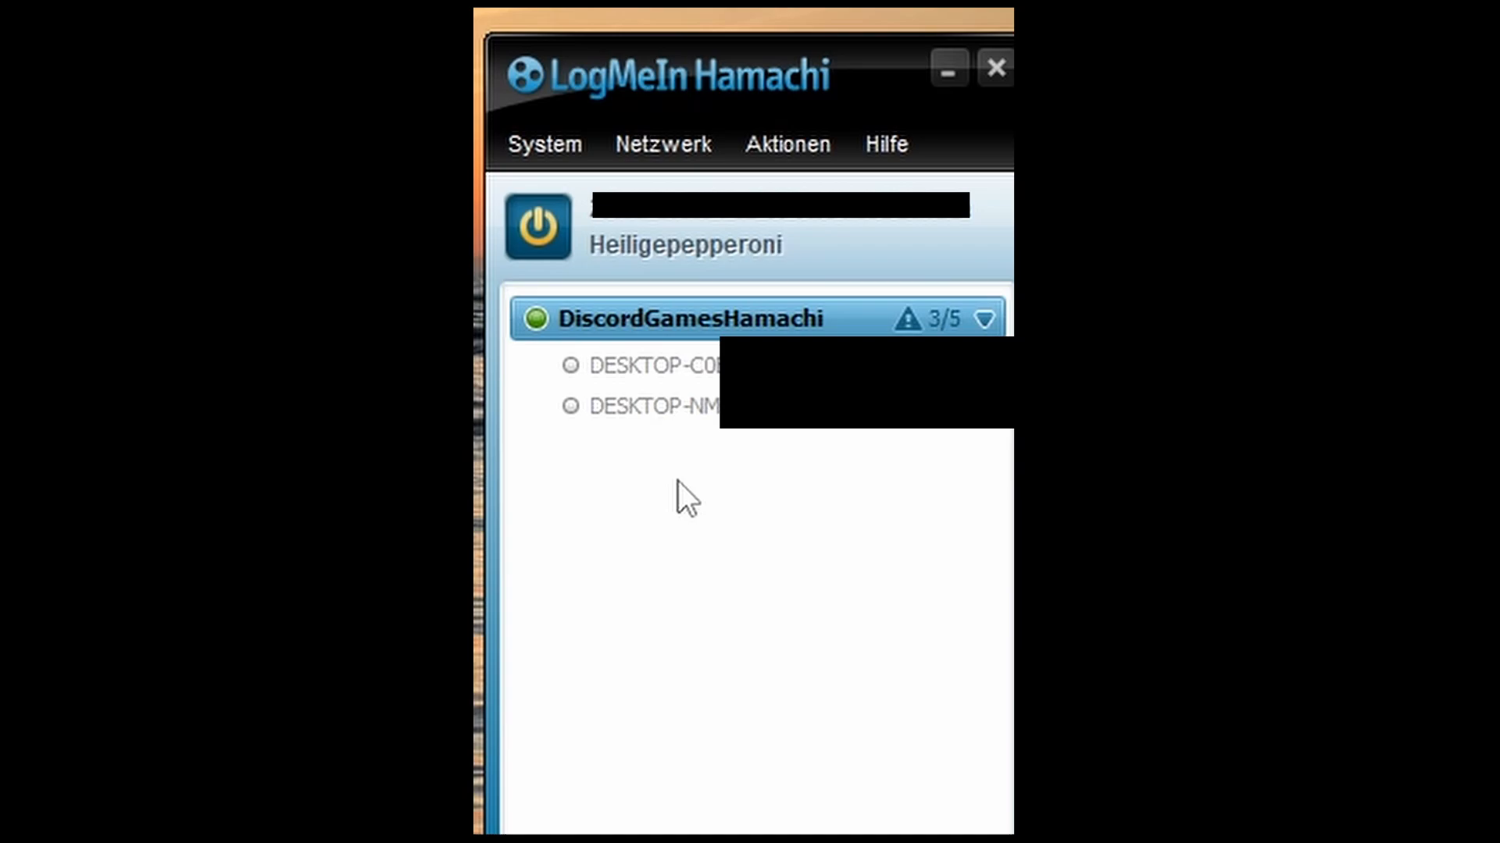
mouse_move(689, 319)
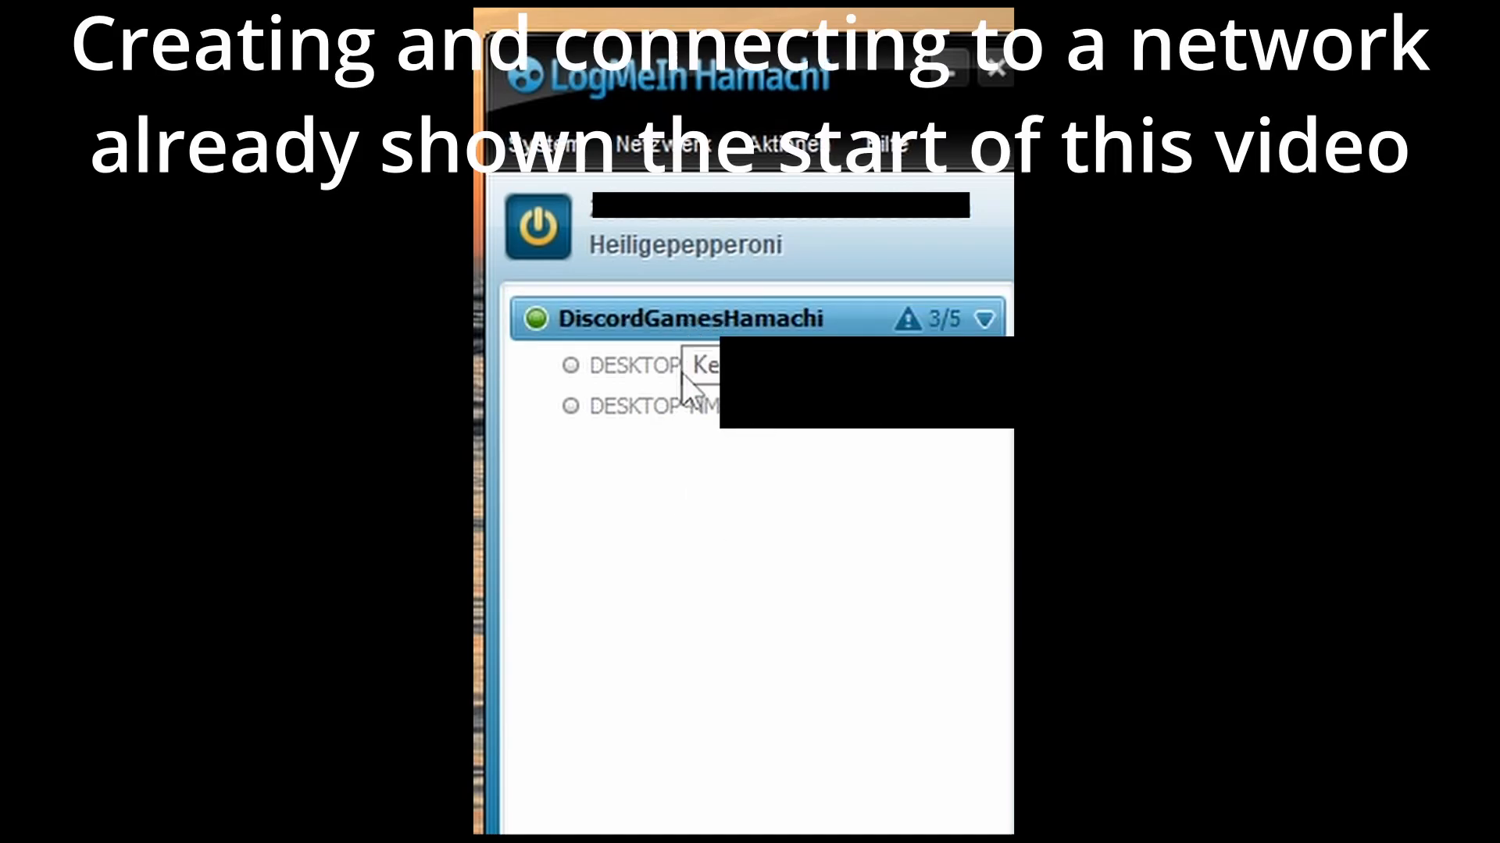
mouse_move(691, 401)
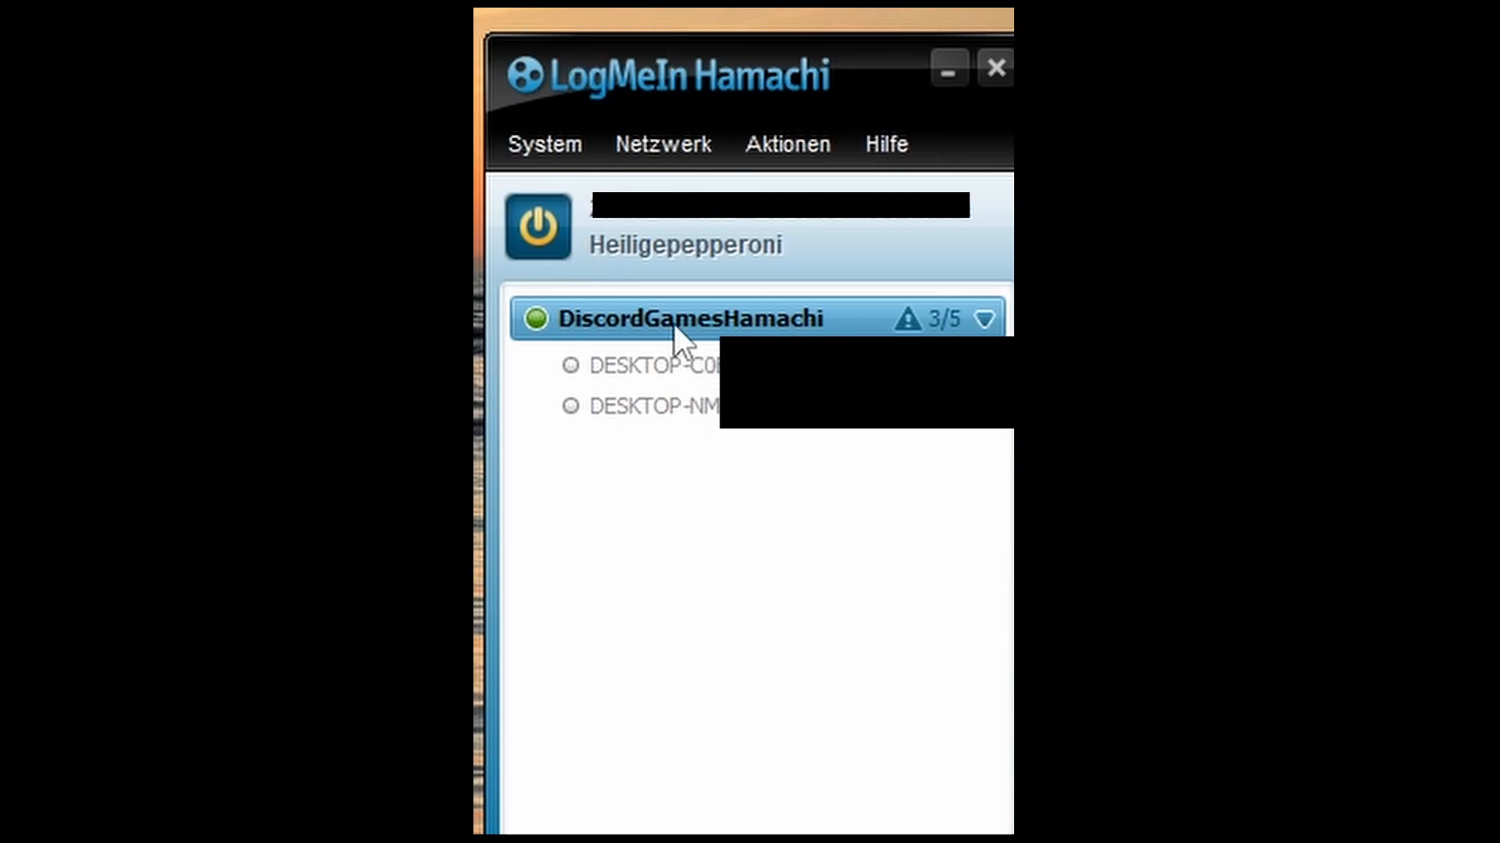
mouse_move(655, 365)
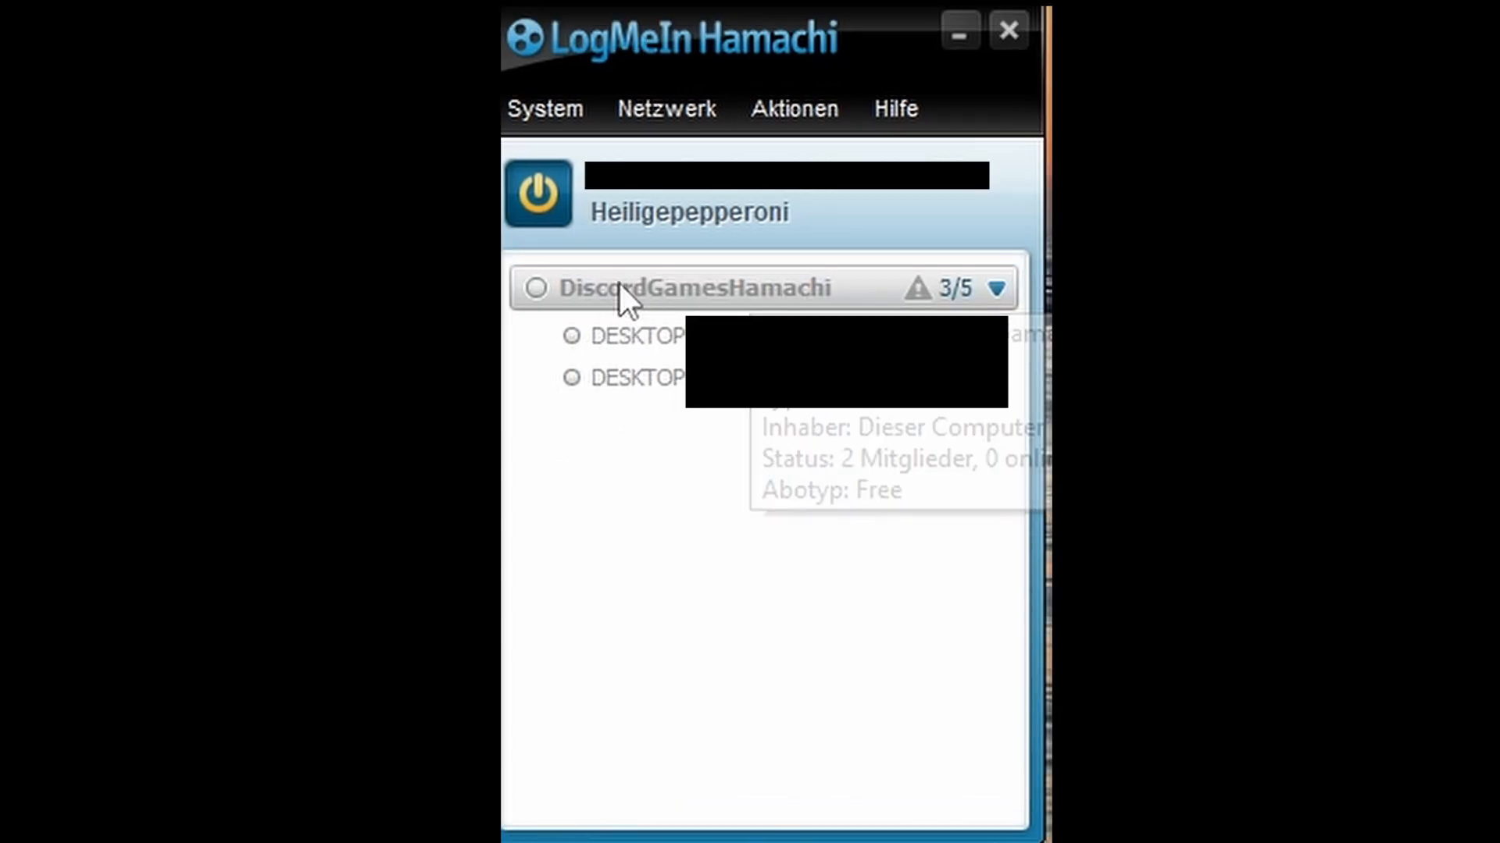
left_click(693, 287)
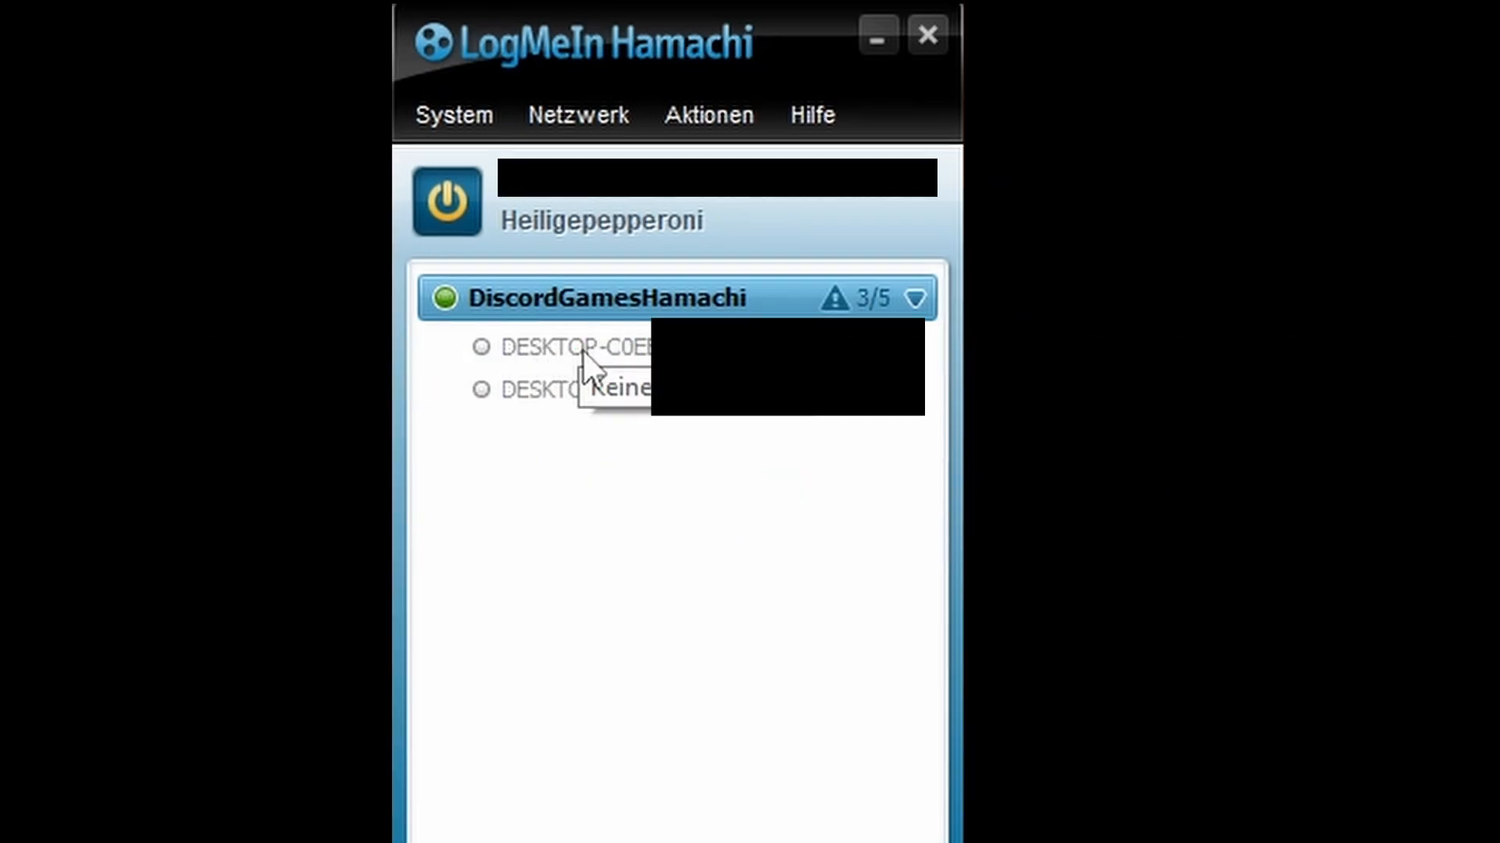
mouse_move(620, 376)
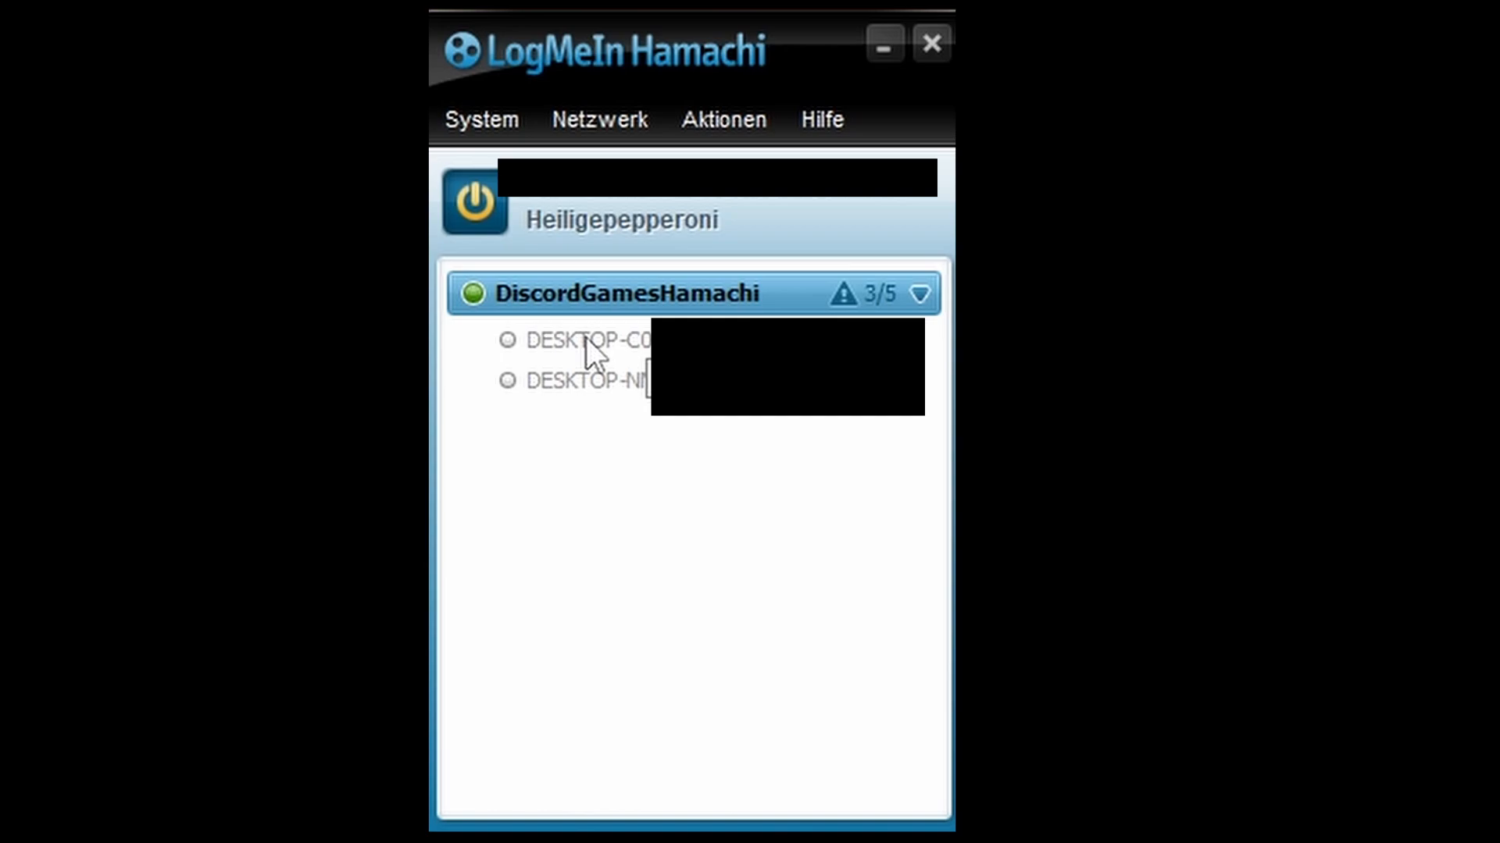
Step: Copy a DiscordGamesHamachi member computer's IPv4 address via Adresse kopieren
right_click(573, 340)
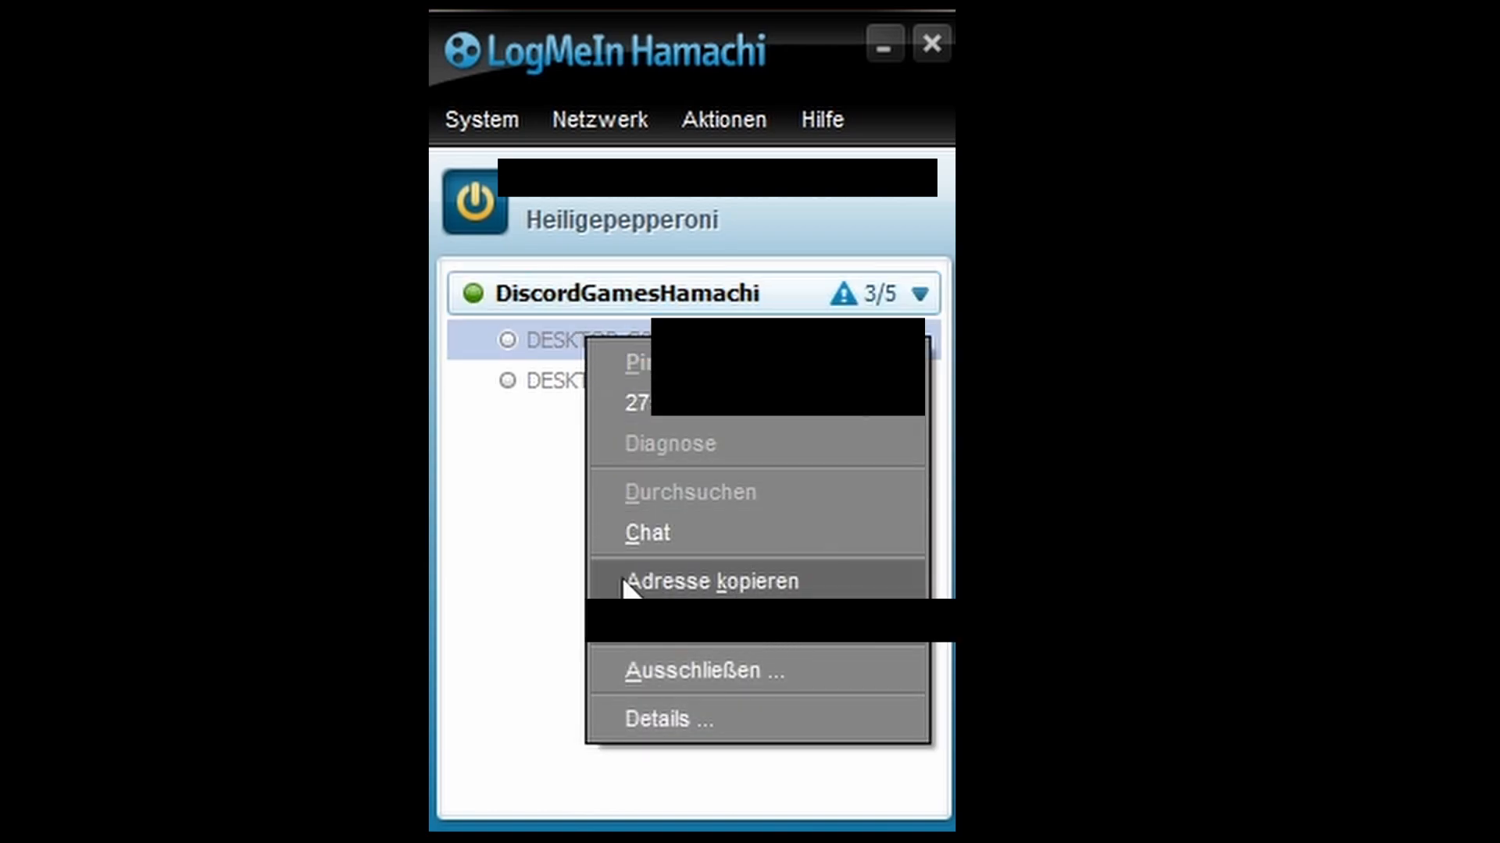
left_click(714, 579)
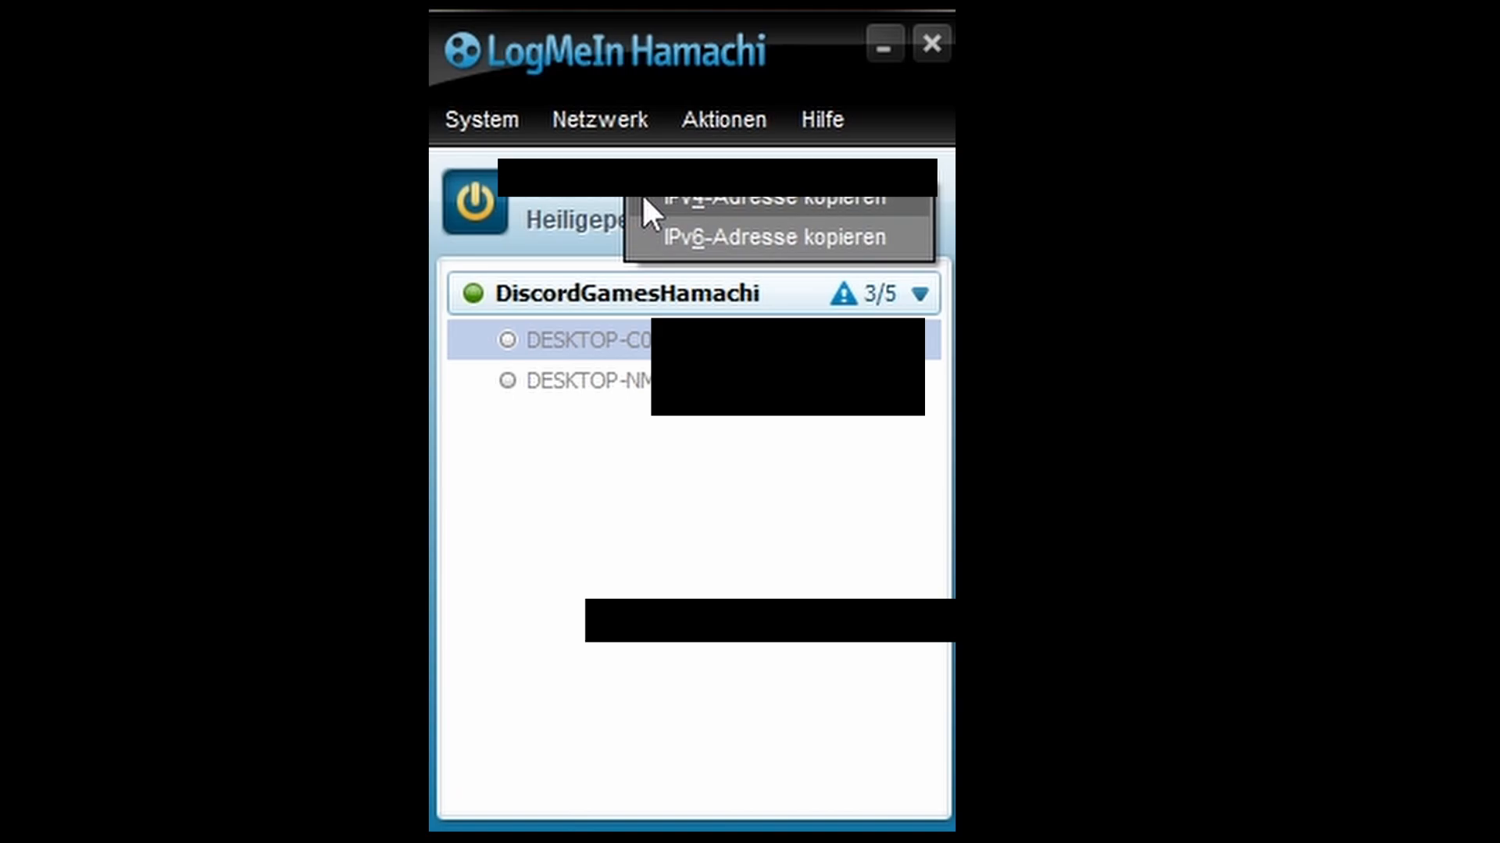
right_click(594, 341)
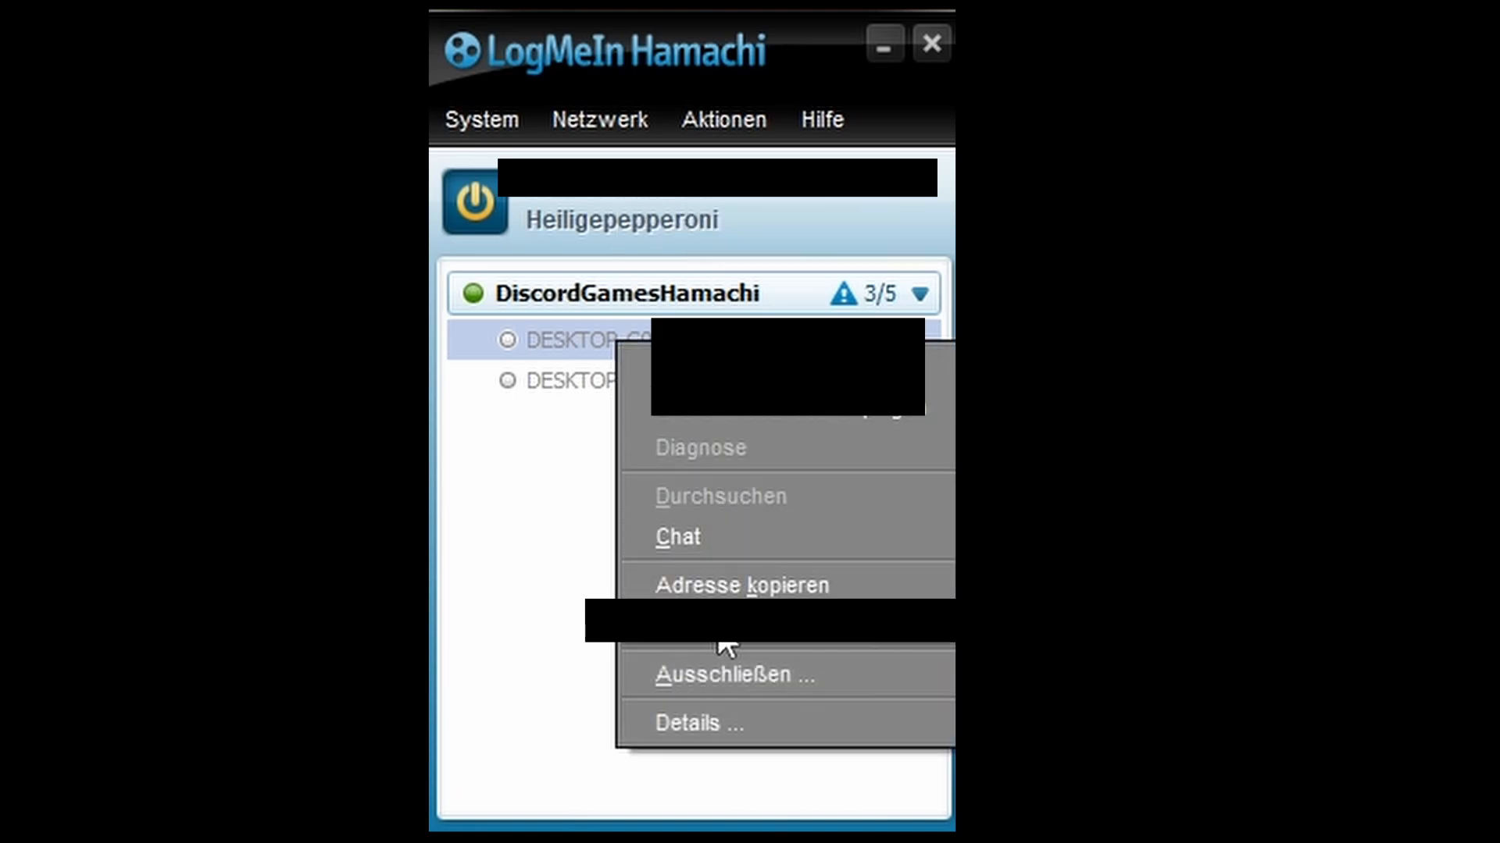
mouse_move(780, 649)
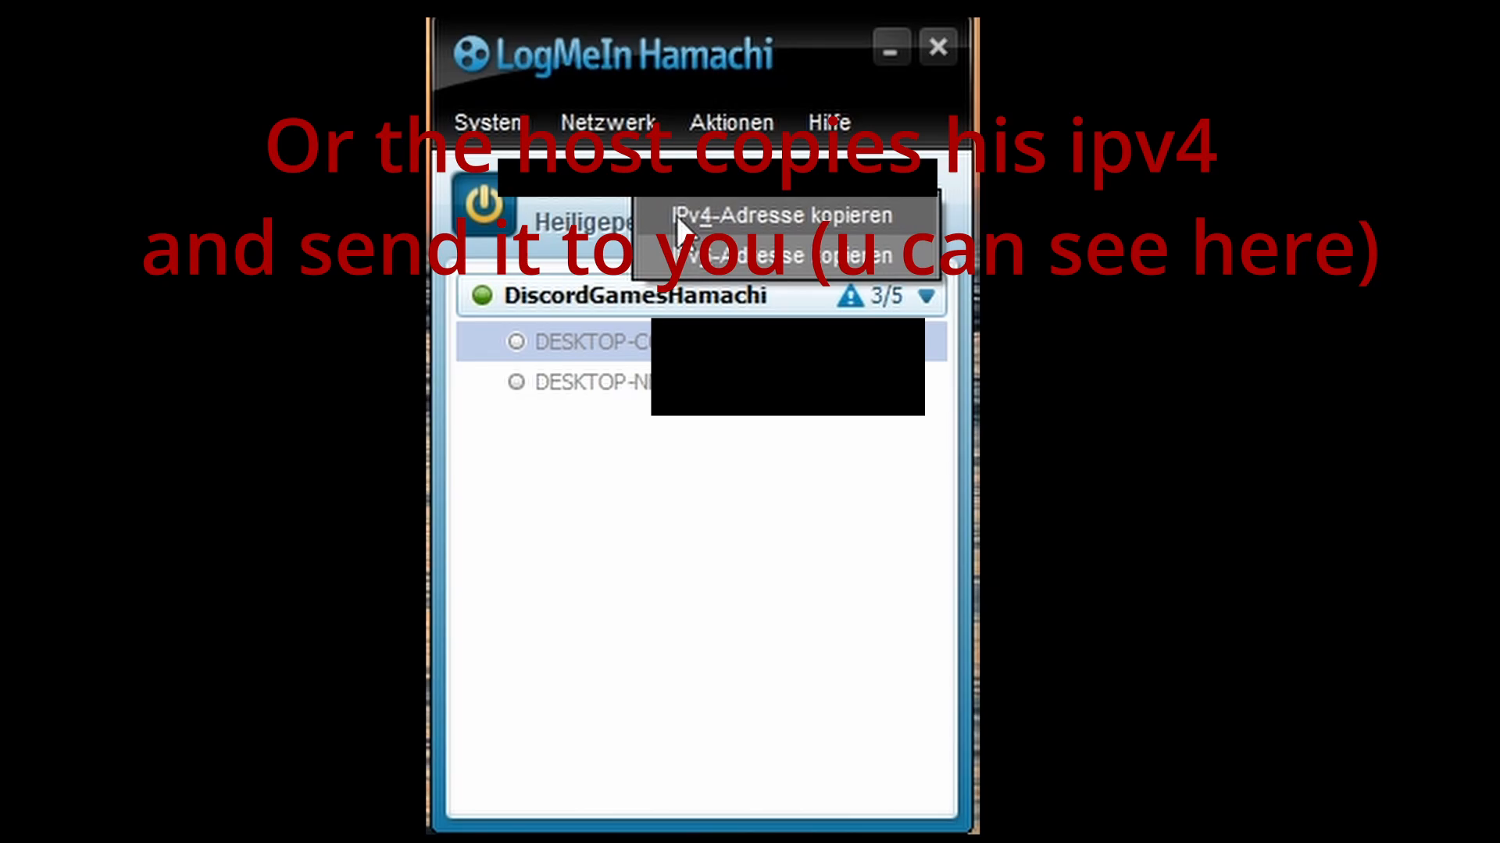
mouse_move(713, 234)
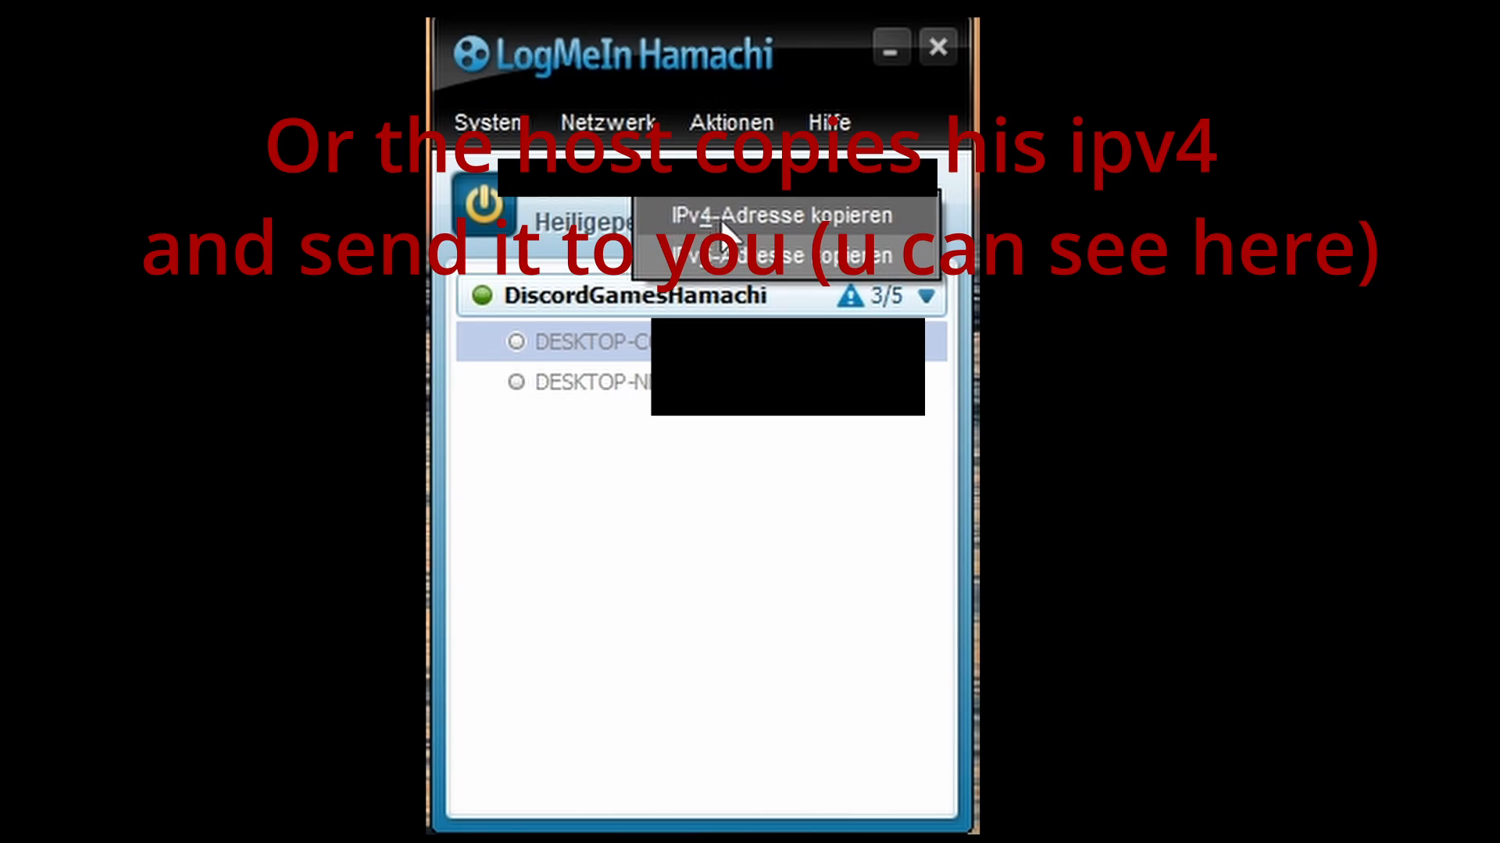
left_click(780, 214)
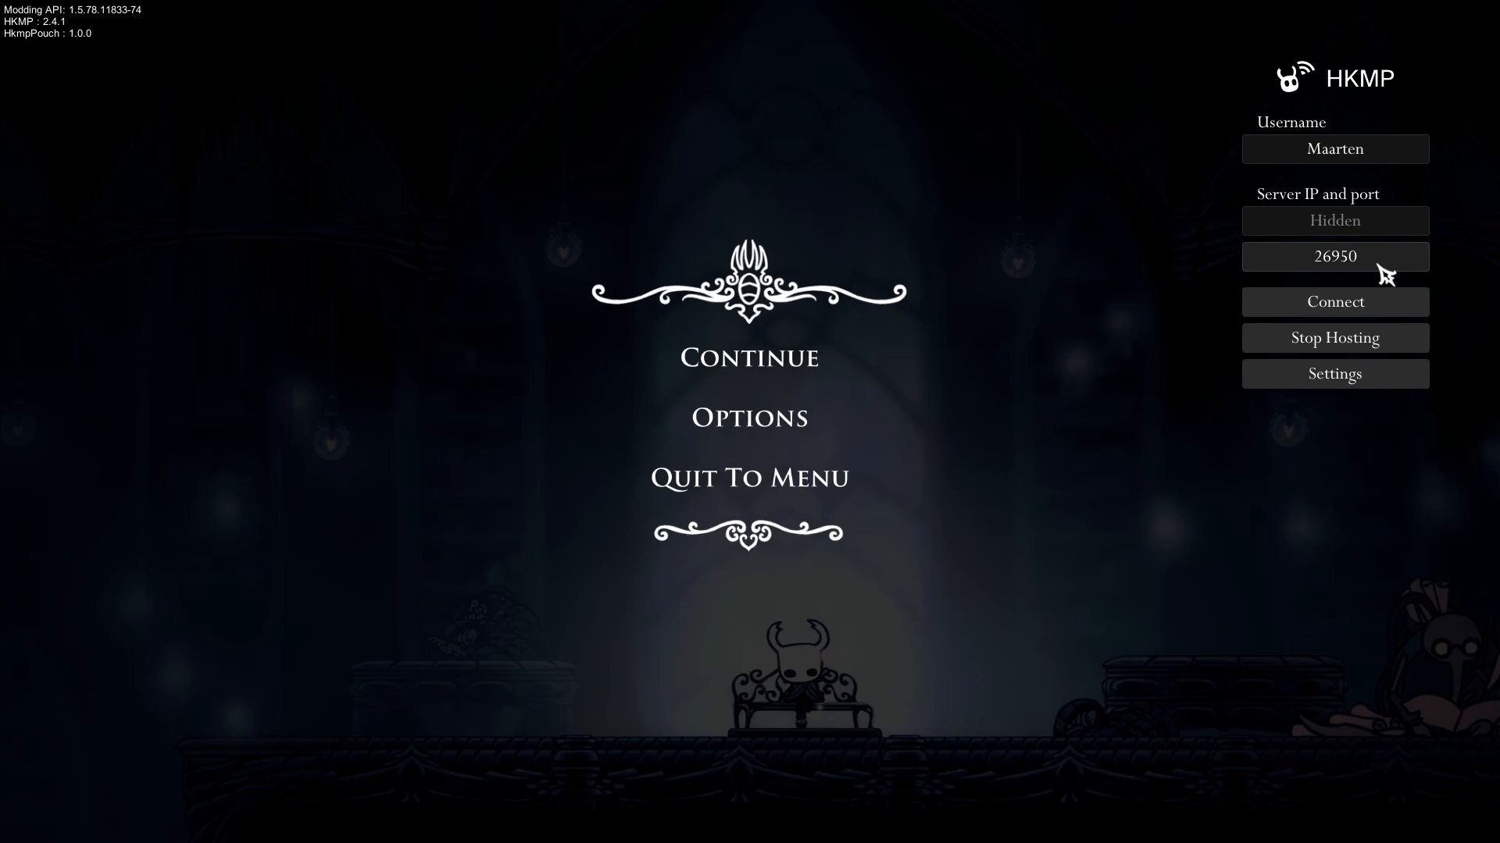
mouse_move(1334, 338)
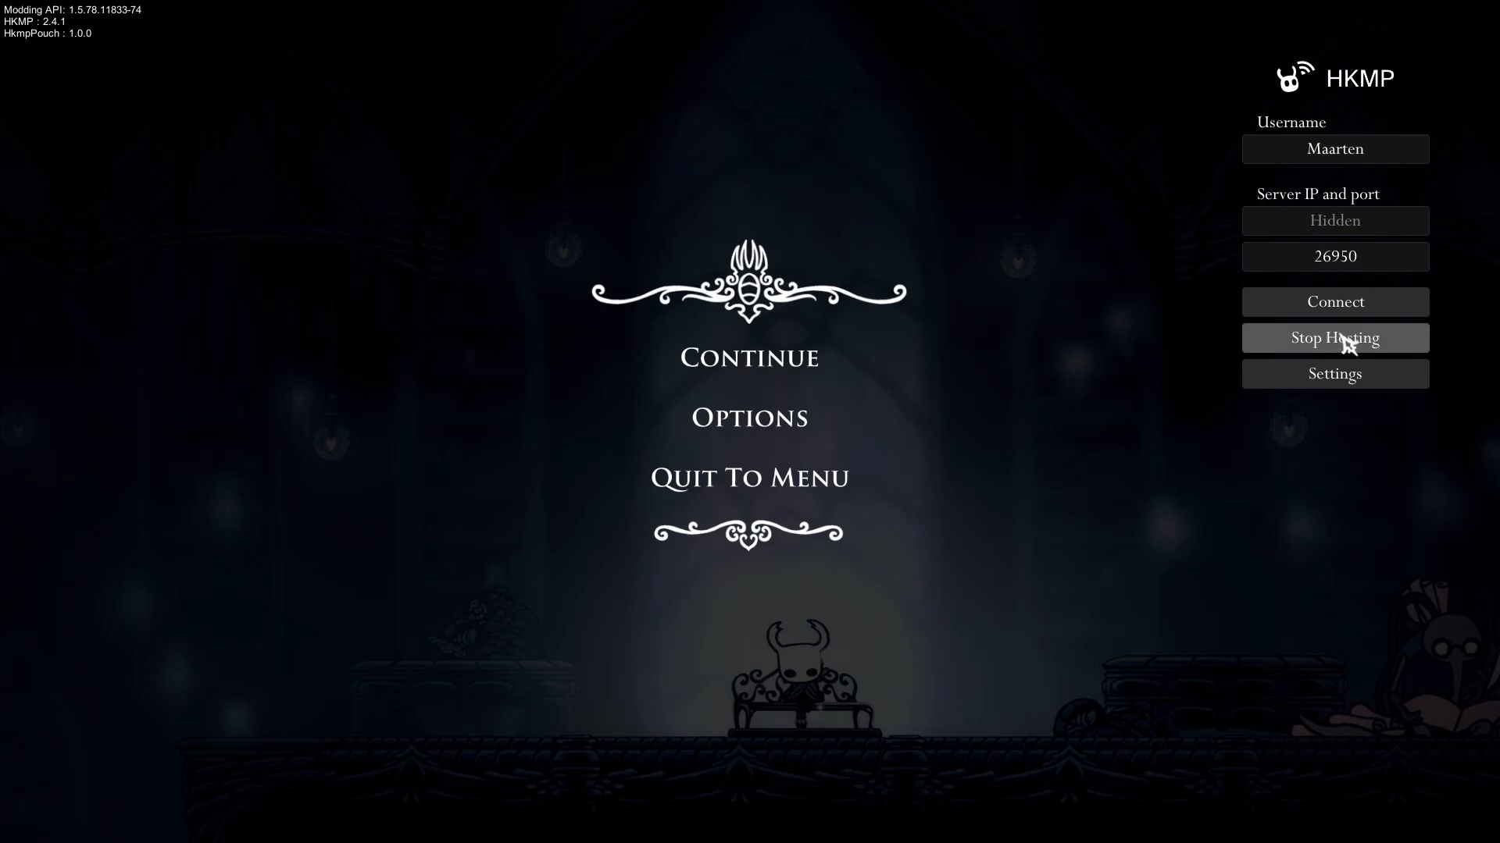
Step: Retry the HKMP Connect on port 26950, which again reports an invalid username
left_click(1334, 302)
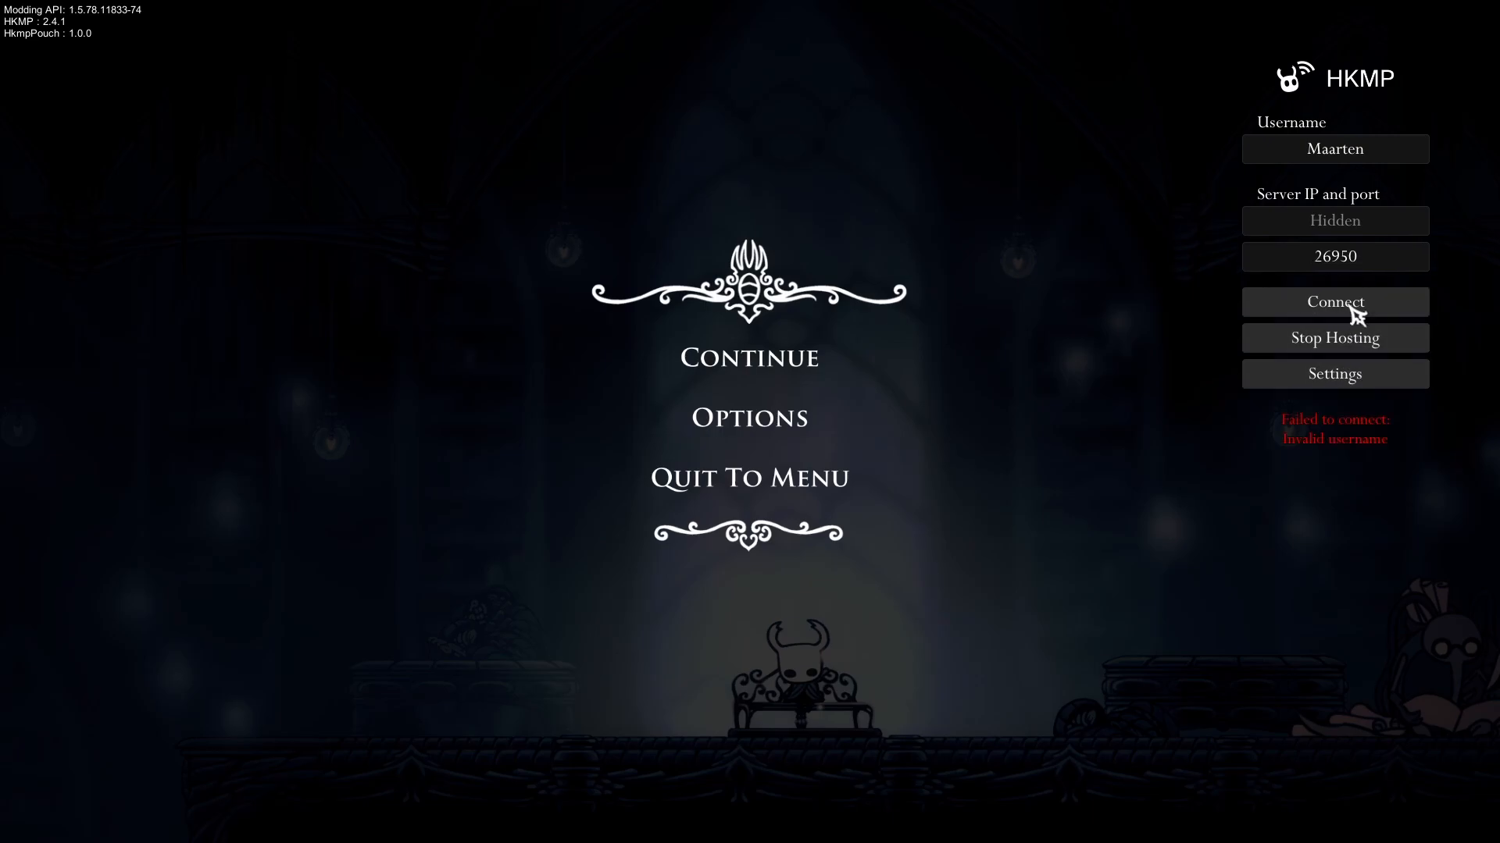